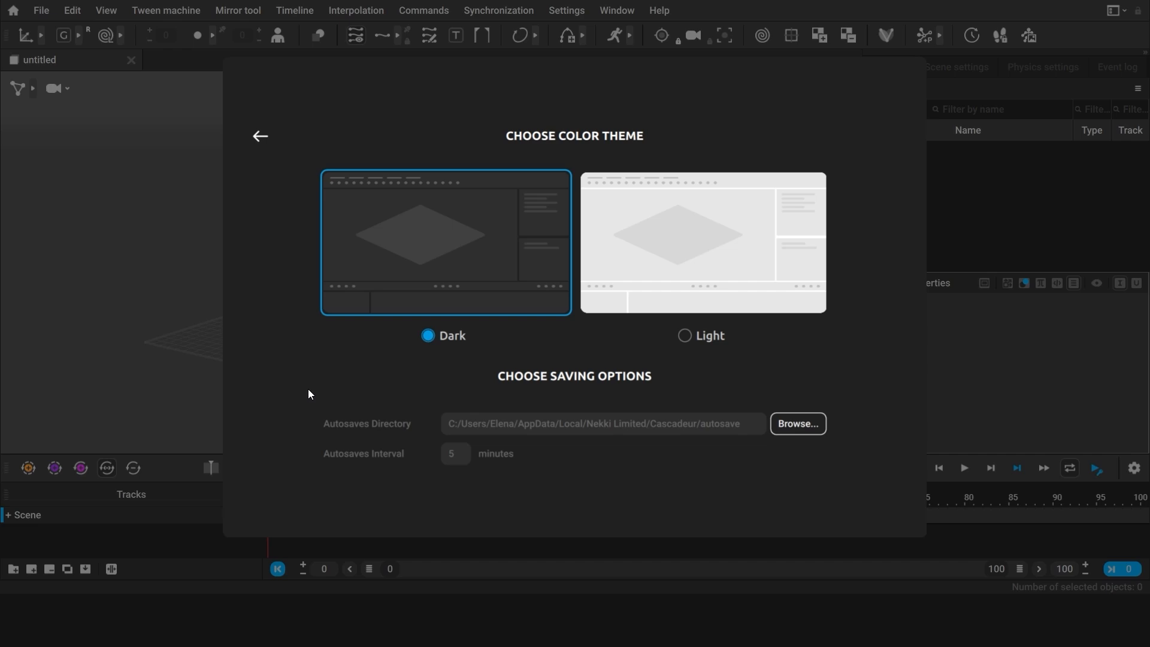
pyautogui.moveTo(845, 466)
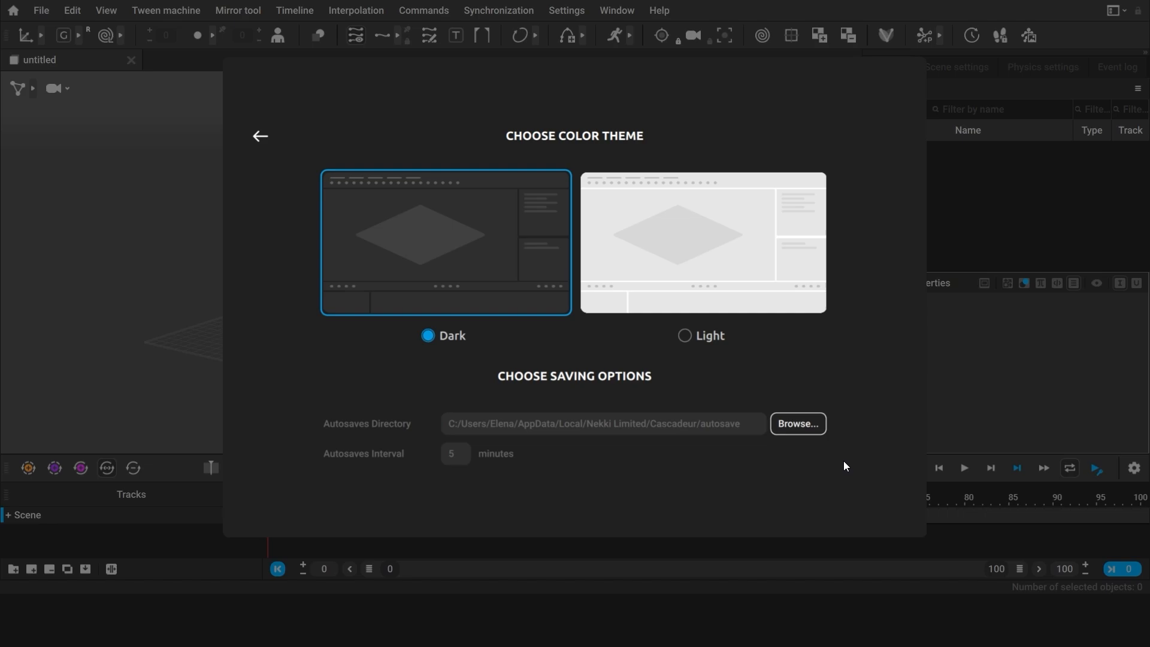
pyautogui.moveTo(441, 139)
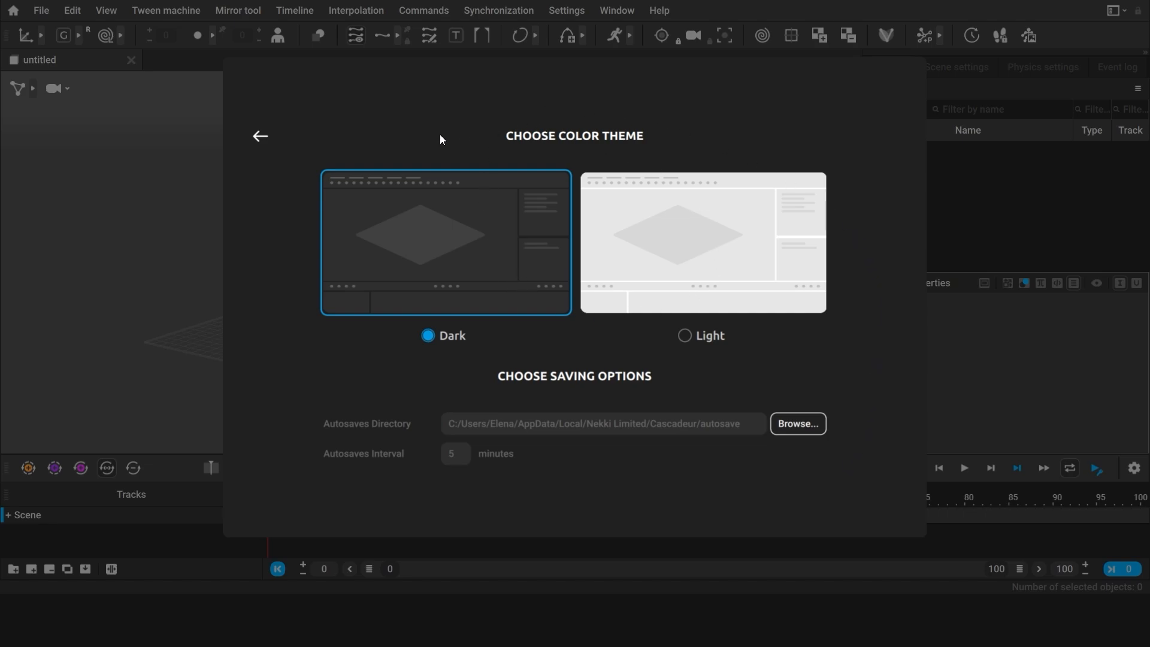
# Step: Keep the Dark theme and close the color theme and autosave settings panel
pyautogui.click(260, 136)
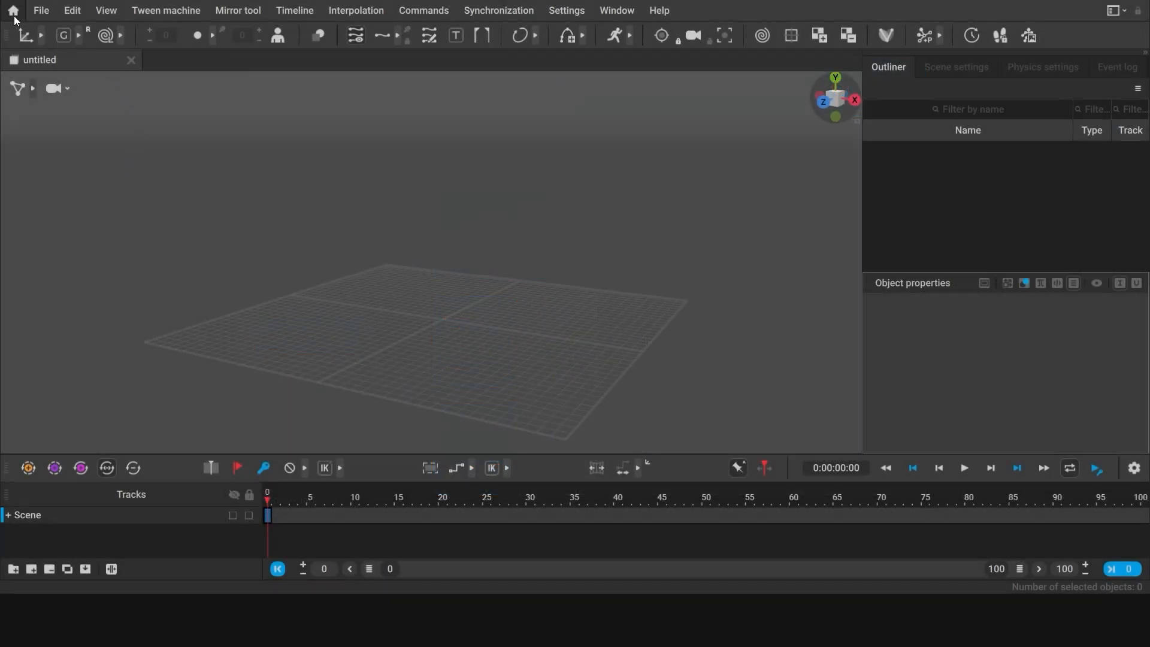
# Step: Load the UE5 Manny sample from Home > Learn > Samples
pyautogui.click(13, 10)
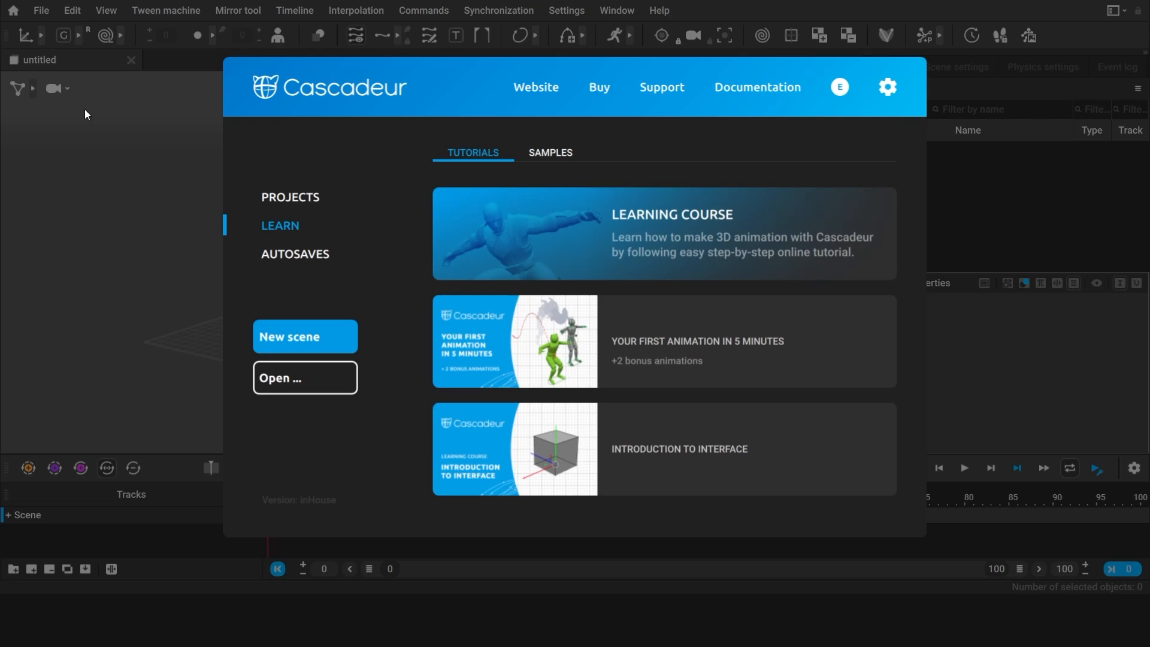
pyautogui.click(550, 152)
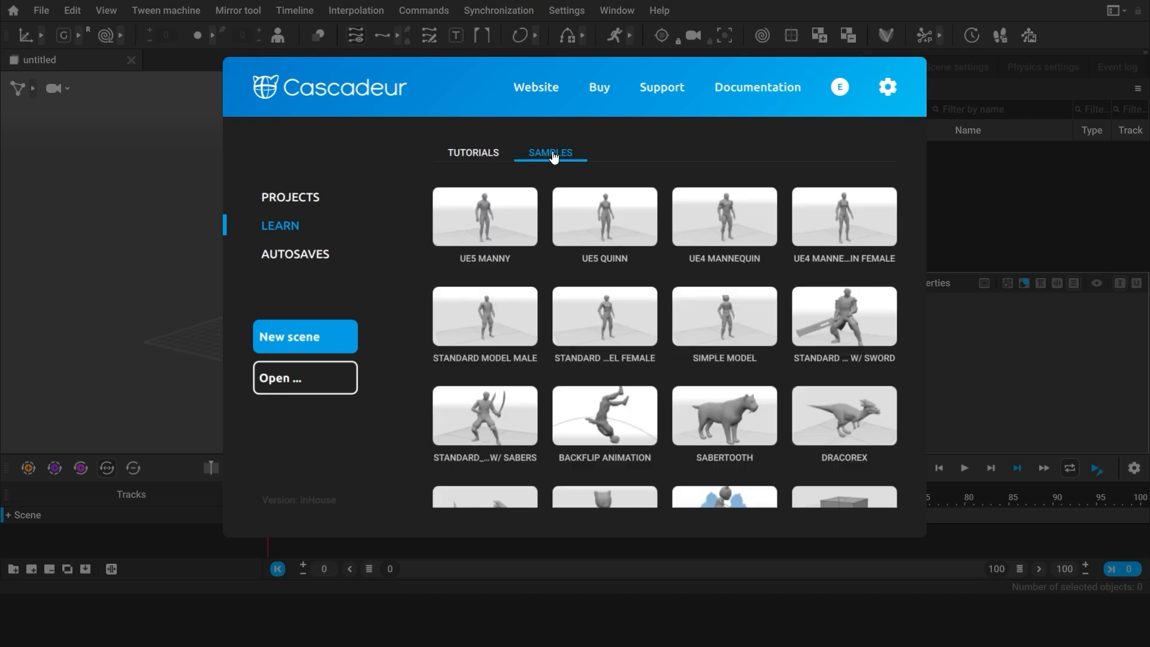
pyautogui.moveTo(725, 323)
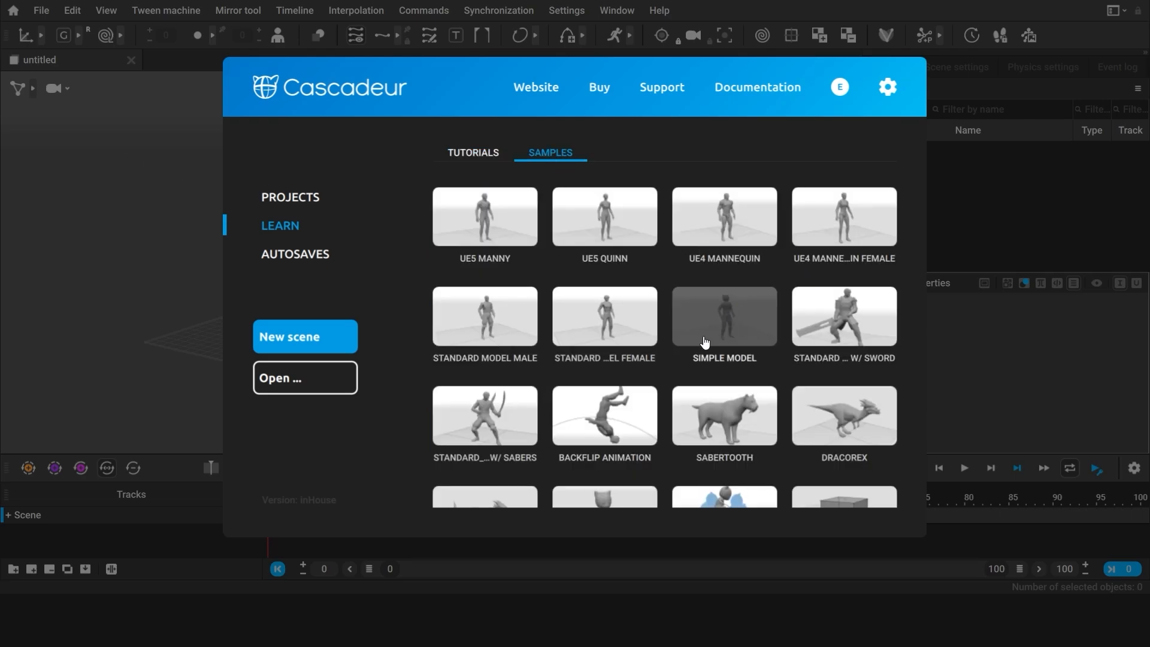
pyautogui.moveTo(483, 215)
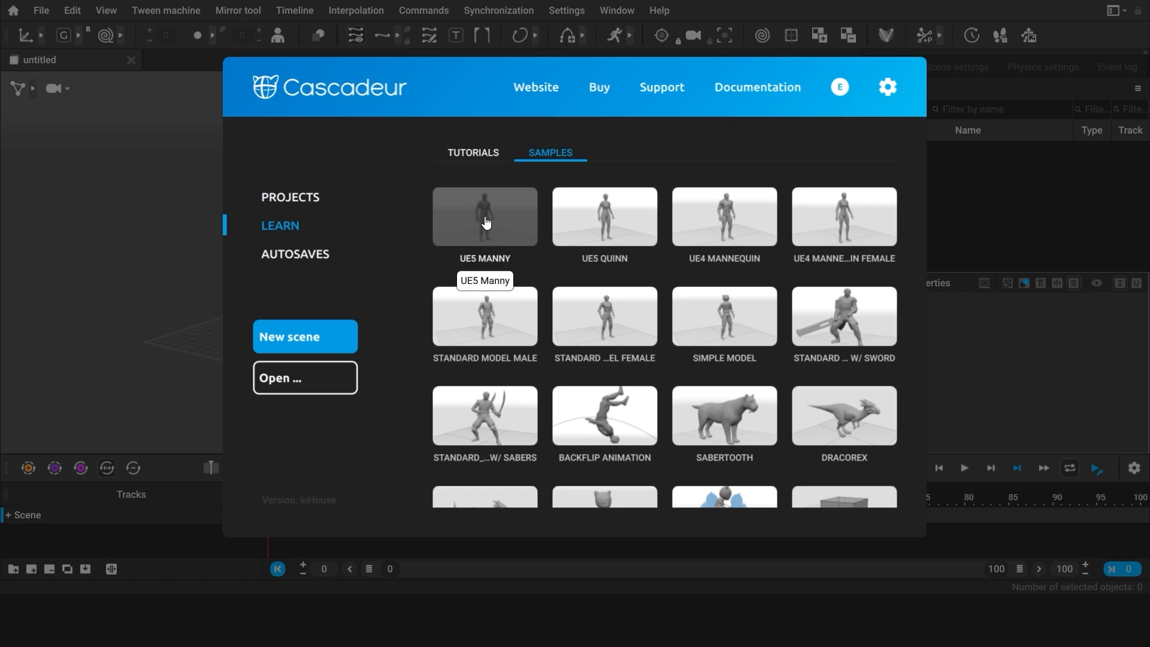
pyautogui.click(484, 216)
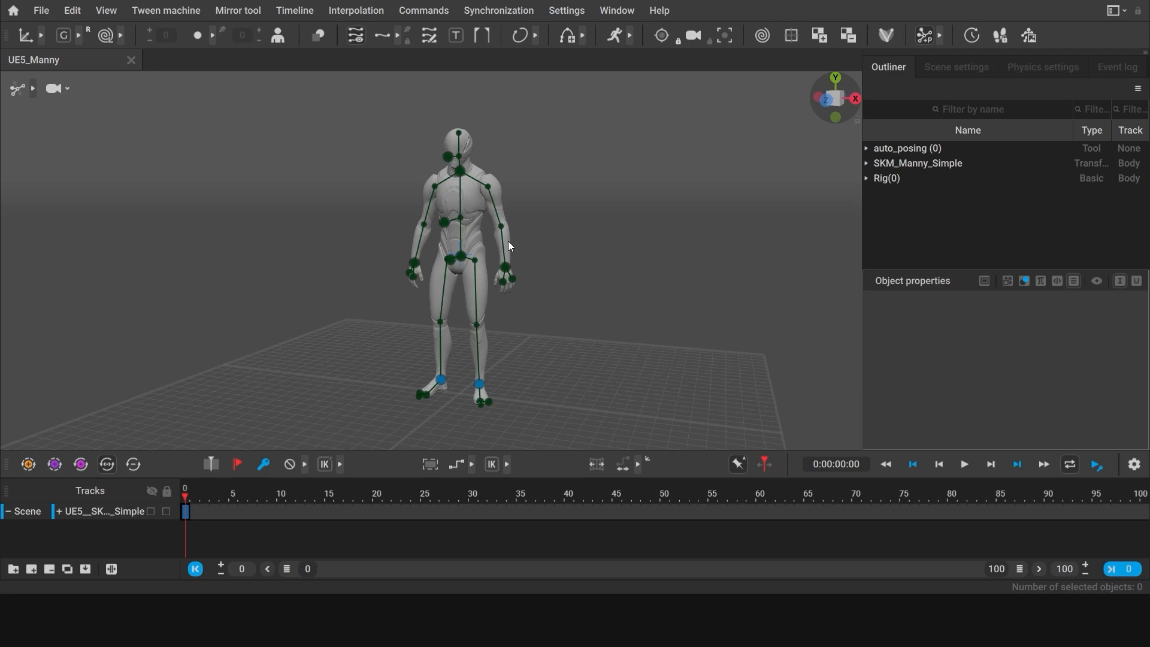
pyautogui.moveTo(78, 199)
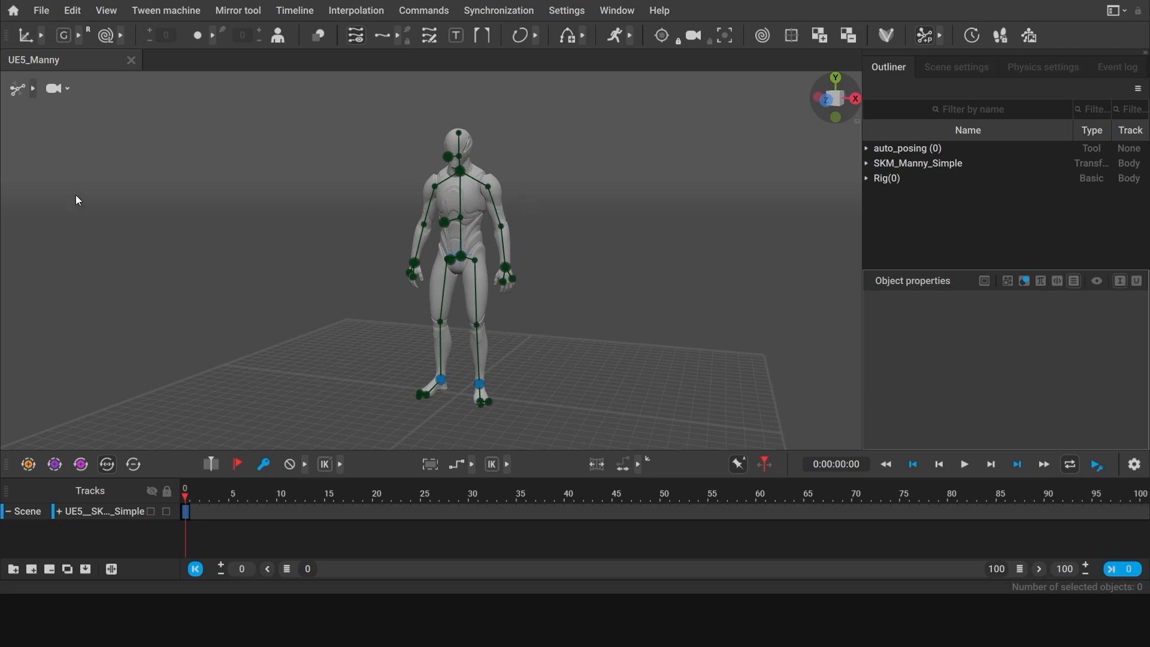
pyautogui.moveTo(660, 393)
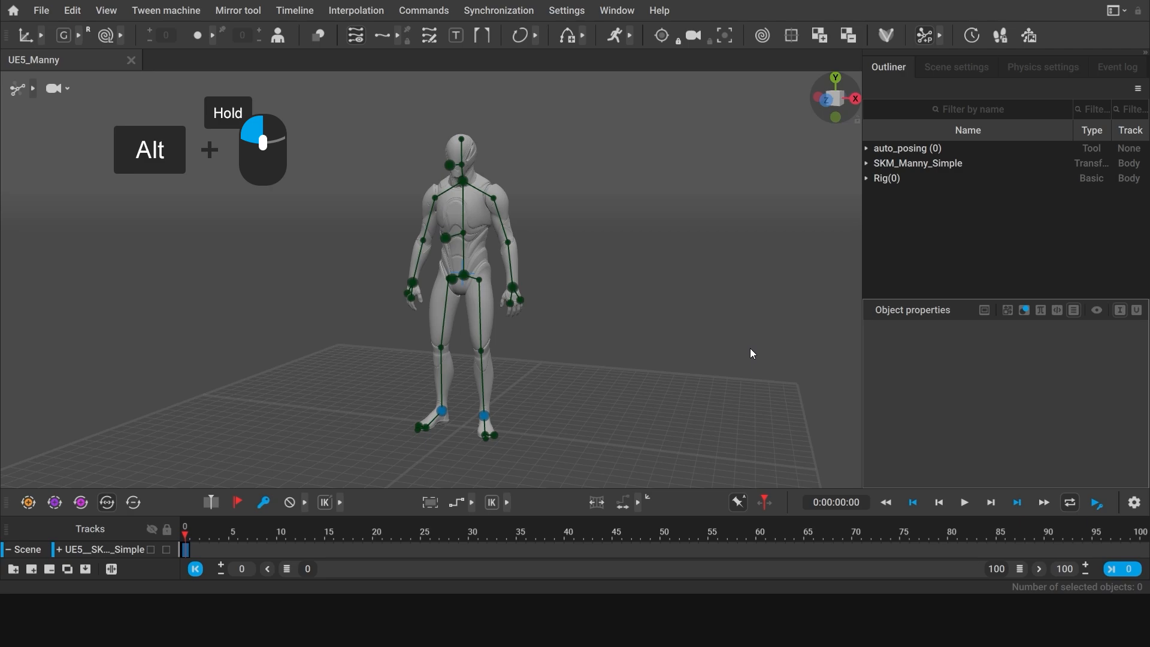
# Step: Orbit, pull back, zoom in and reframe the view around the Manny character
pyautogui.moveTo(751, 353); pyautogui.dragTo(230, 395)
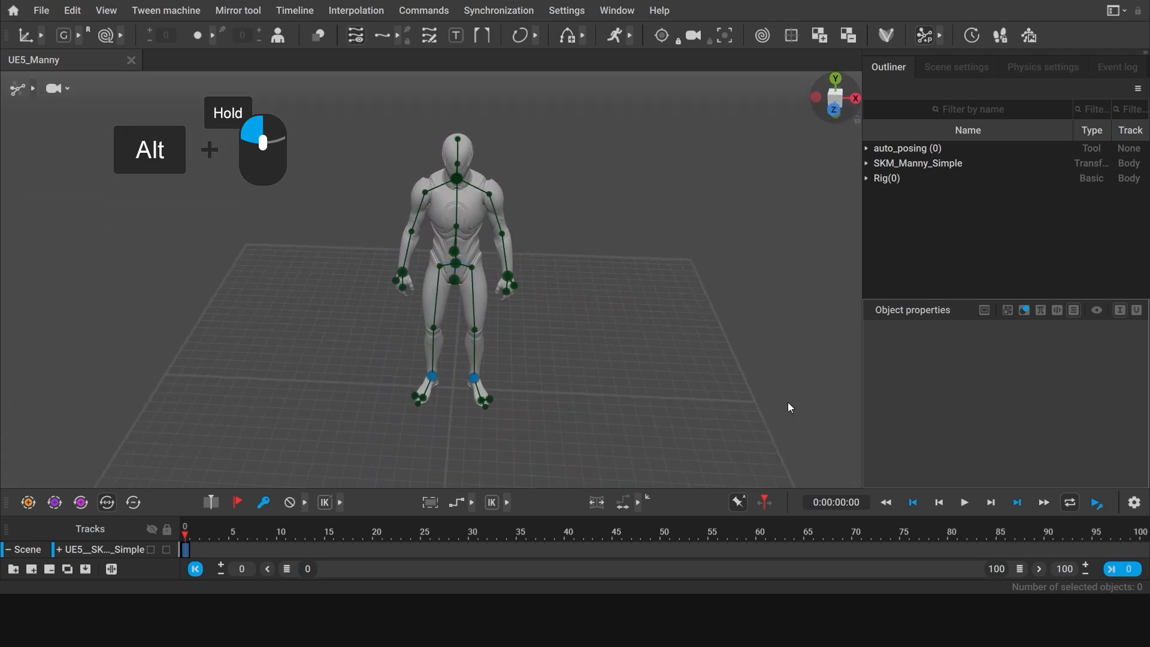
pyautogui.moveTo(790, 407); pyautogui.dragTo(468, 433)
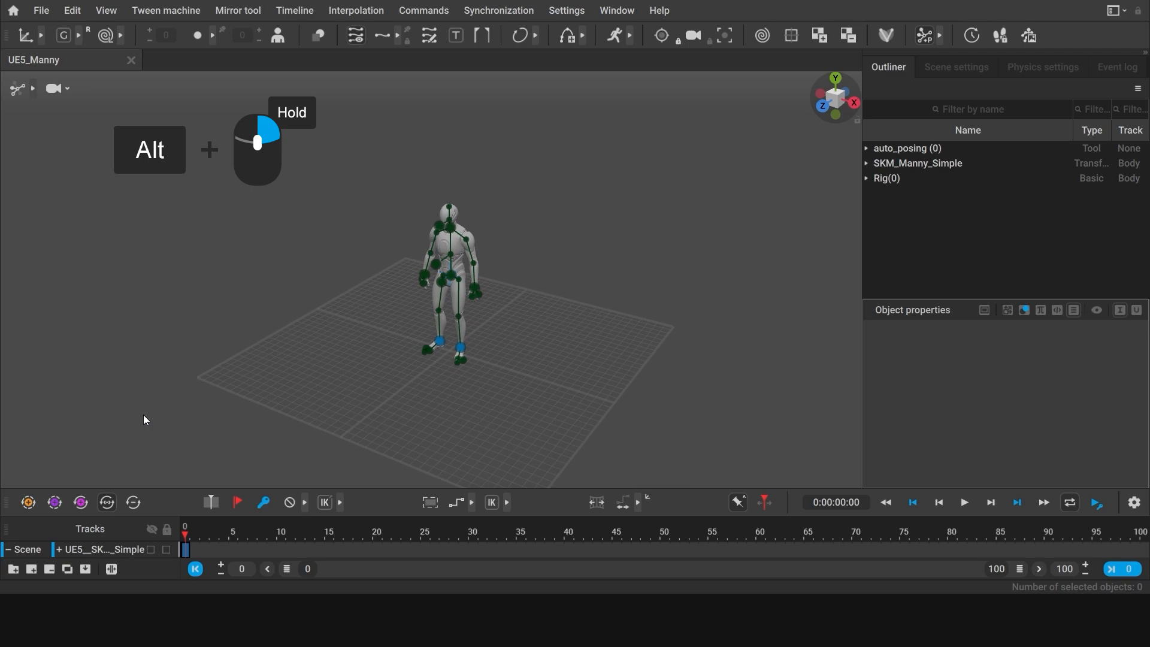
pyautogui.moveTo(144, 419); pyautogui.dragTo(628, 455)
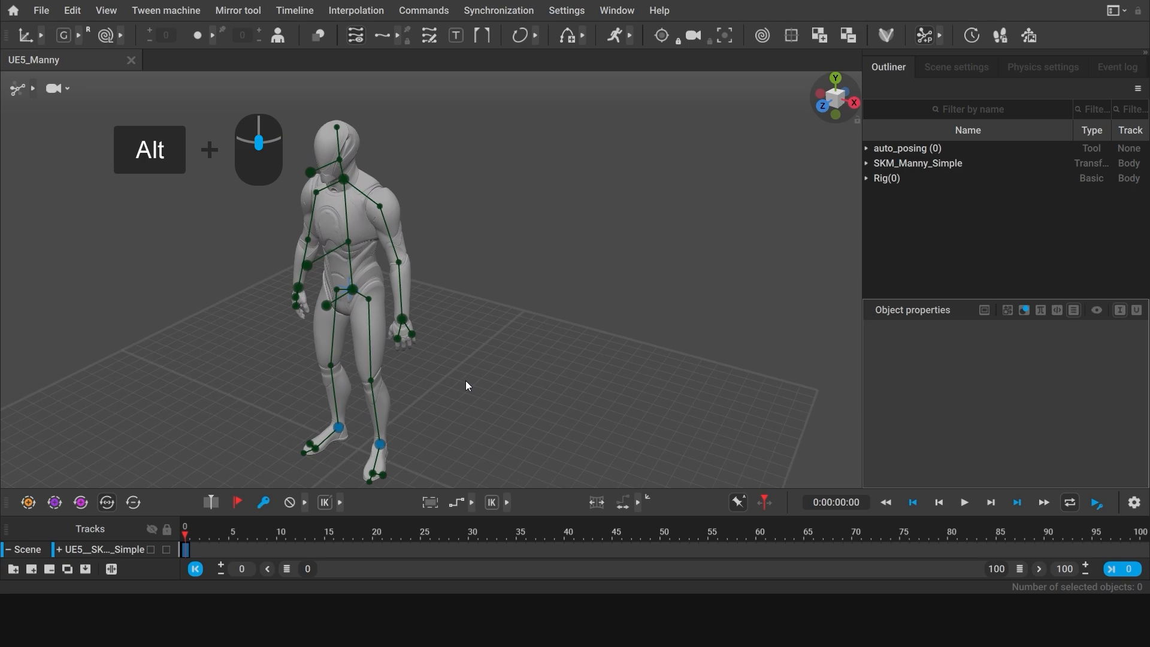
pyautogui.moveTo(466, 387); pyautogui.dragTo(561, 362)
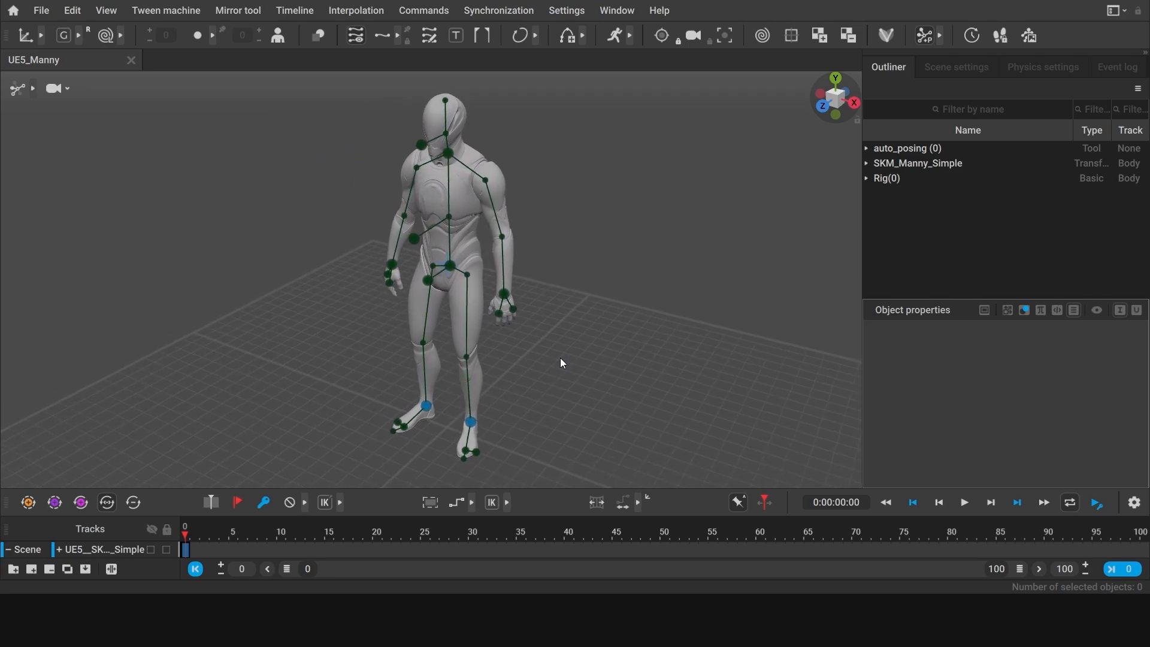
pyautogui.moveTo(847, 217)
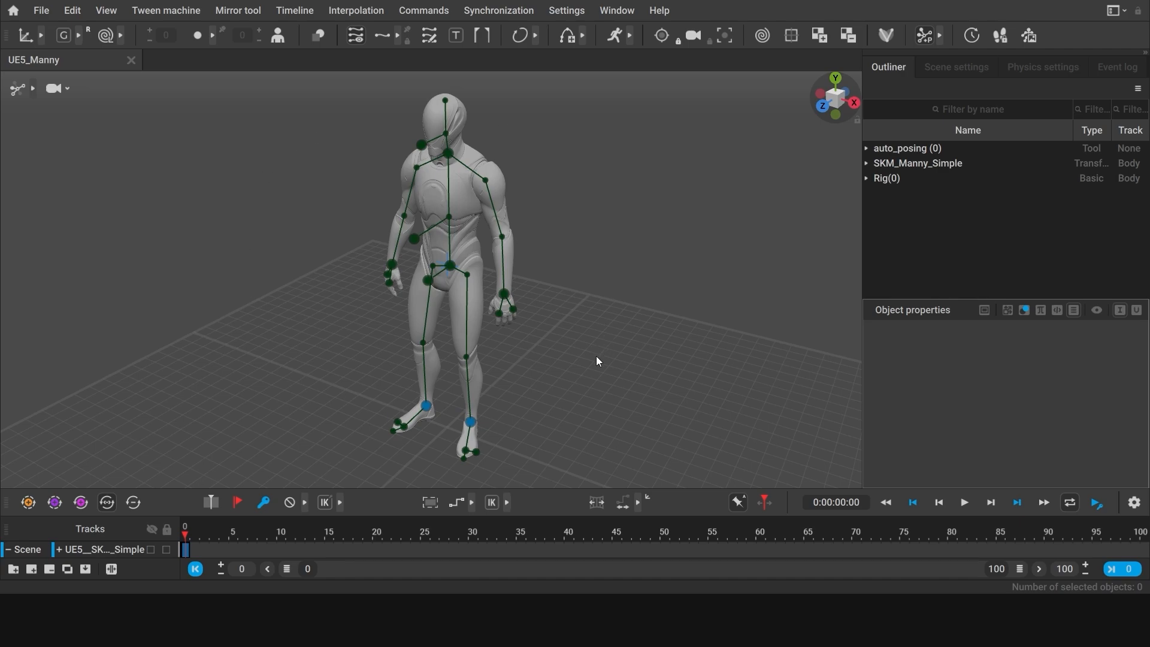
pyautogui.moveTo(102, 165)
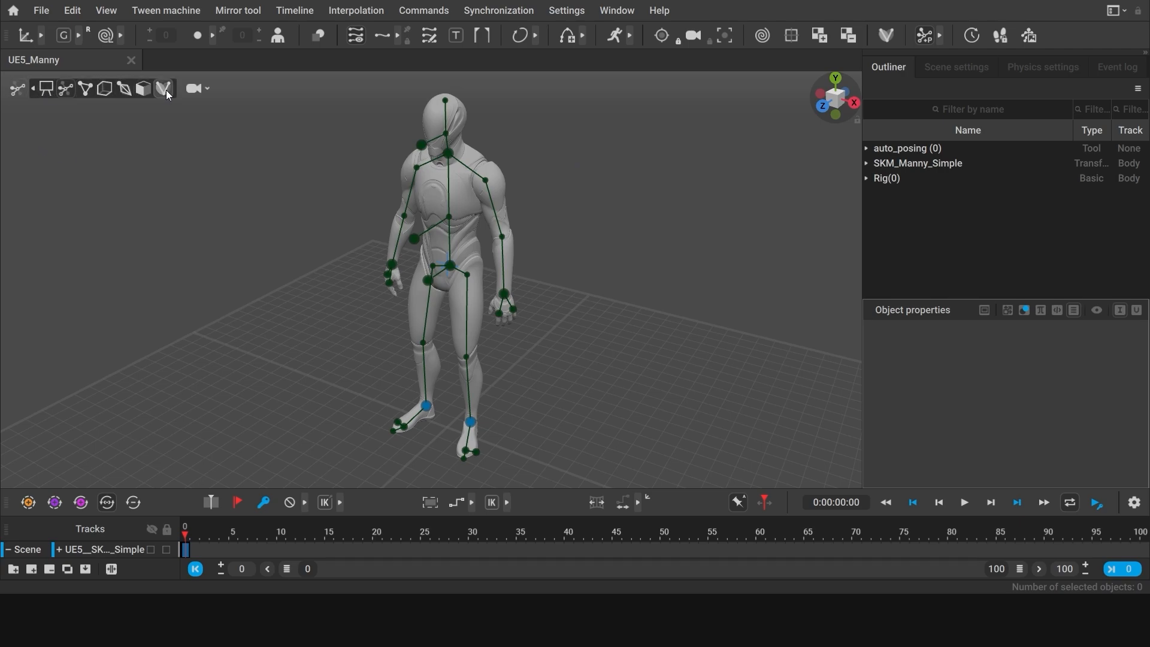
pyautogui.moveTo(162, 88)
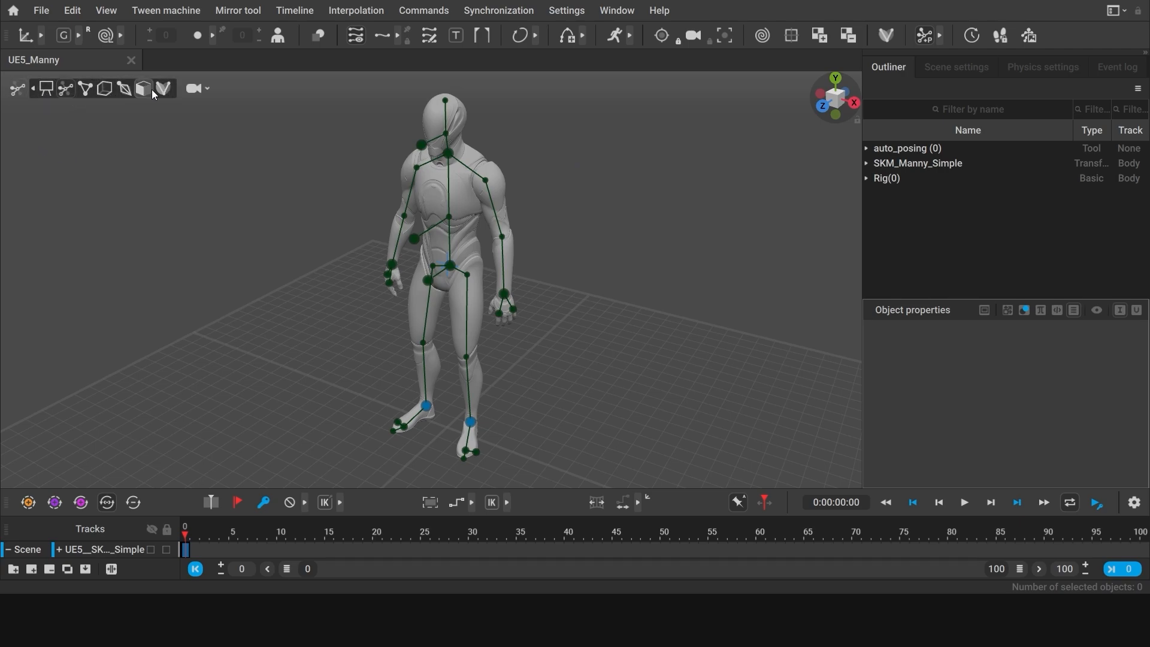
# Step: Switch the viewport to View mode so only the Manny mesh is shown
pyautogui.click(123, 88)
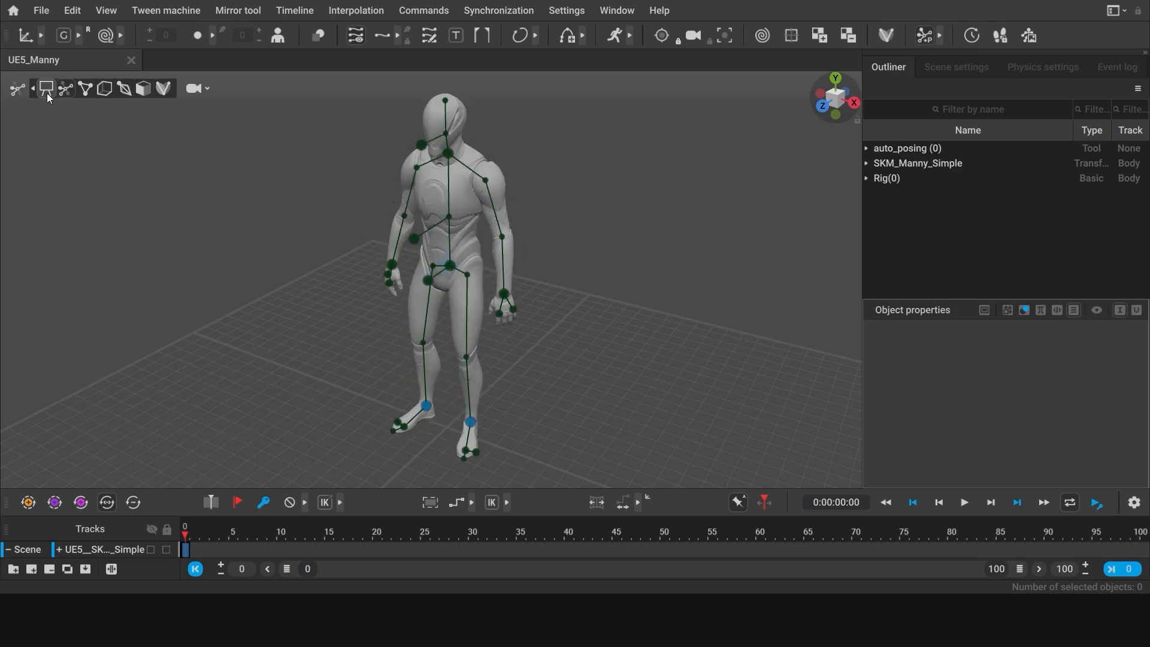
pyautogui.click(17, 88)
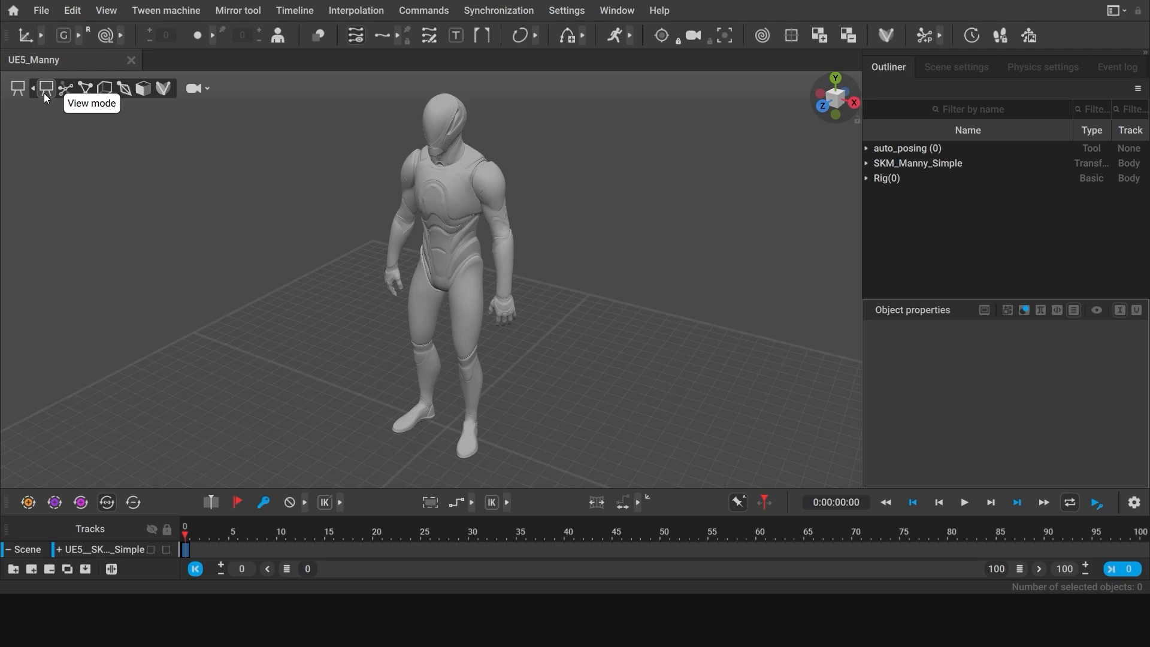
pyautogui.moveTo(378, 301)
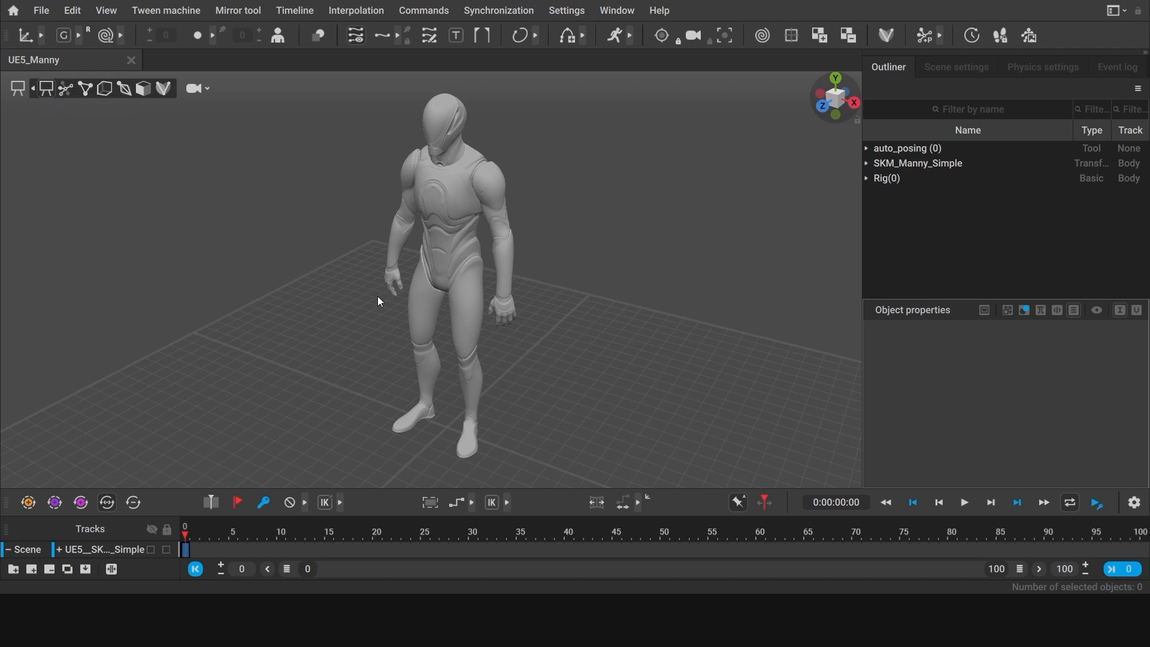
pyautogui.moveTo(409, 365)
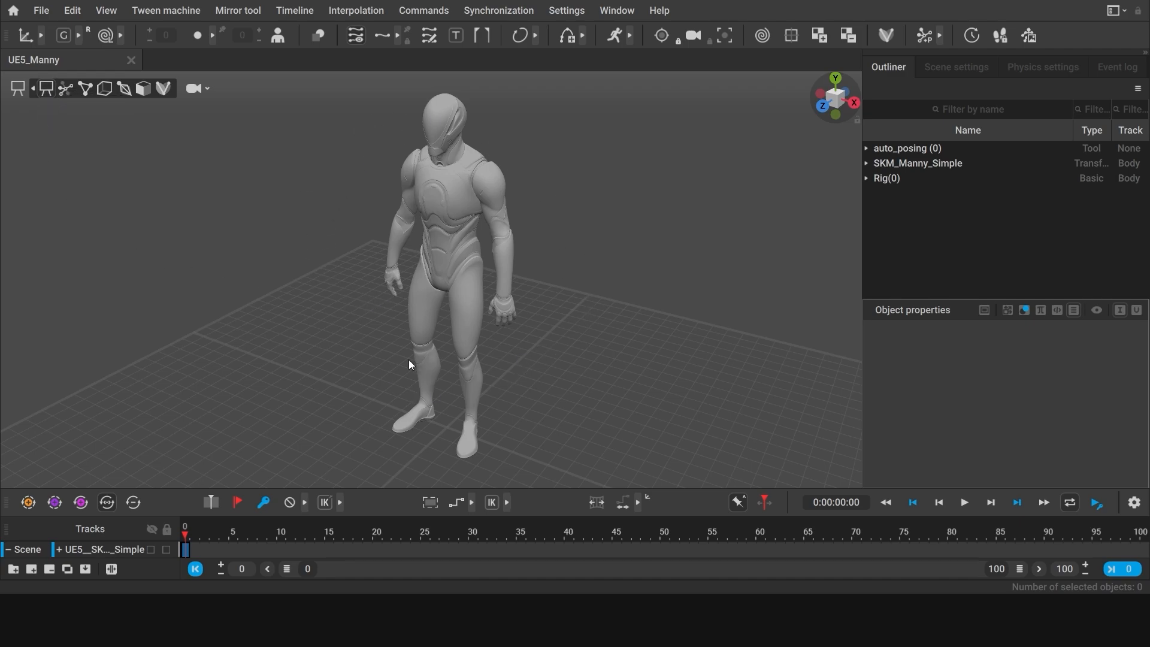
pyautogui.moveTo(307, 277)
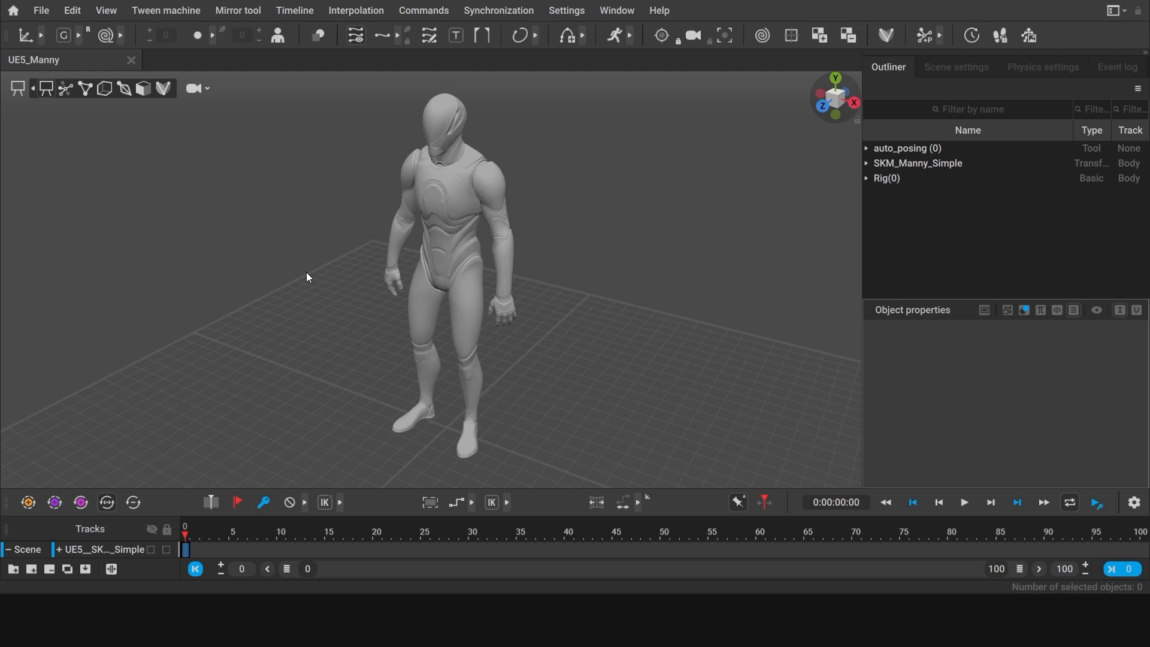
pyautogui.moveTo(250, 301)
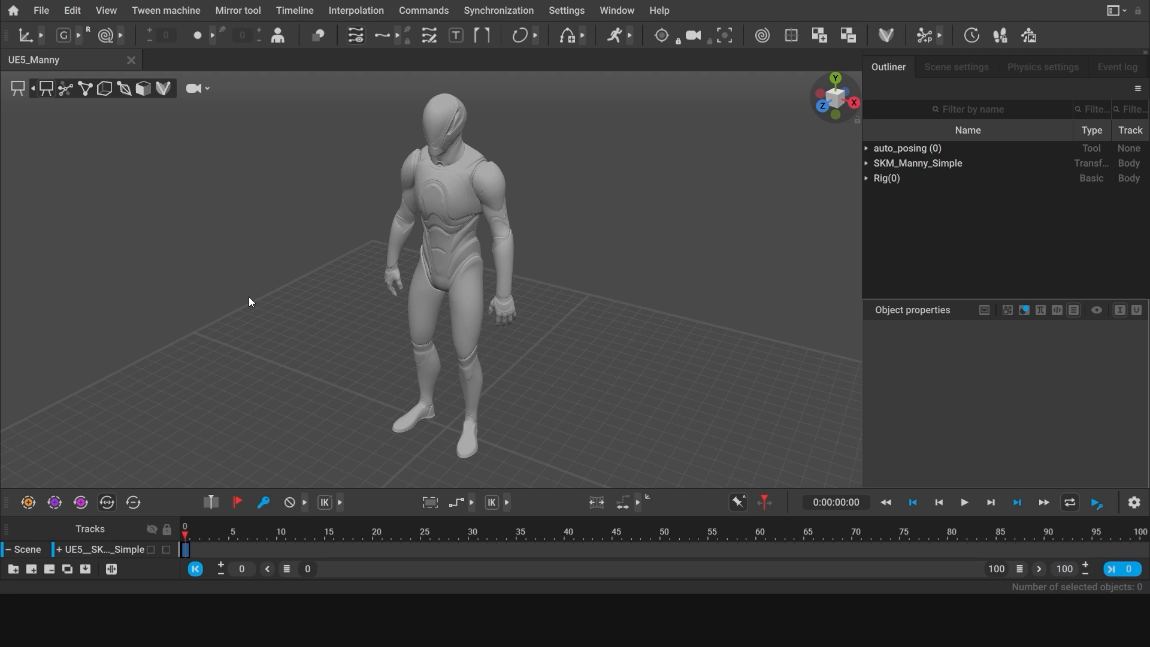
pyautogui.moveTo(66, 88)
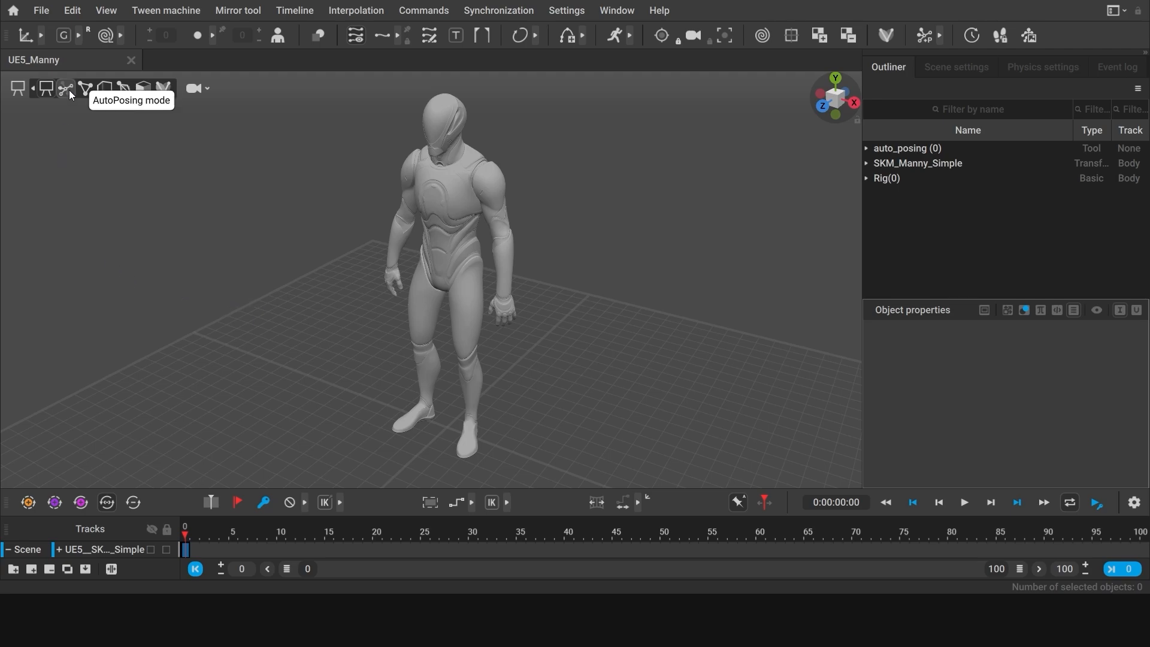
# Step: Return to the rig view and enable Auto Posing, activating the left foot controller
pyautogui.click(16, 88)
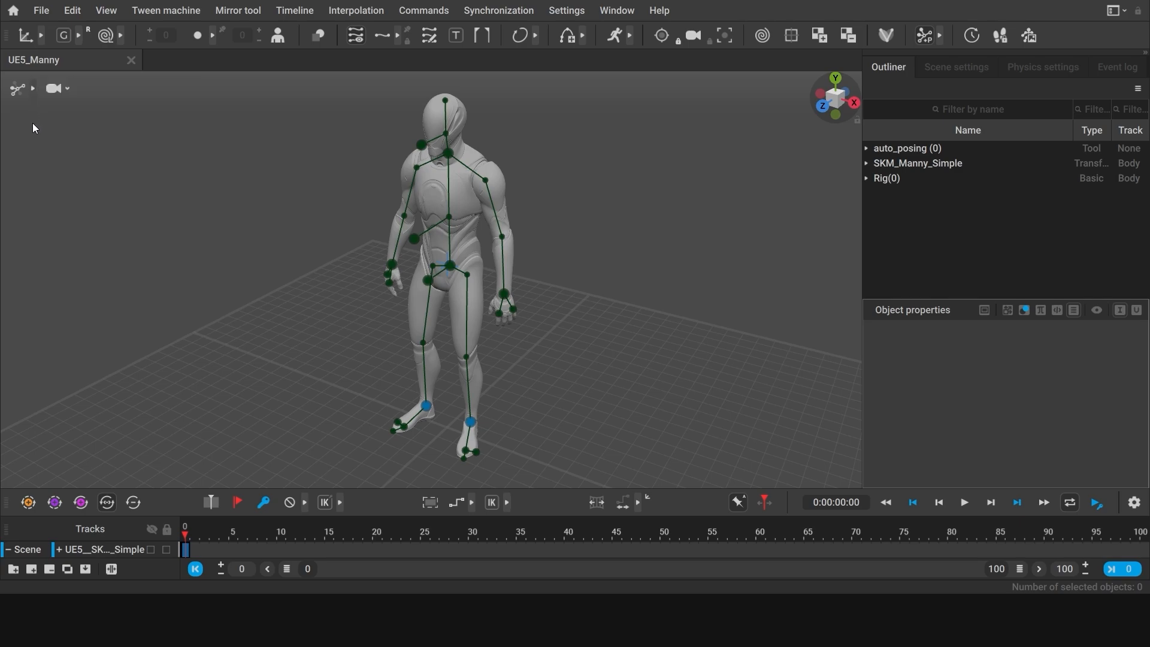
pyautogui.moveTo(473, 136)
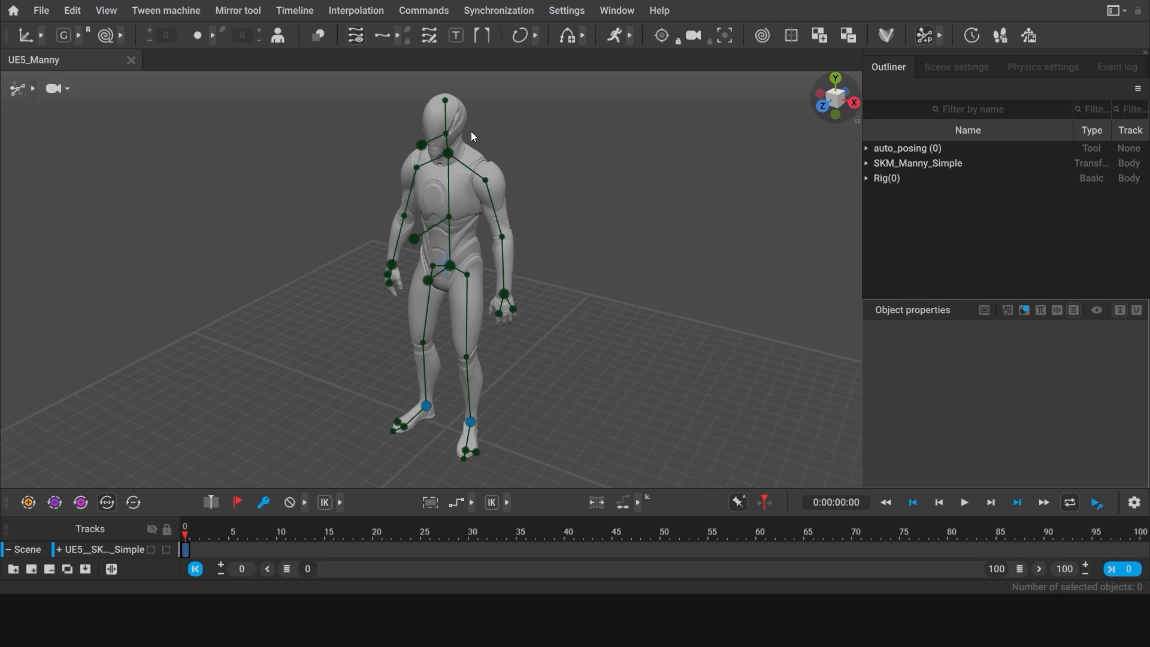
pyautogui.moveTo(598, 417)
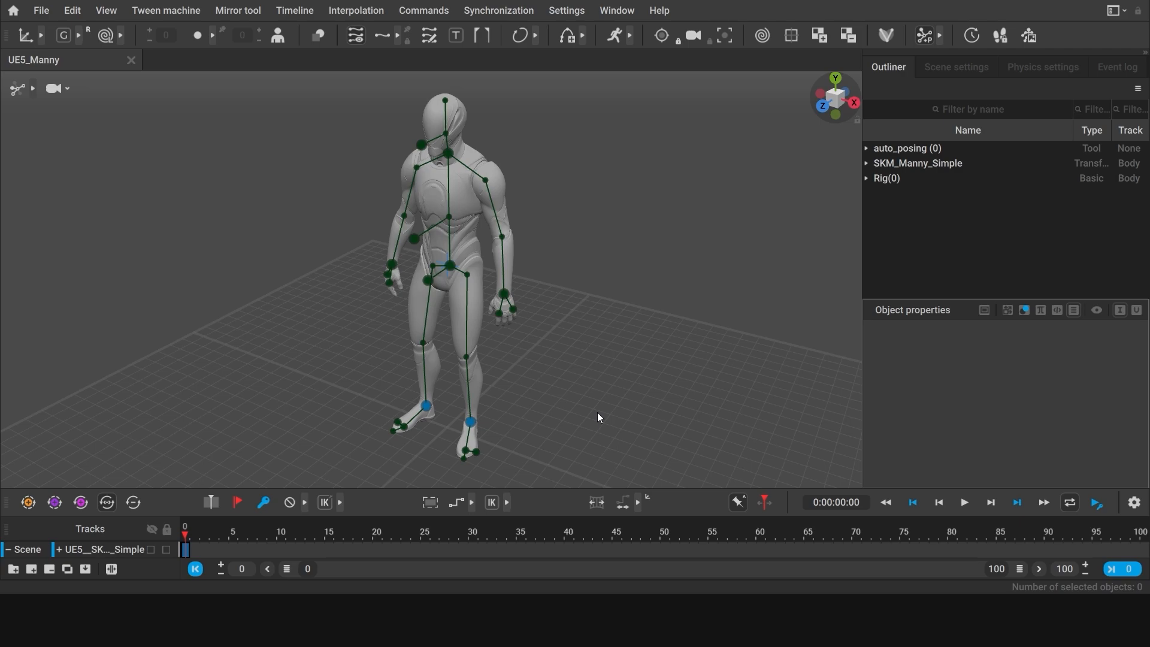
pyautogui.moveTo(509, 454)
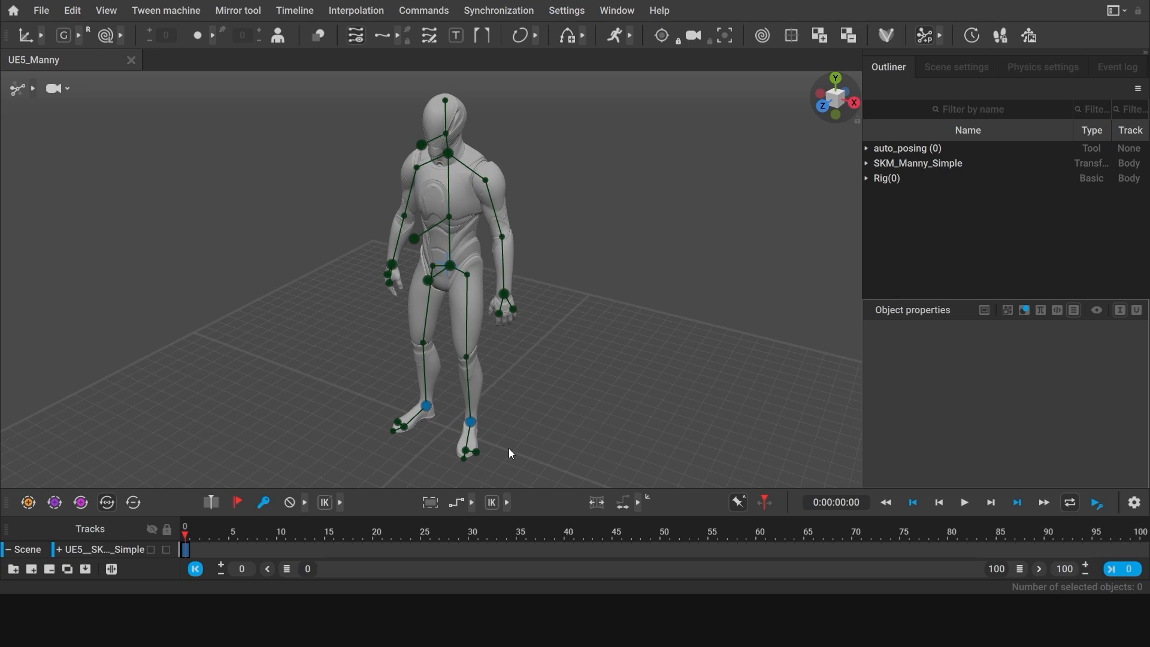
pyautogui.moveTo(369, 436)
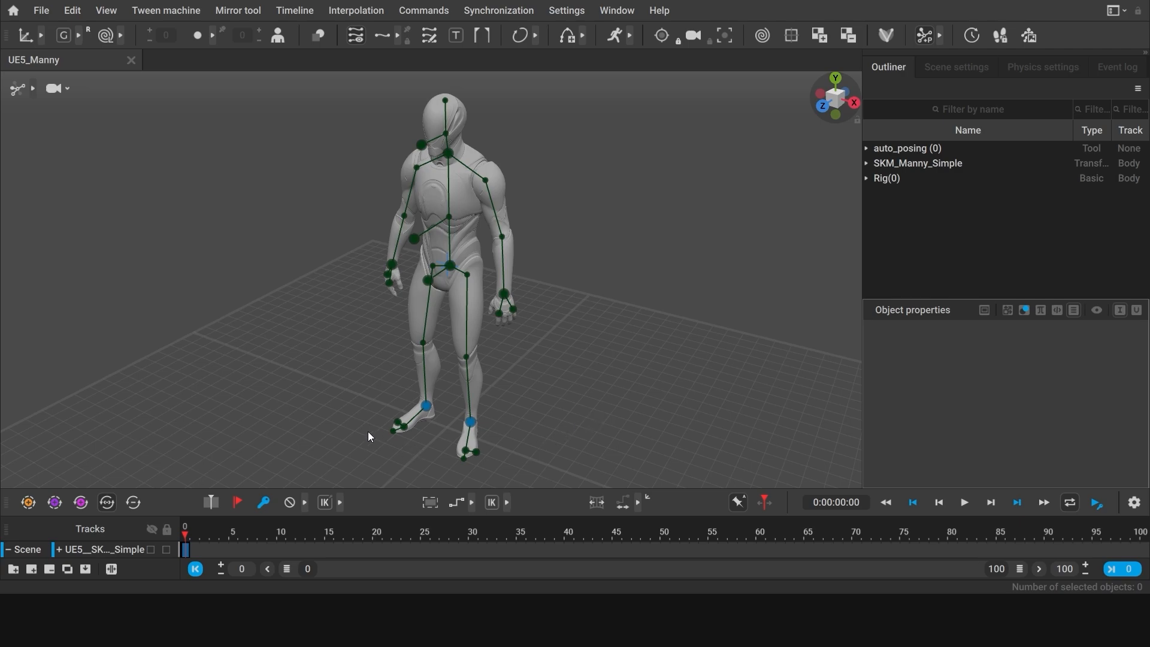
pyautogui.moveTo(483, 203)
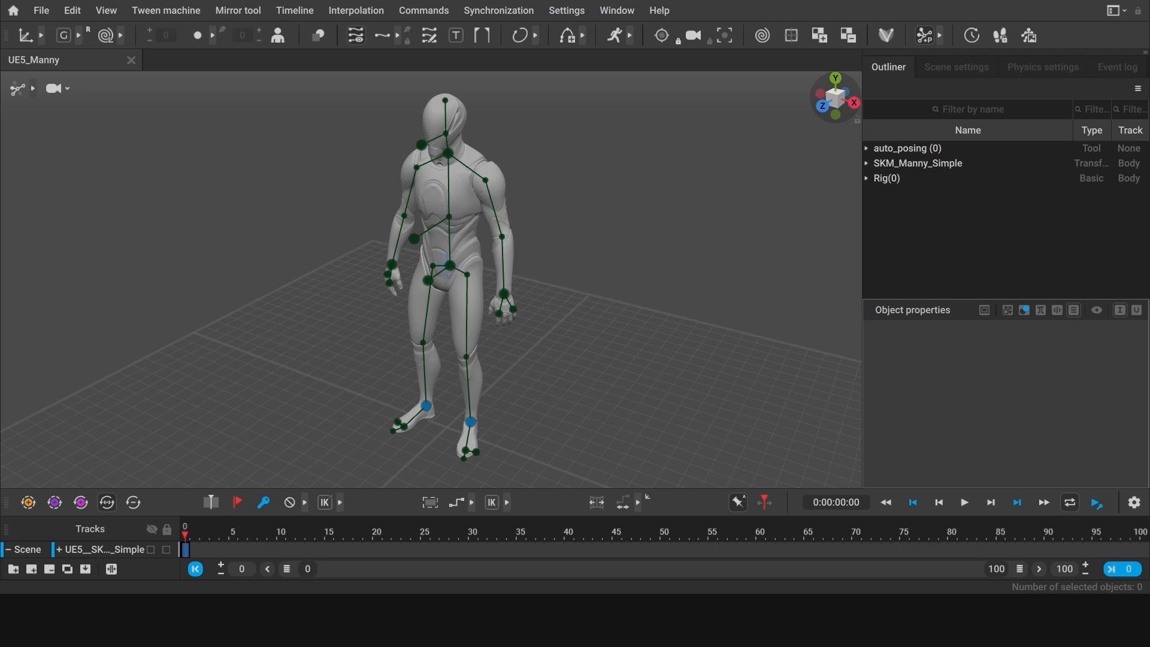
pyautogui.click(470, 421)
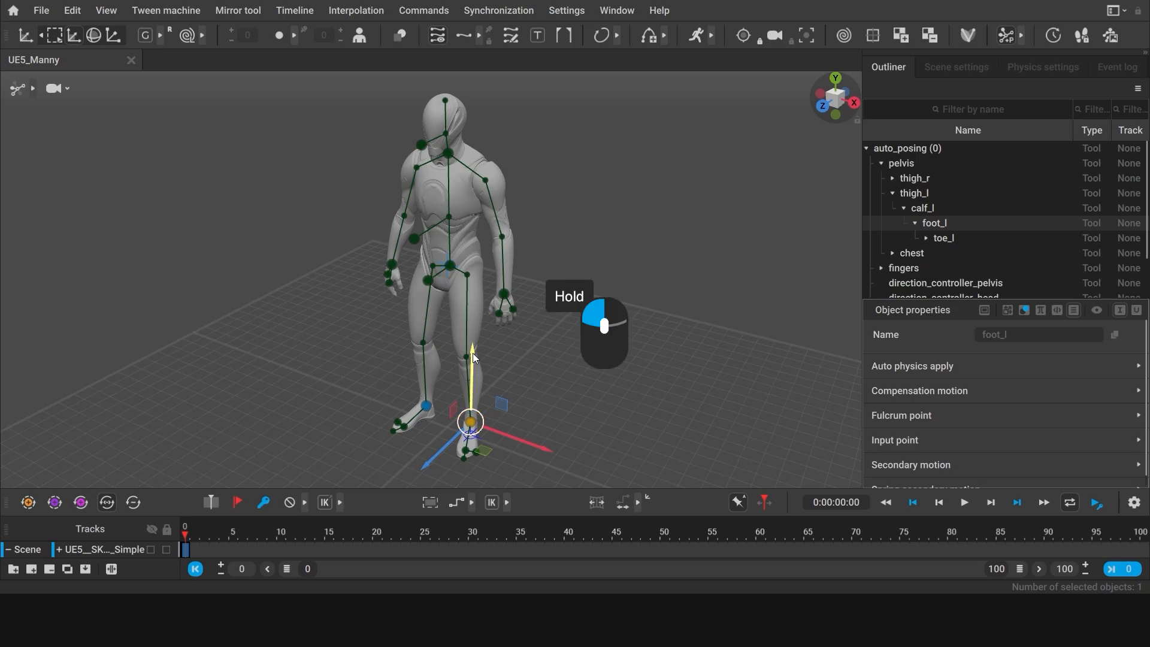
# Step: Drag the left foot controller up and outward to raise Manny's left leg
pyautogui.moveTo(470, 422); pyautogui.dragTo(473, 335)
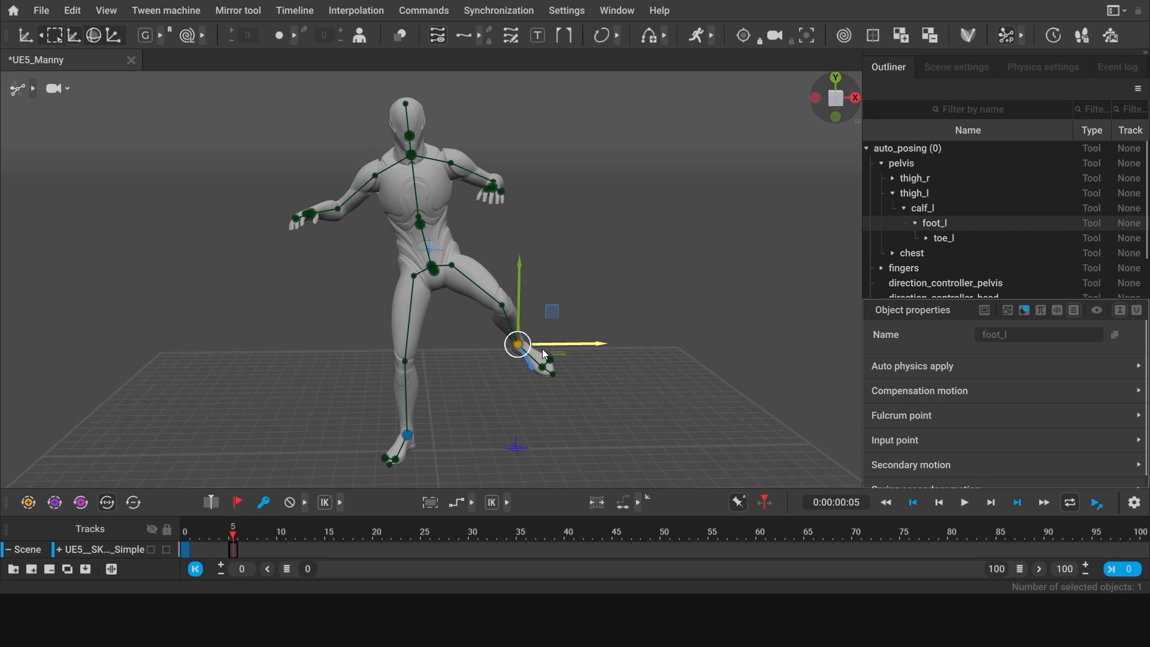
pyautogui.moveTo(517, 343); pyautogui.dragTo(460, 343)
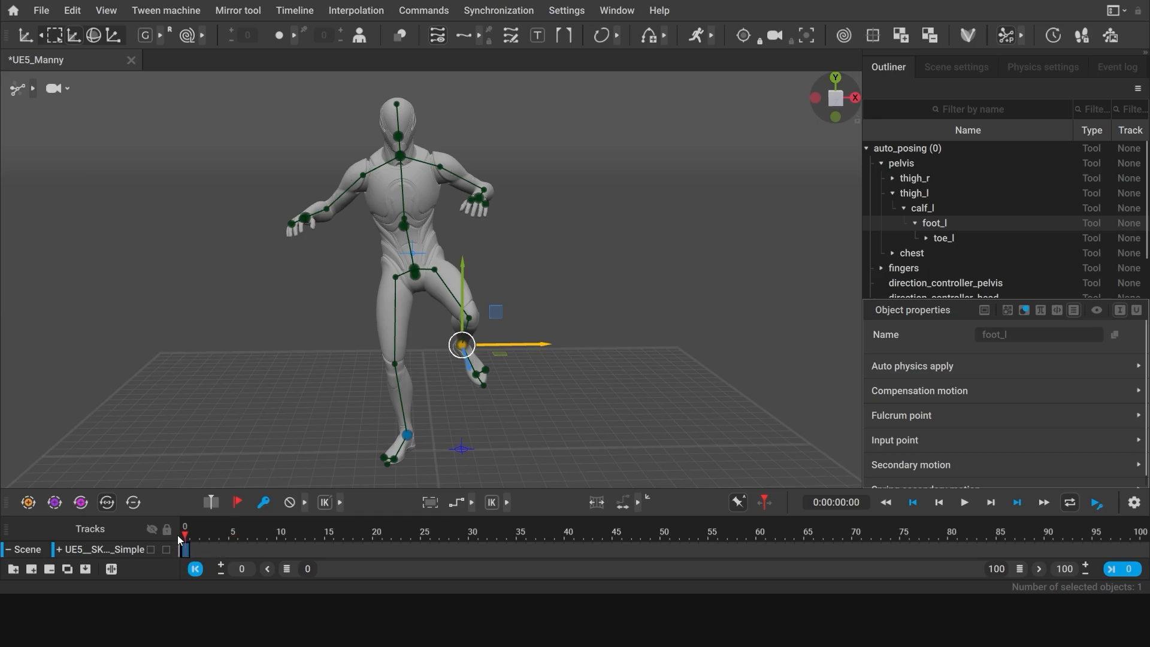
pyautogui.moveTo(497, 439)
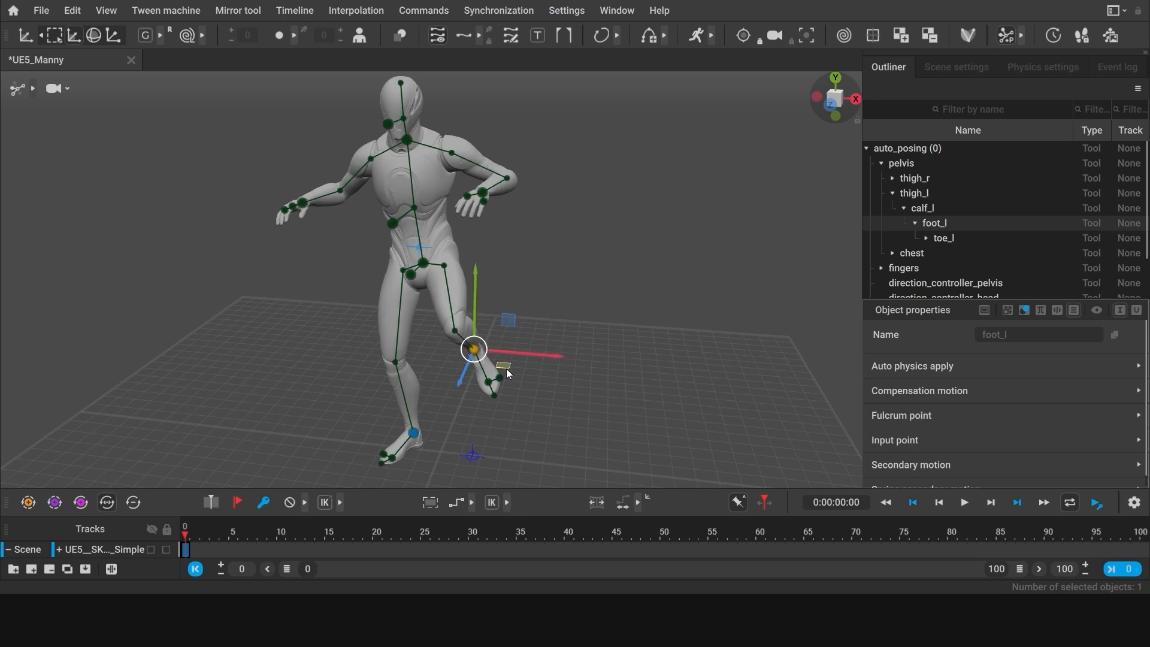
# Step: Check the pose from behind, then pull the left foot up to raise the knee high
pyautogui.moveTo(474, 349); pyautogui.dragTo(234, 348)
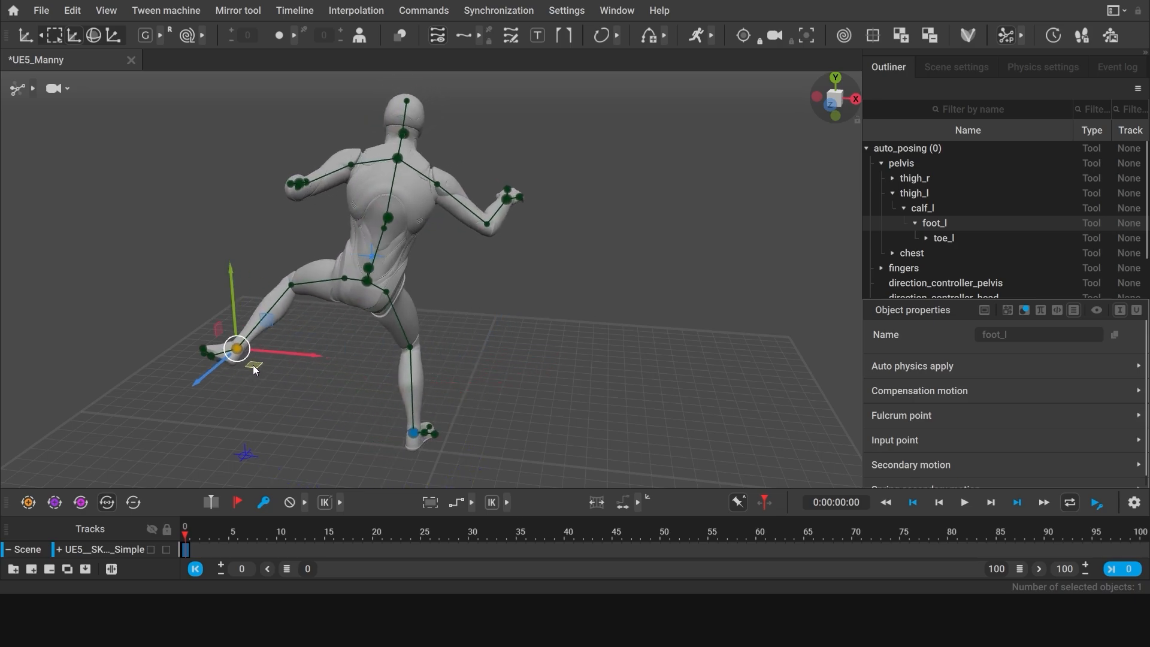
pyautogui.moveTo(235, 349); pyautogui.dragTo(504, 367)
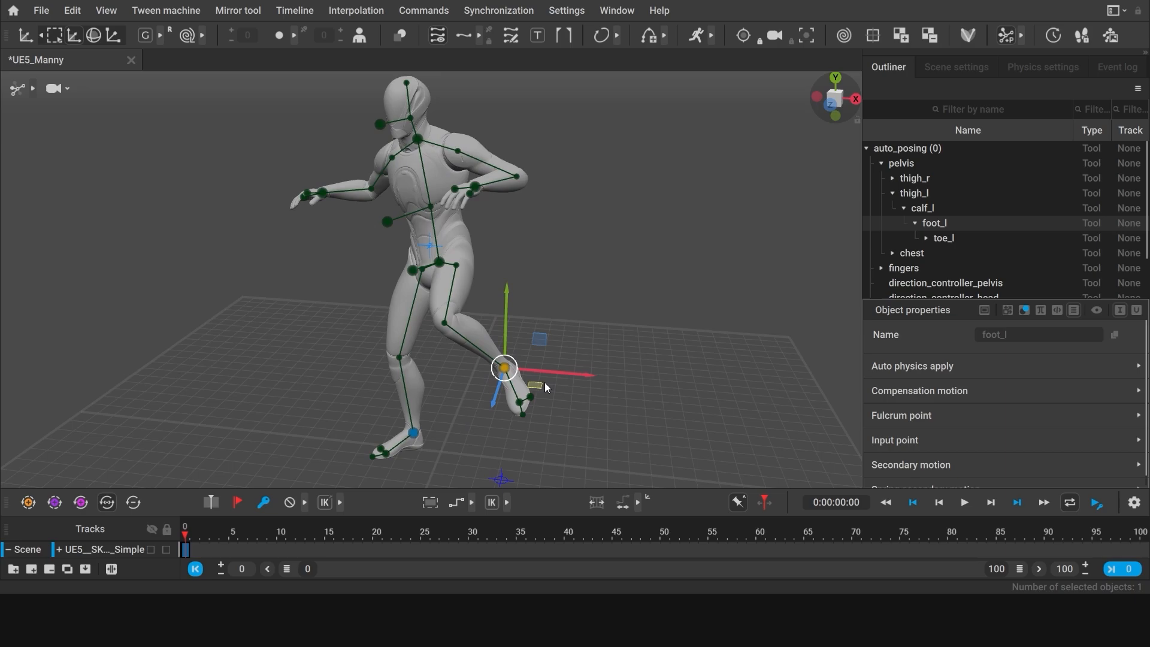
pyautogui.moveTo(504, 367); pyautogui.dragTo(451, 286)
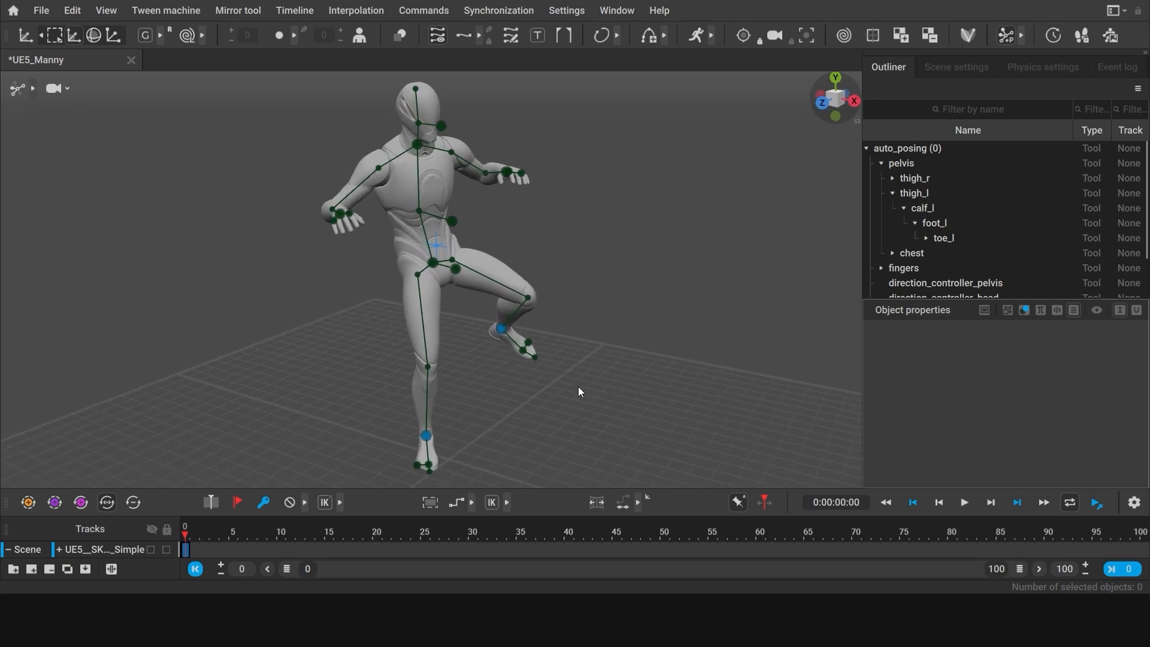
pyautogui.moveTo(437, 448)
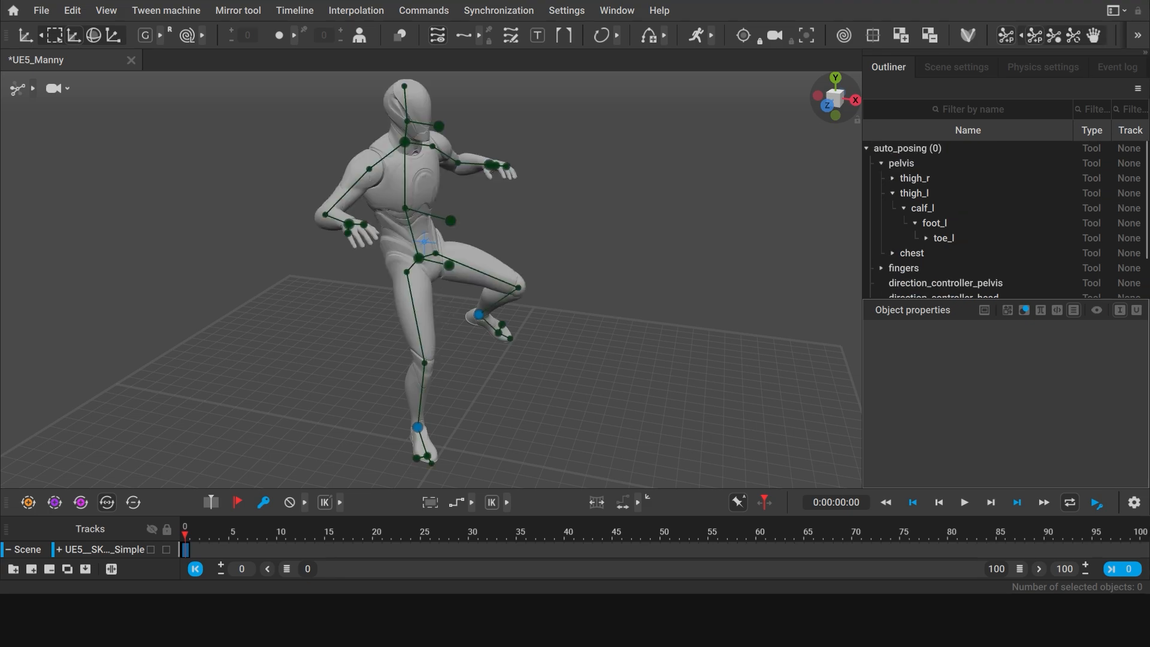
pyautogui.moveTo(617, 275)
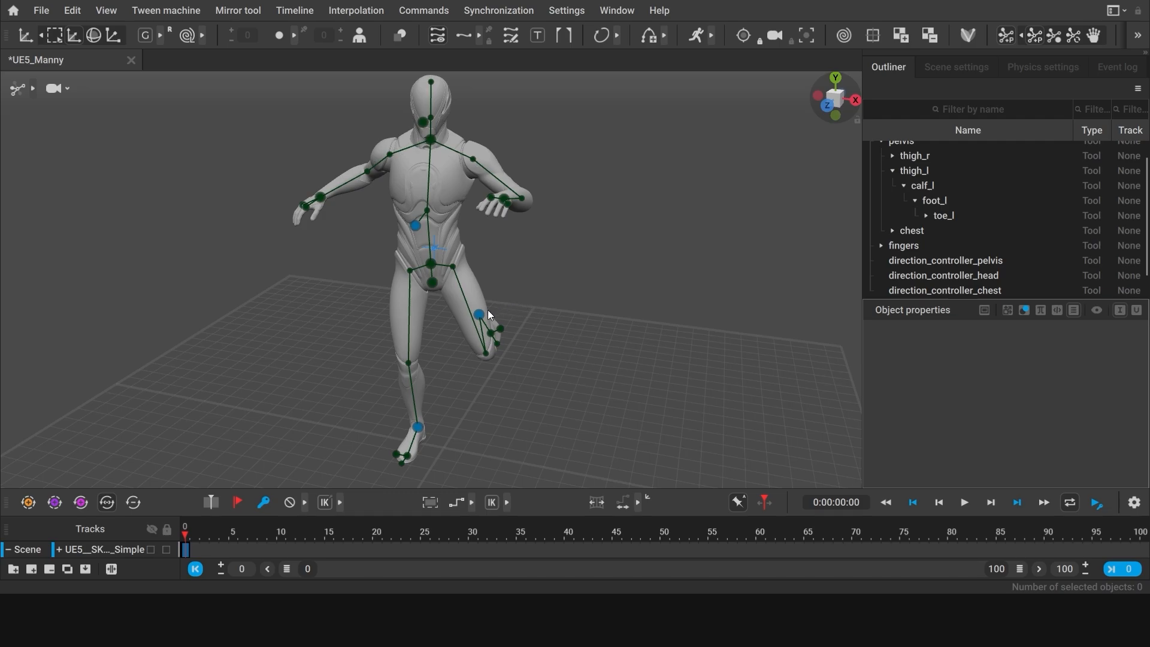
# Step: Swing the foot_l controller back and up behind the body into a running kick
pyautogui.click(477, 315)
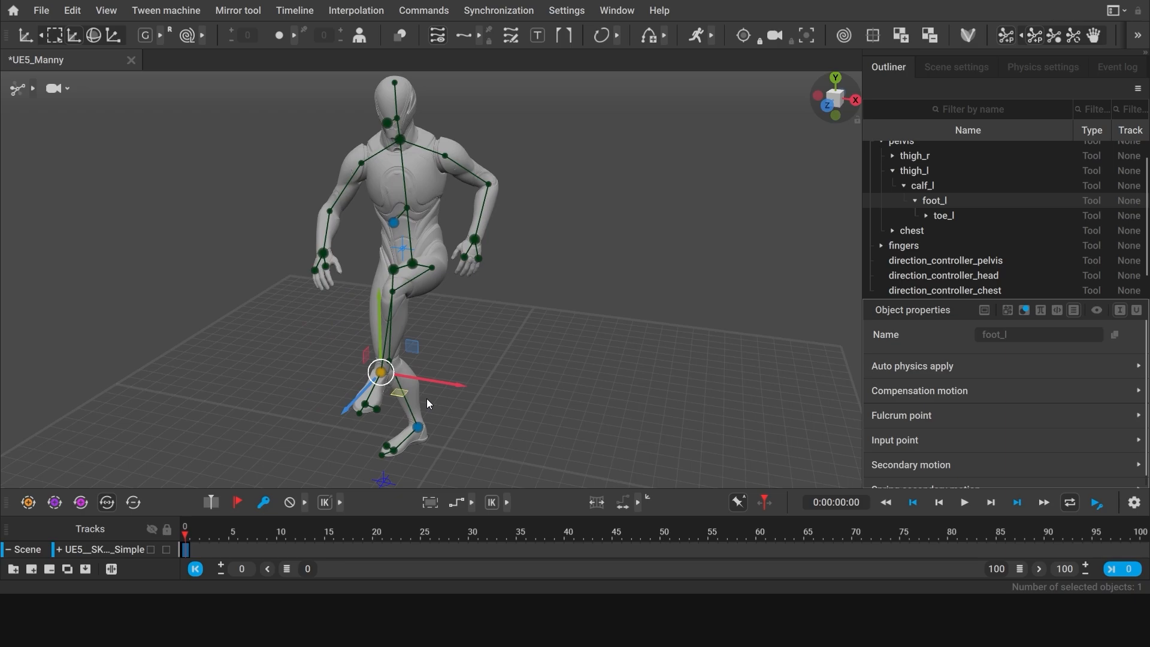
pyautogui.moveTo(382, 370); pyautogui.dragTo(488, 310)
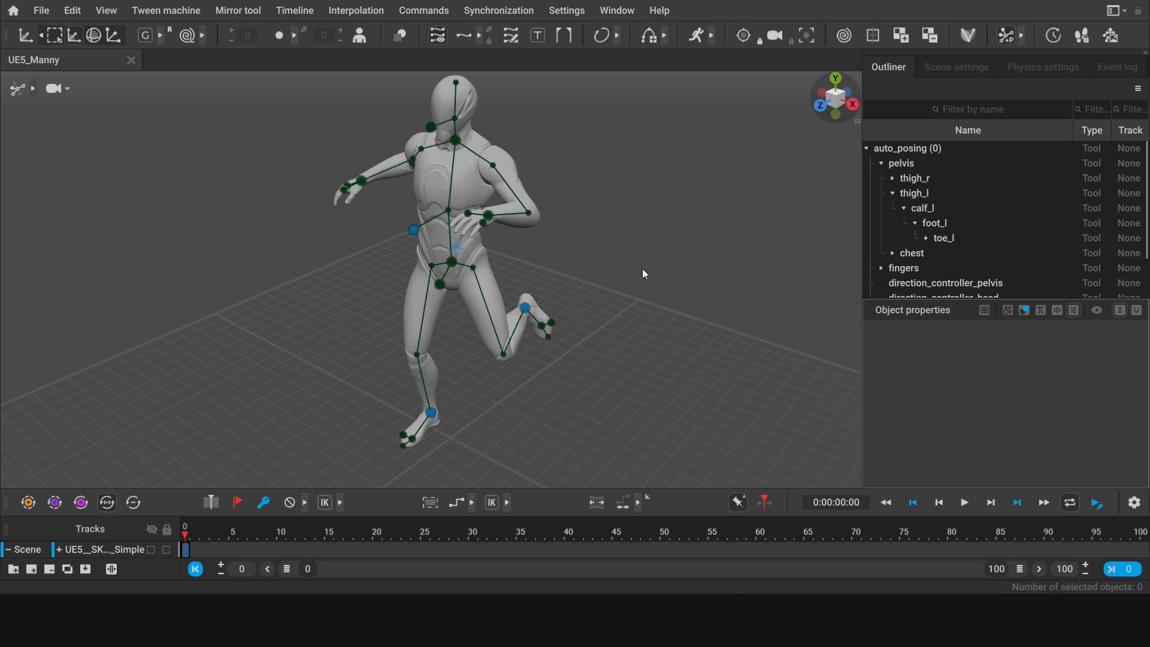
pyautogui.moveTo(412, 223)
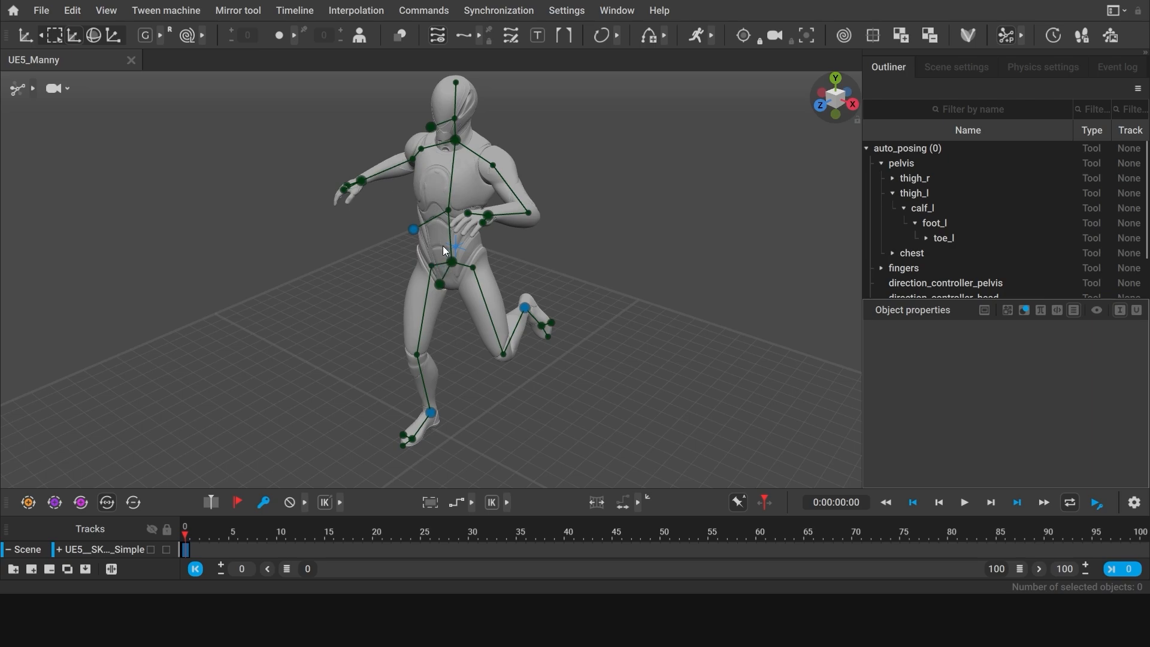
# Step: Lower the pelvis into a crouch and pull the neck forward to hunch the torso
pyautogui.click(453, 261)
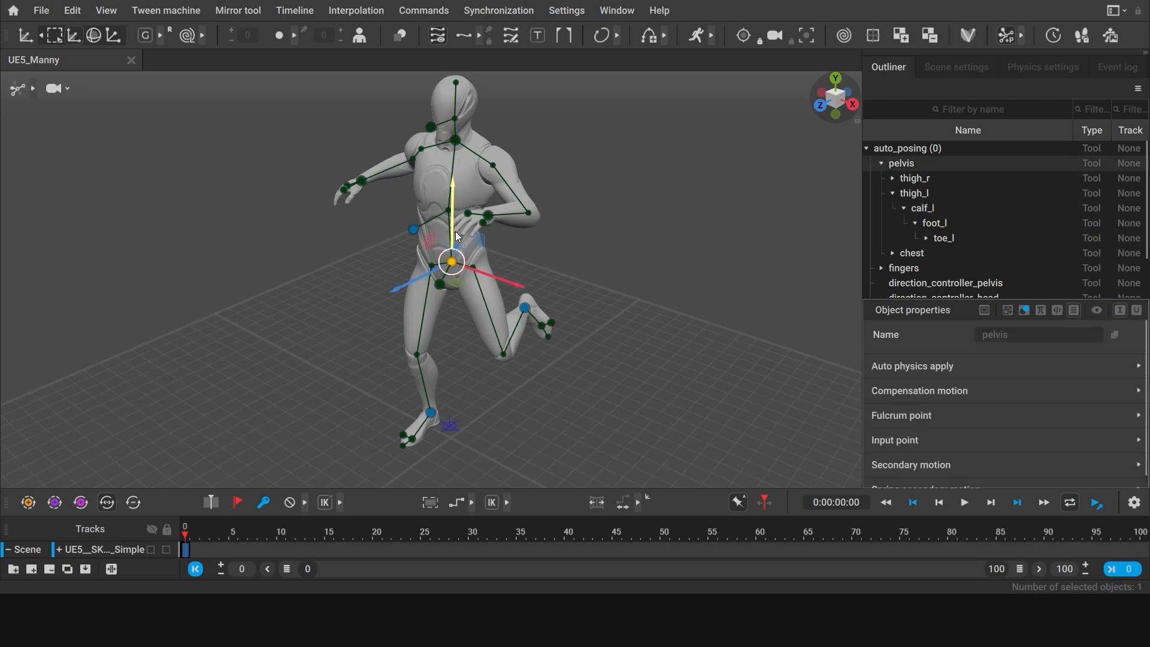
pyautogui.moveTo(450, 260); pyautogui.dragTo(451, 286)
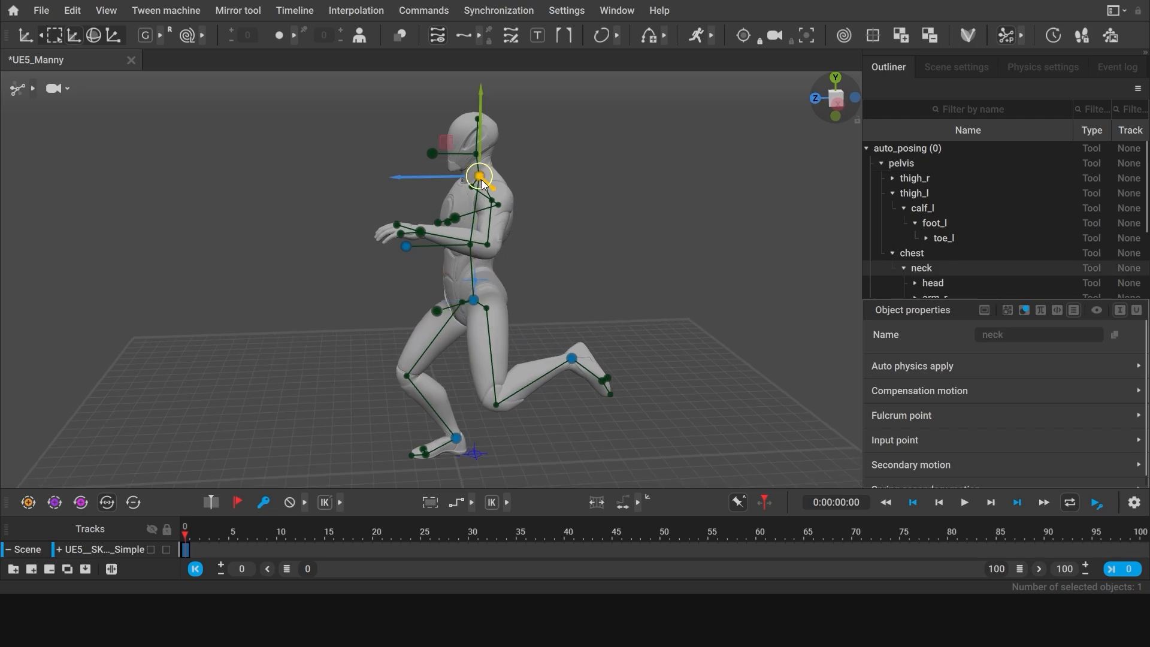
pyautogui.moveTo(479, 175); pyautogui.dragTo(373, 237)
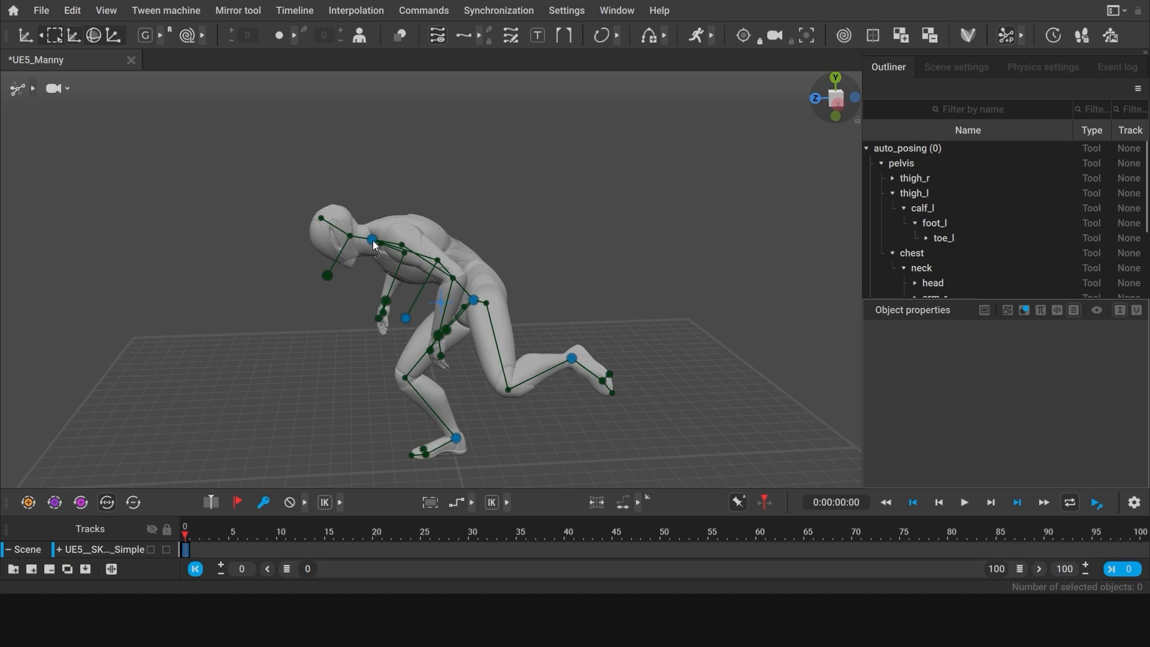
pyautogui.moveTo(475, 310)
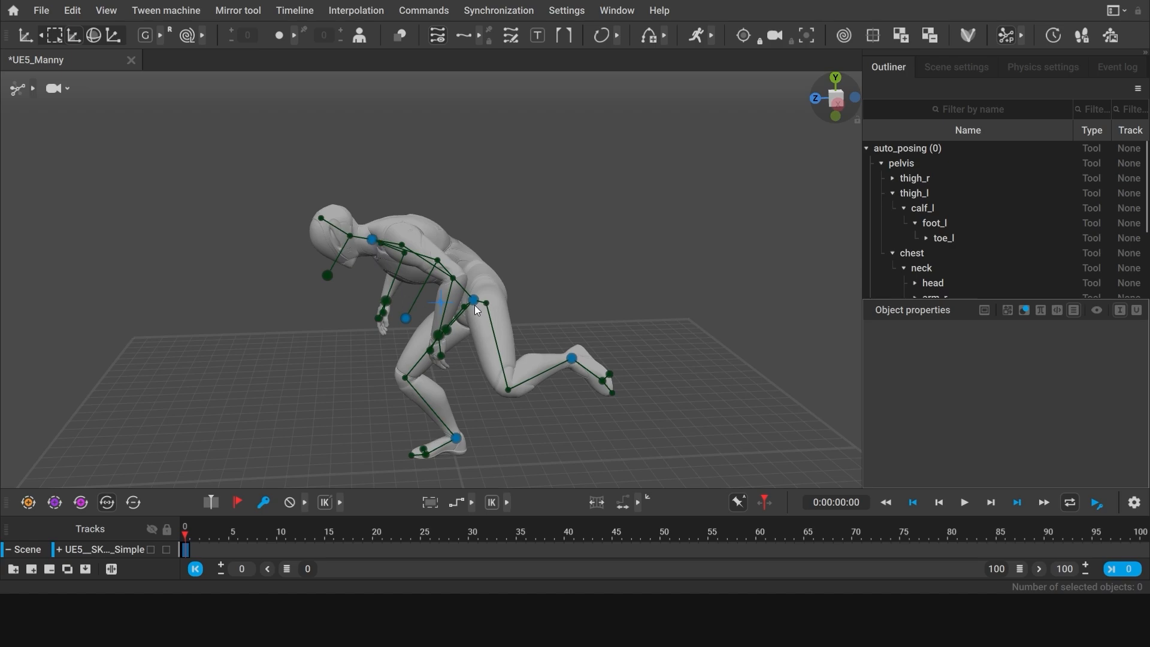
pyautogui.click(476, 299)
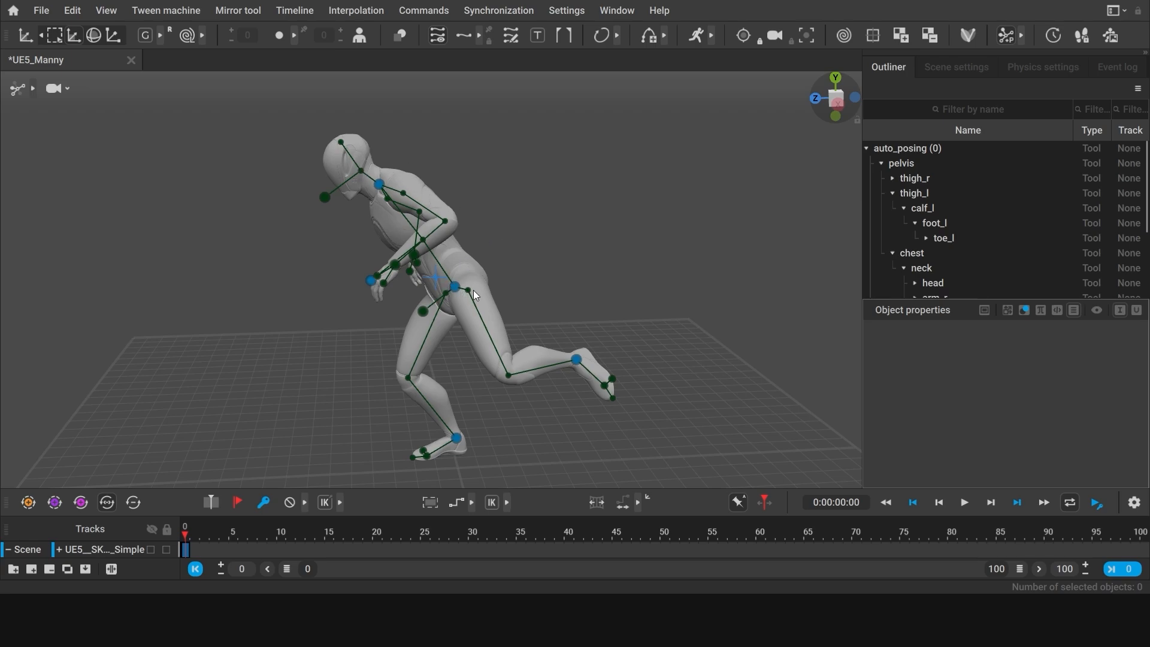
# Step: Rotate the neck and pelvis controllers together to twist the hunched body, then deselect
pyautogui.press('shift')
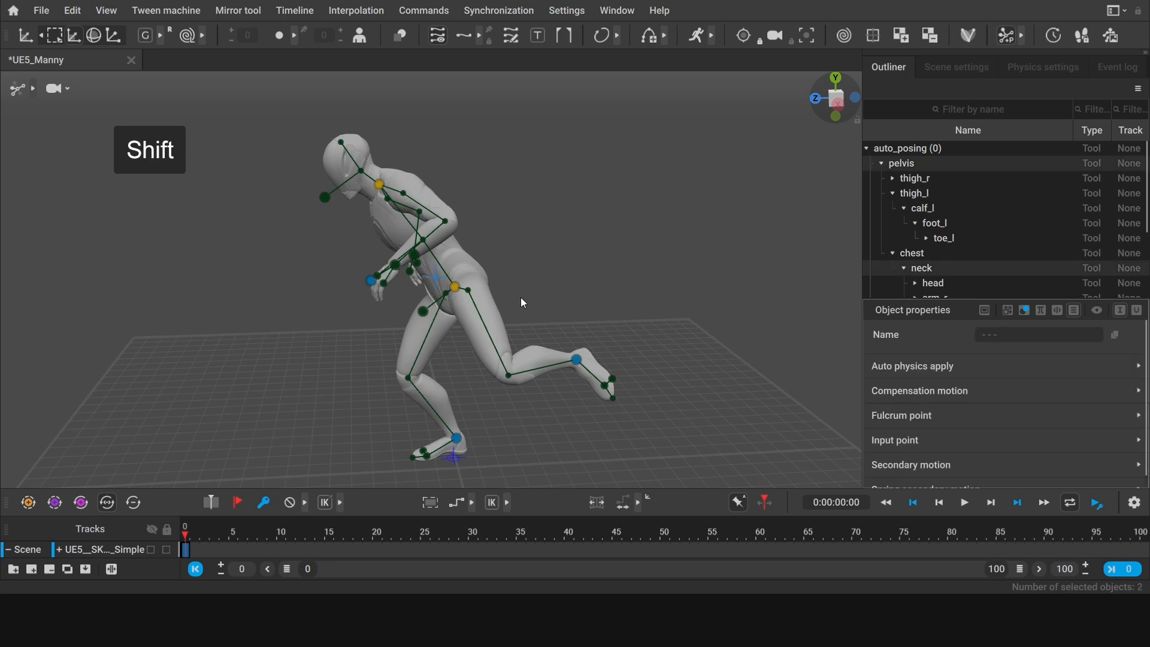
pyautogui.click(454, 286)
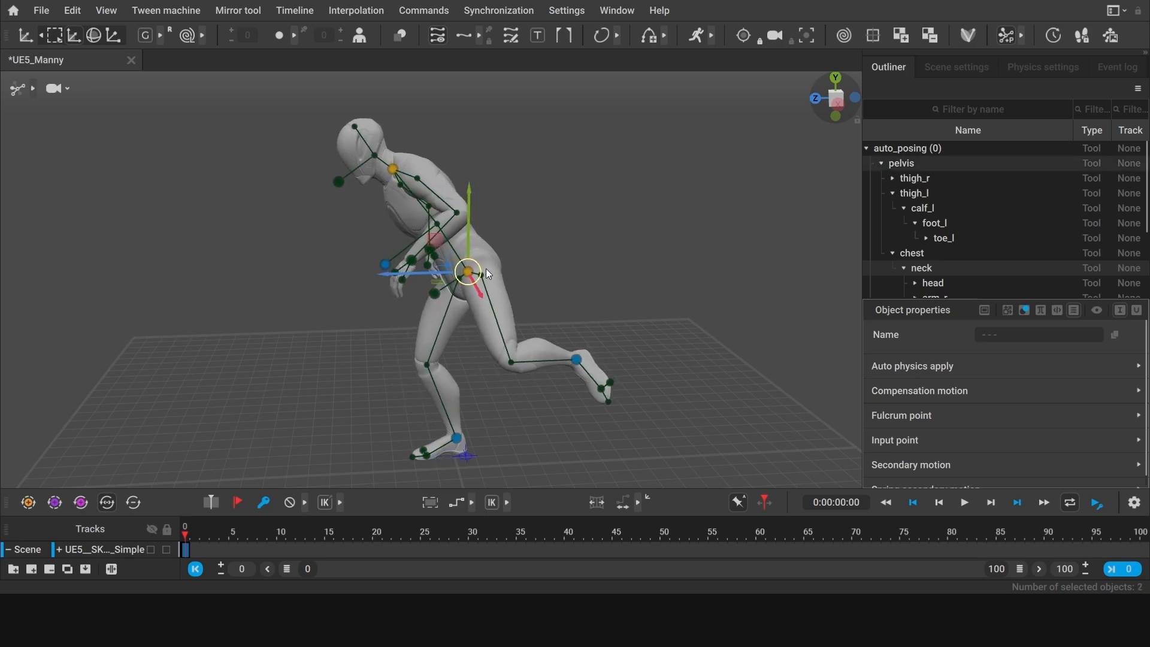
pyautogui.moveTo(466, 273); pyautogui.dragTo(499, 279)
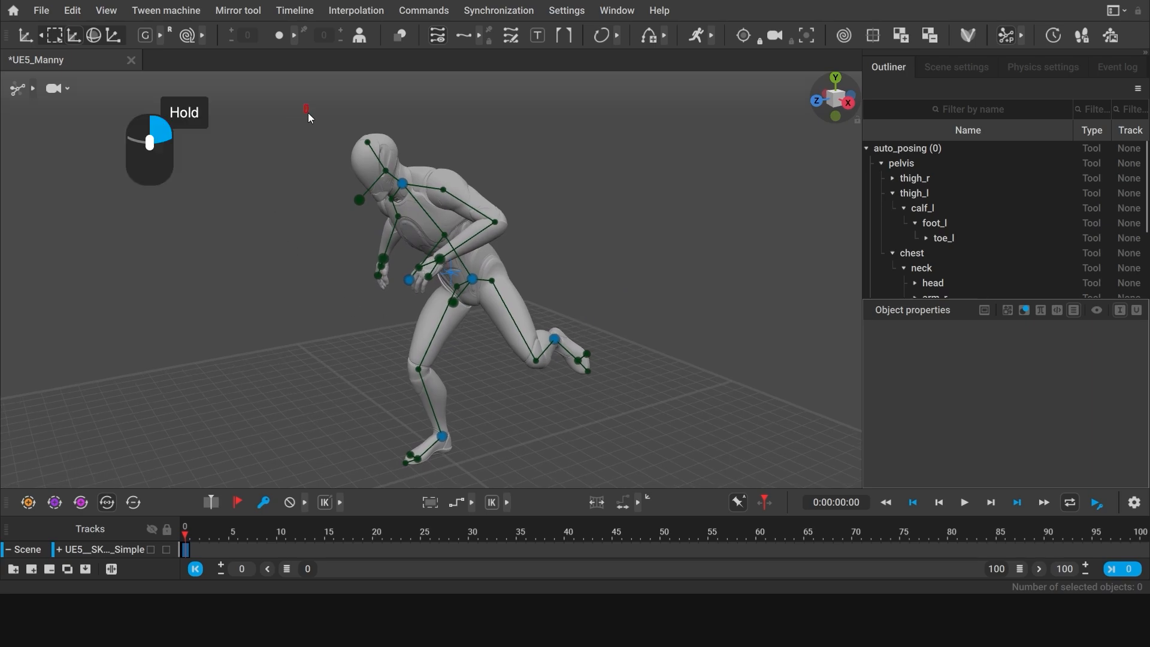
pyautogui.moveTo(306, 106); pyautogui.dragTo(600, 461)
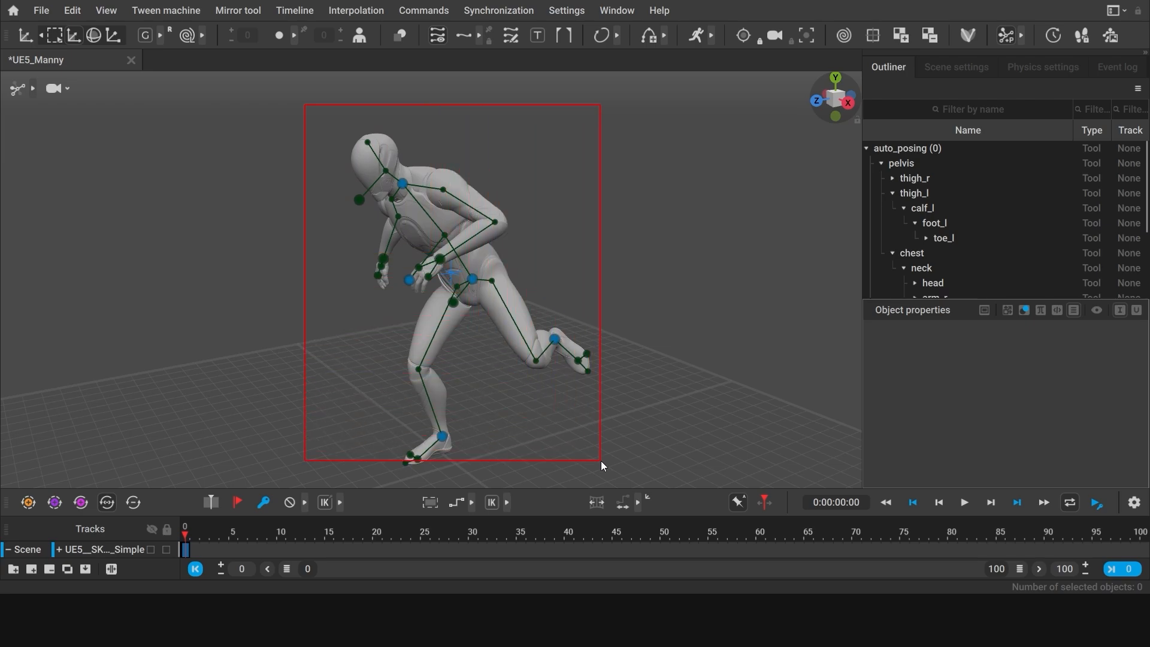
pyautogui.click(472, 279)
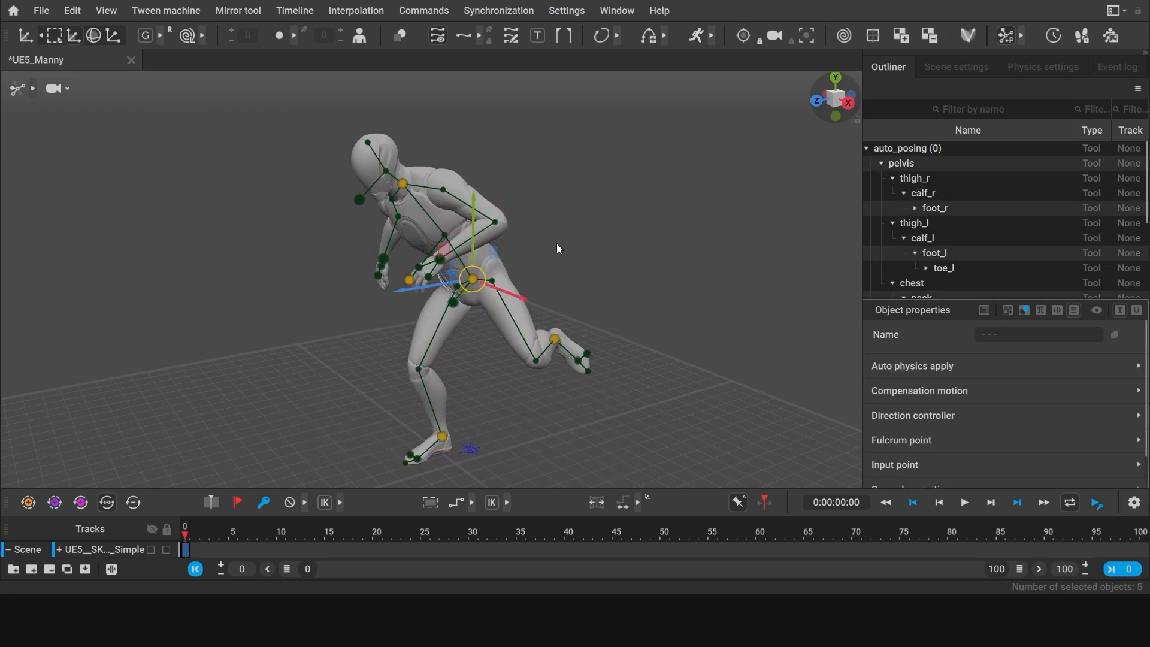
pyautogui.click(554, 340)
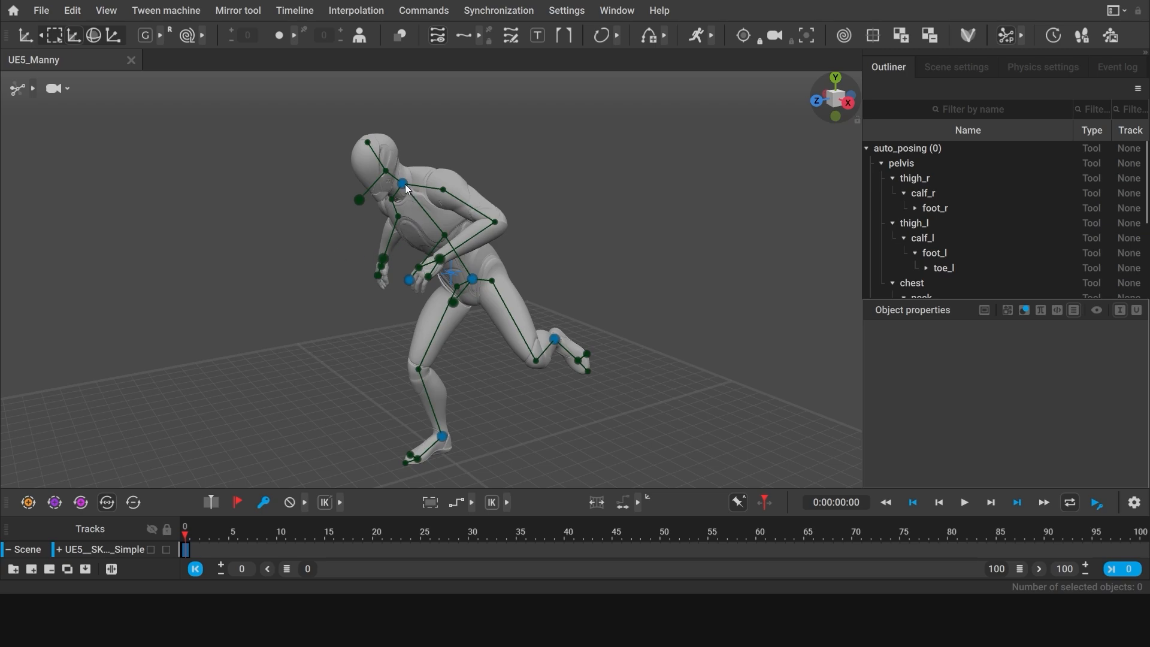
# Step: Click in the viewport near Manny's legs and revert the pose with Shift+Z
pyautogui.click(401, 183)
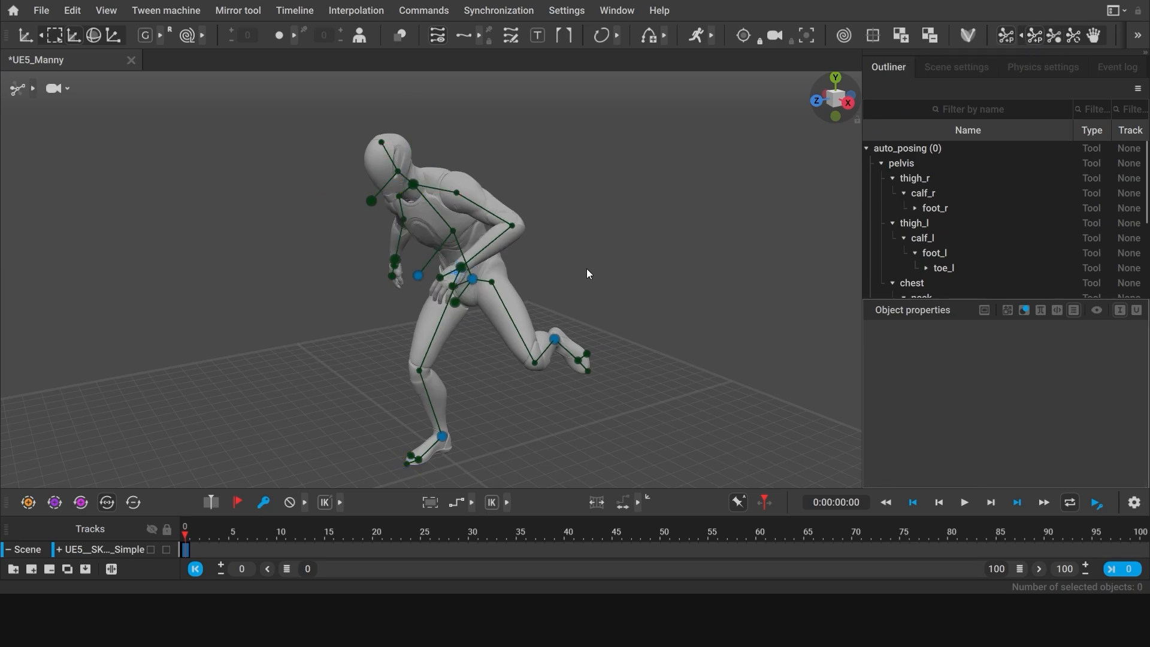
pyautogui.press('shift+z')
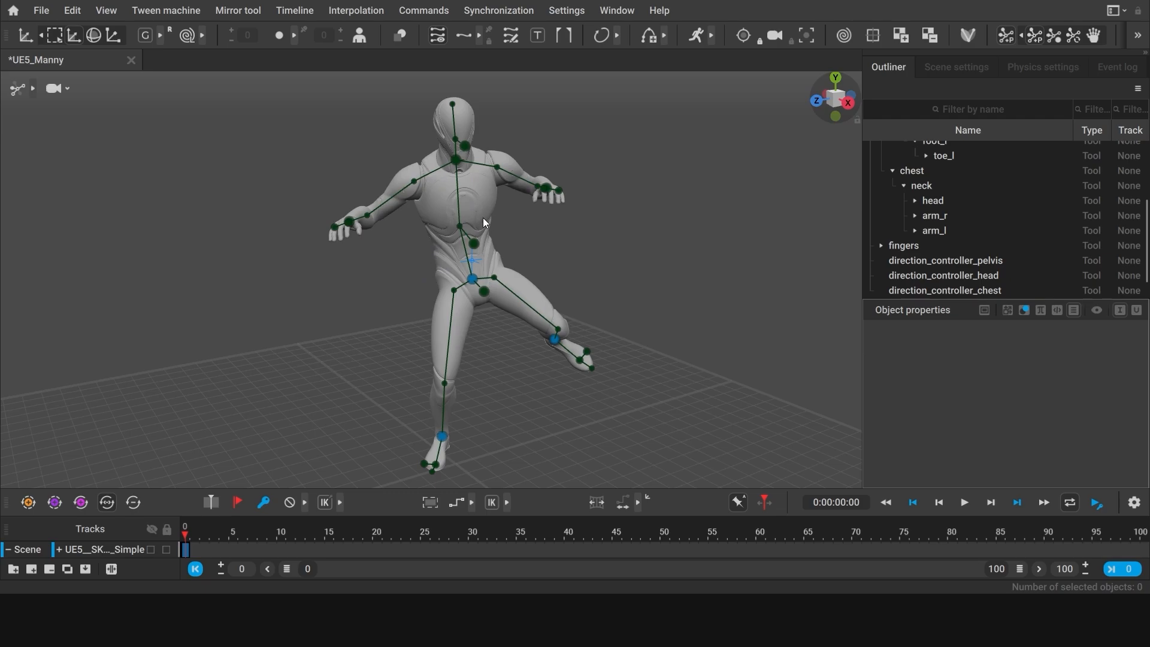
pyautogui.moveTo(437, 284)
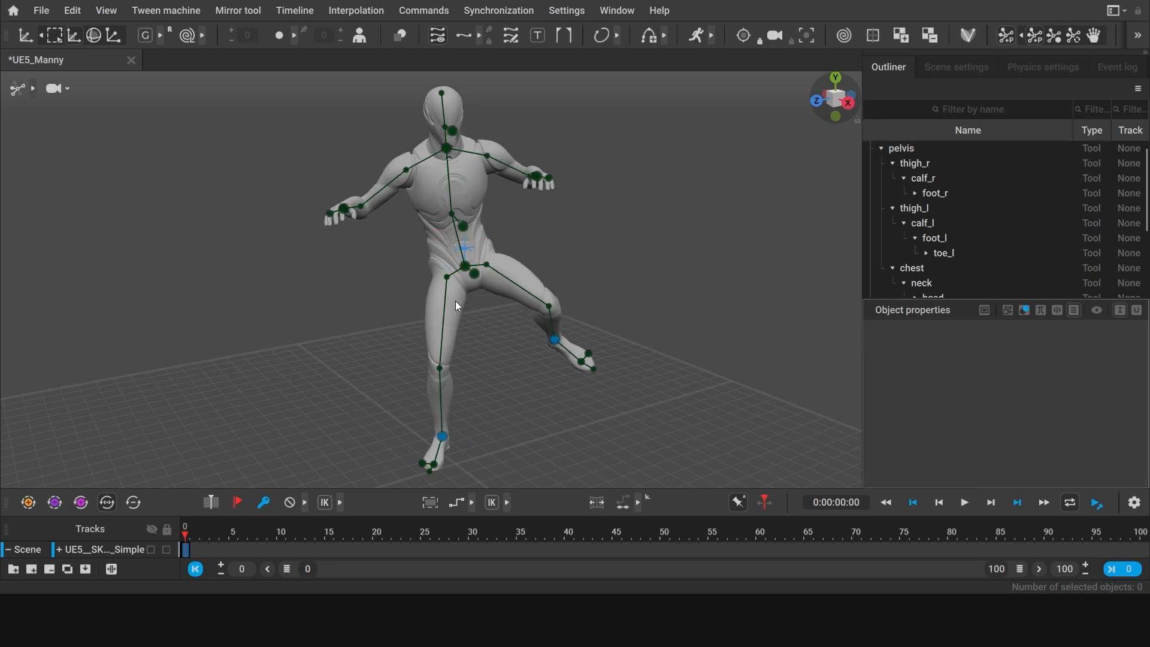
pyautogui.moveTo(587, 419)
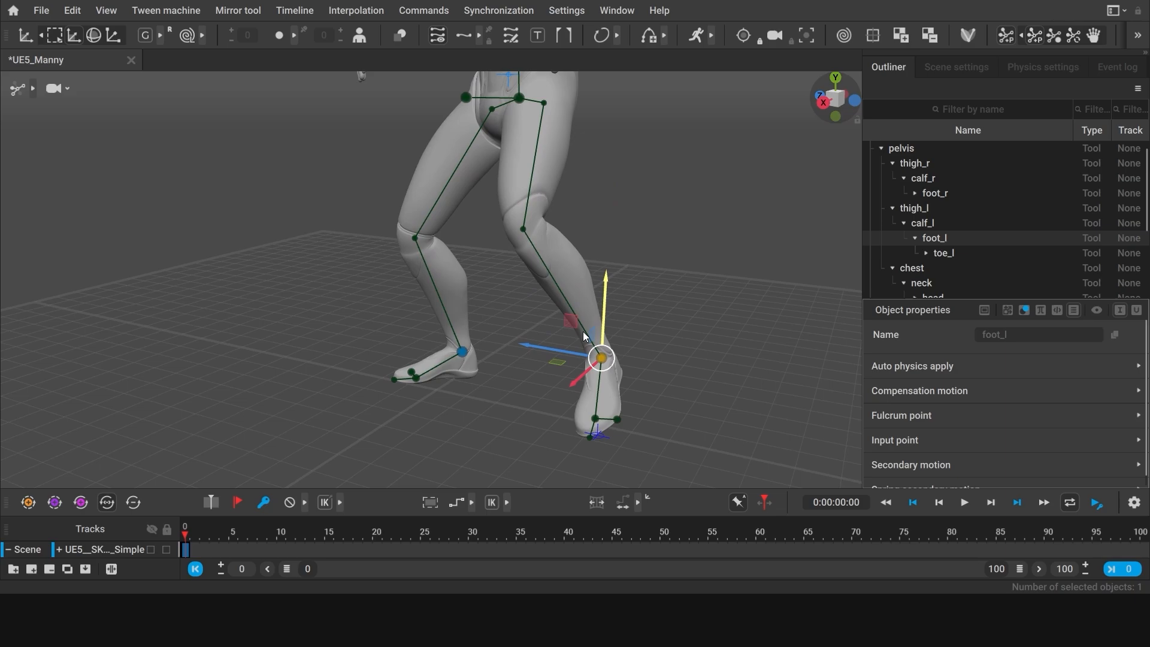
# Step: Select the left foot with its toe points and lower it toward the floor
pyautogui.moveTo(600, 359); pyautogui.dragTo(600, 366)
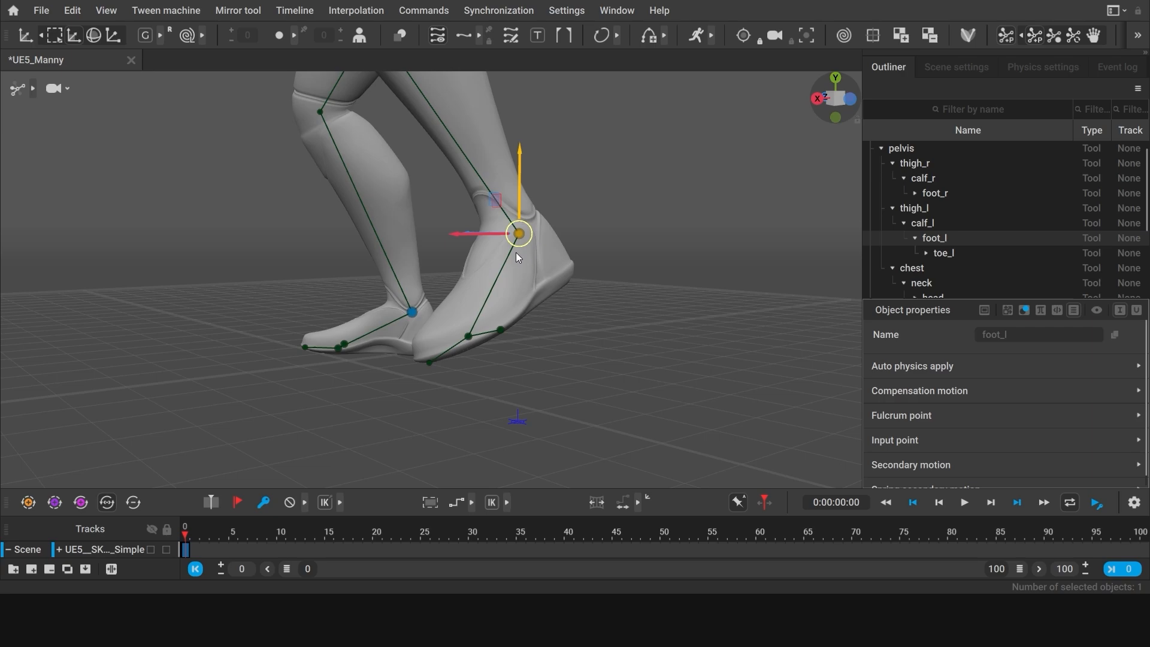
pyautogui.click(925, 253)
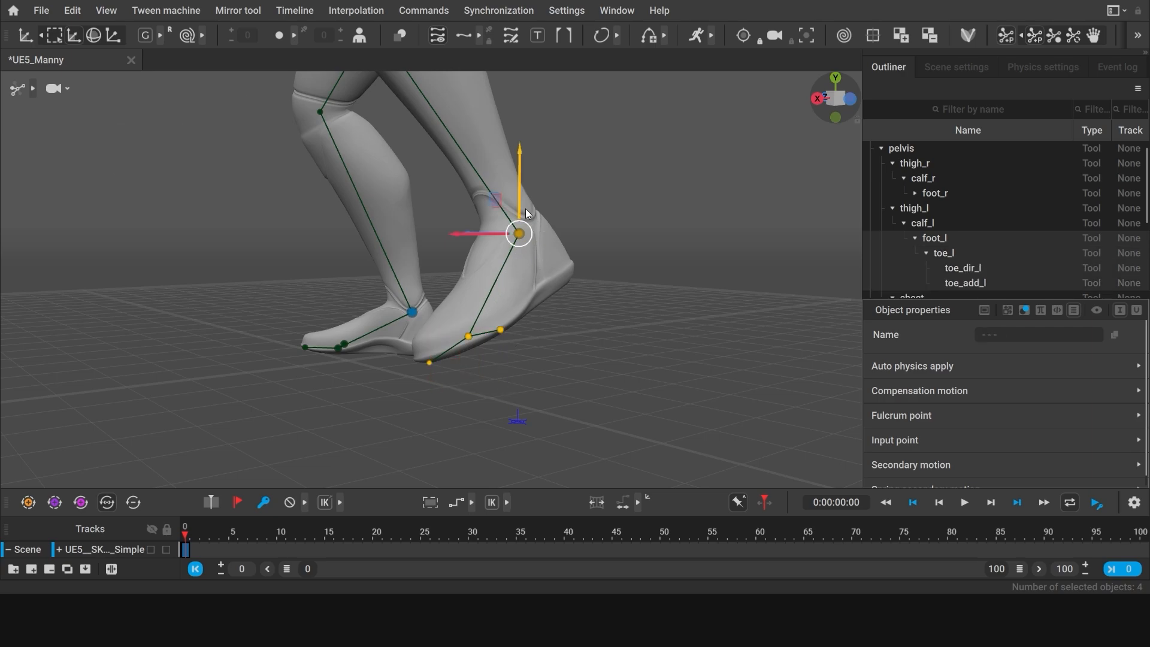
pyautogui.moveTo(520, 233); pyautogui.dragTo(517, 313)
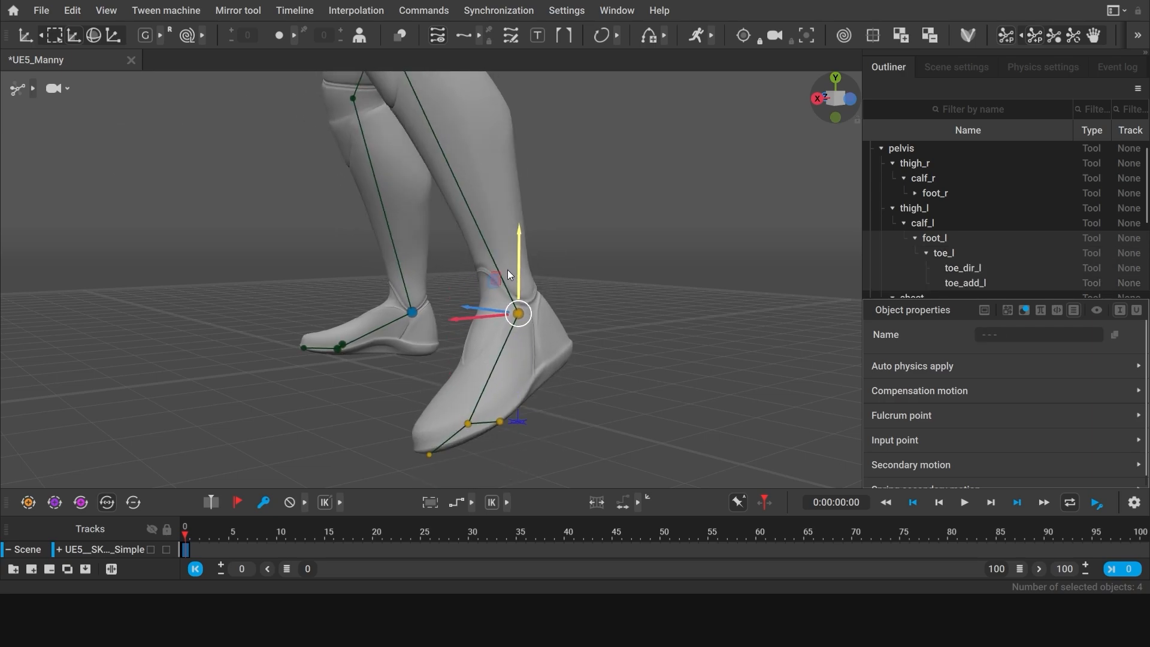
pyautogui.moveTo(517, 312); pyautogui.dragTo(517, 244)
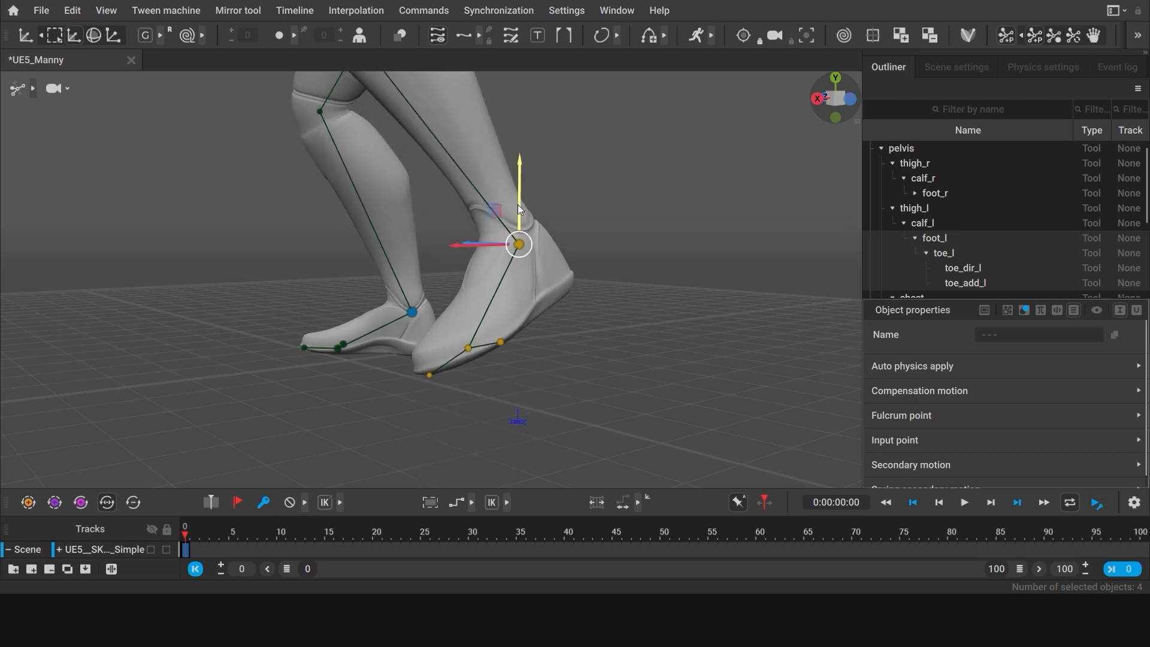
pyautogui.moveTo(517, 244); pyautogui.dragTo(517, 284)
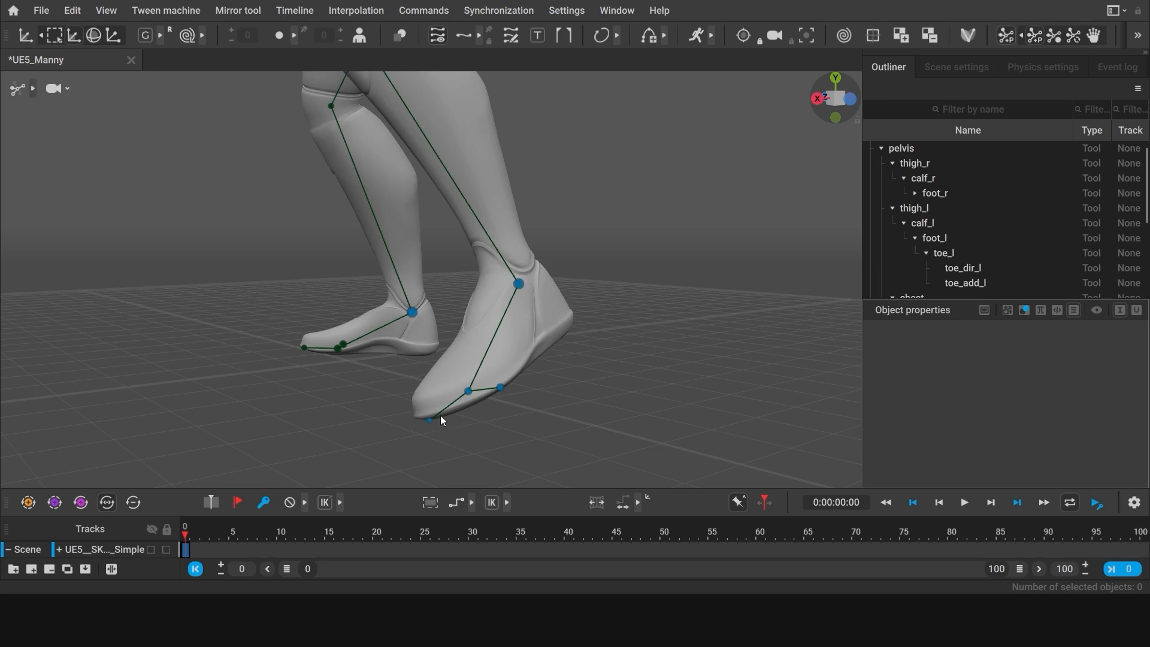
pyautogui.doubleClick(518, 283)
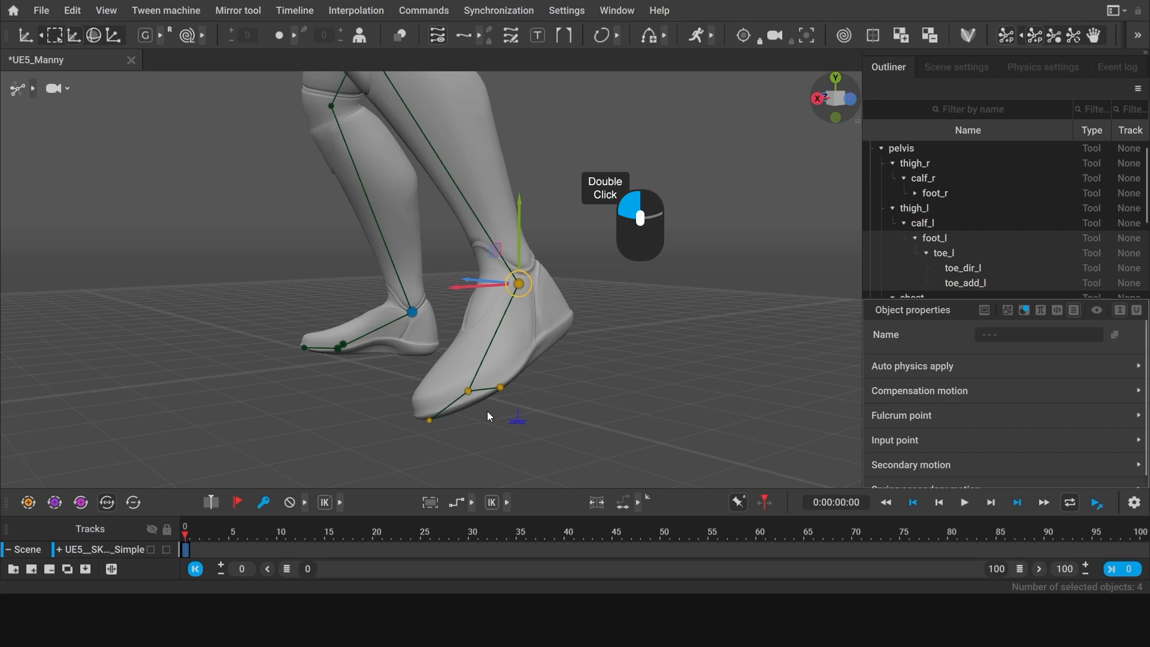
pyautogui.moveTo(535, 312)
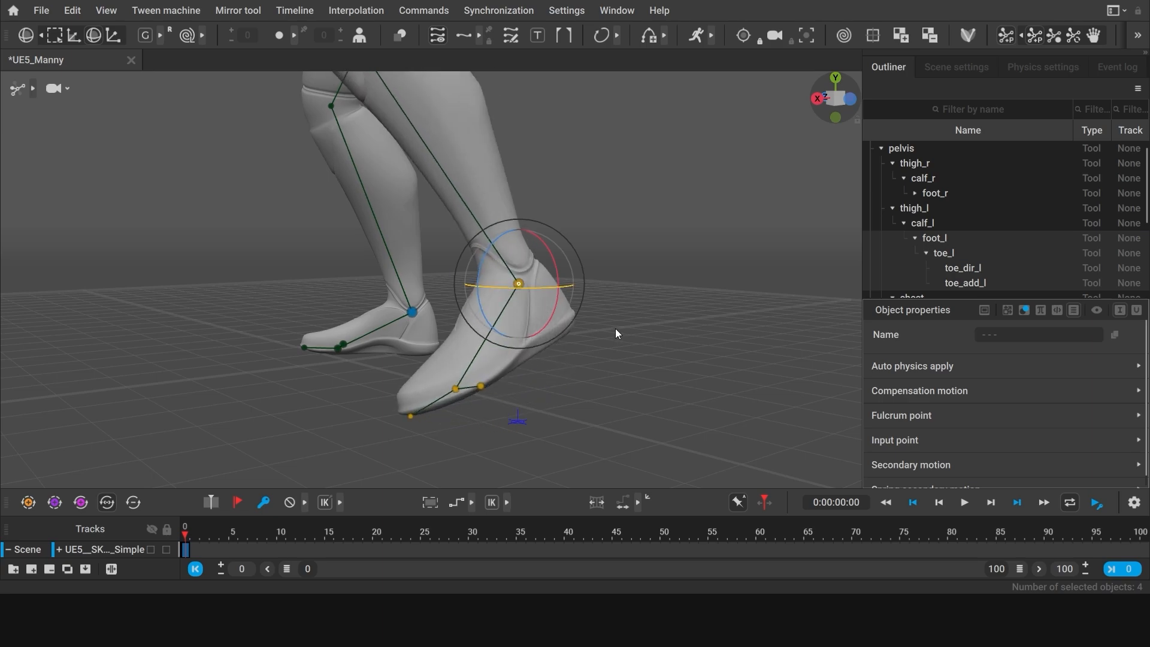
# Step: Tilt the left foot toes-down, adjust the knee bend, rotate the foot, then deselect
pyautogui.moveTo(518, 283); pyautogui.dragTo(563, 379)
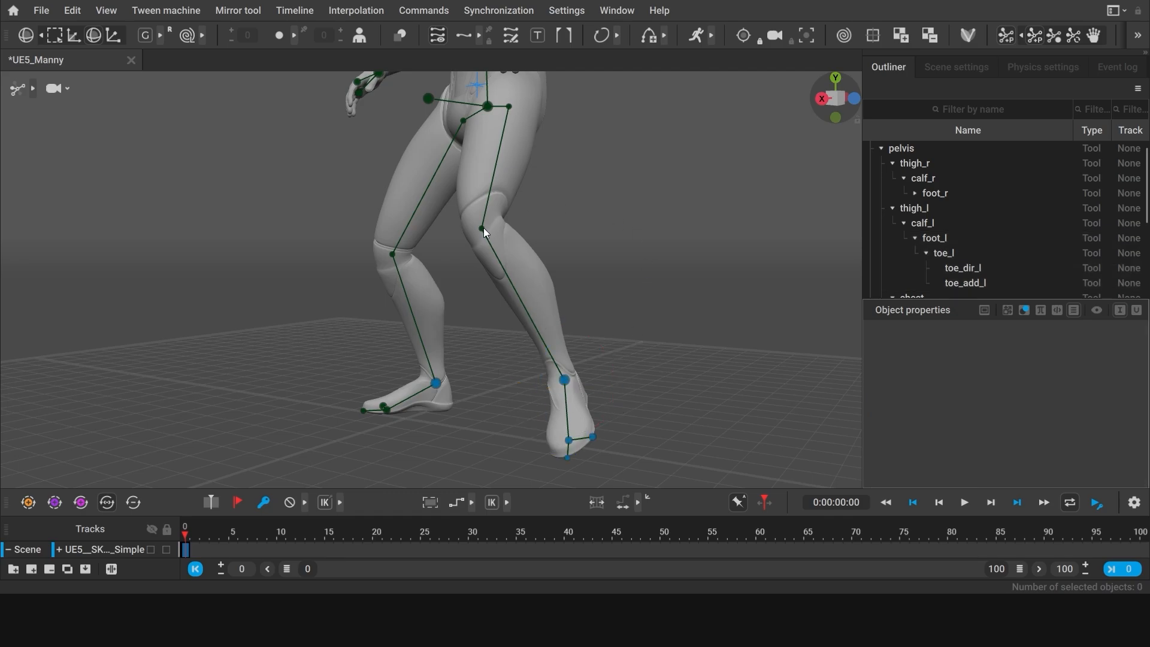
pyautogui.moveTo(481, 228); pyautogui.dragTo(563, 380)
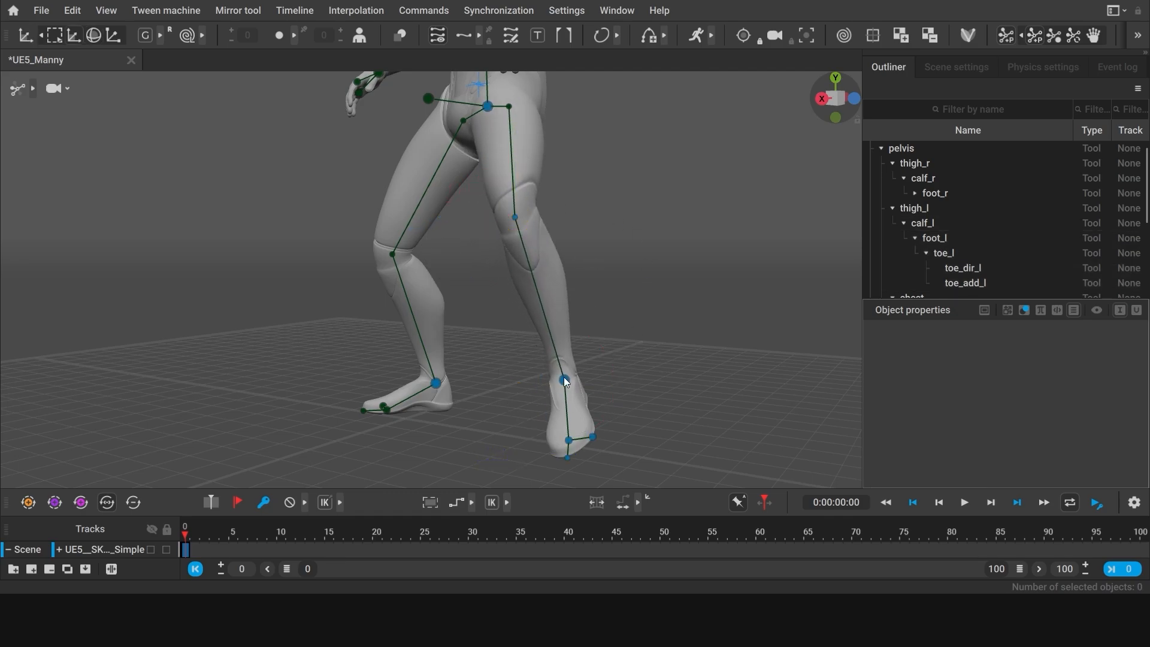
pyautogui.click(563, 379)
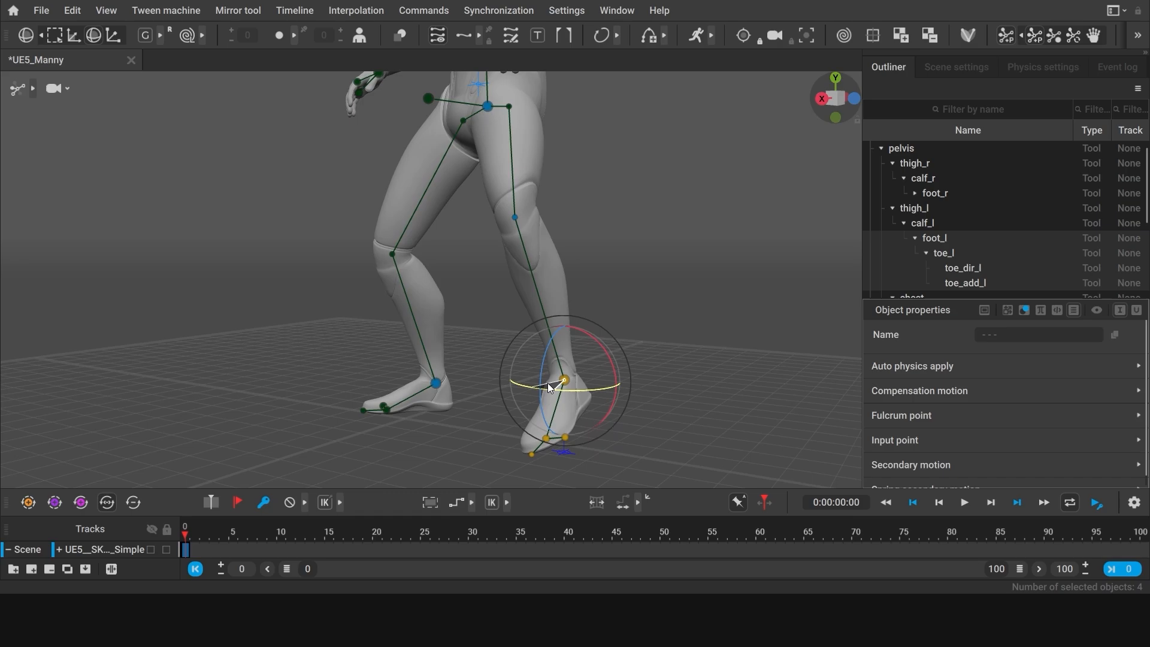
pyautogui.moveTo(563, 380); pyautogui.dragTo(594, 436)
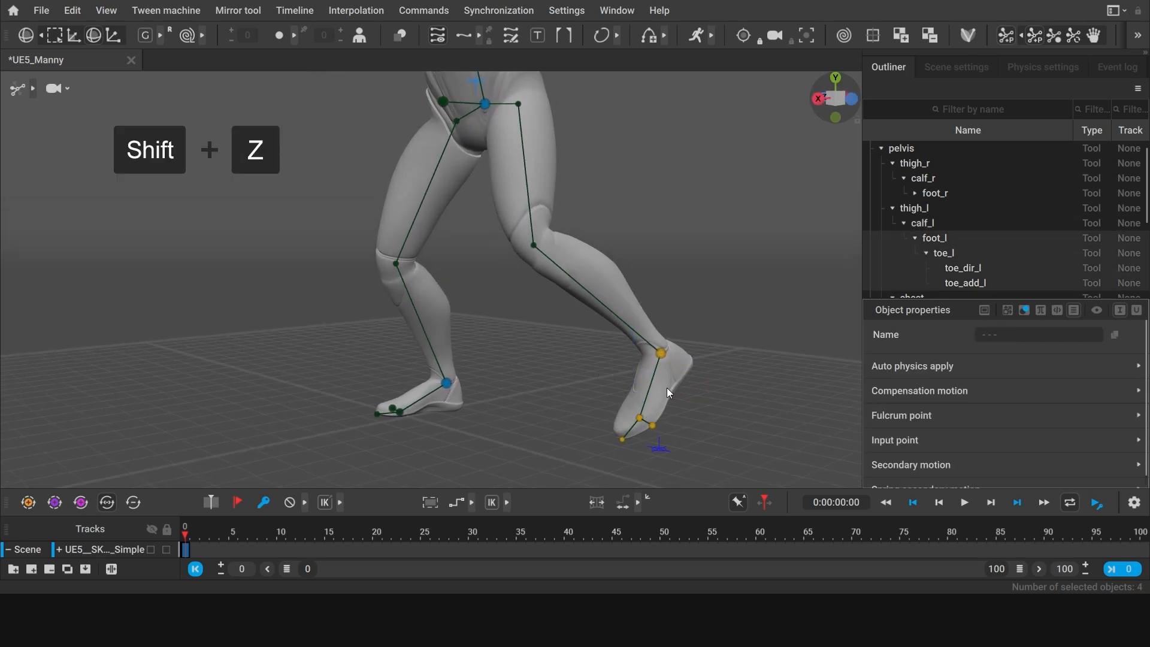
pyautogui.click(658, 354)
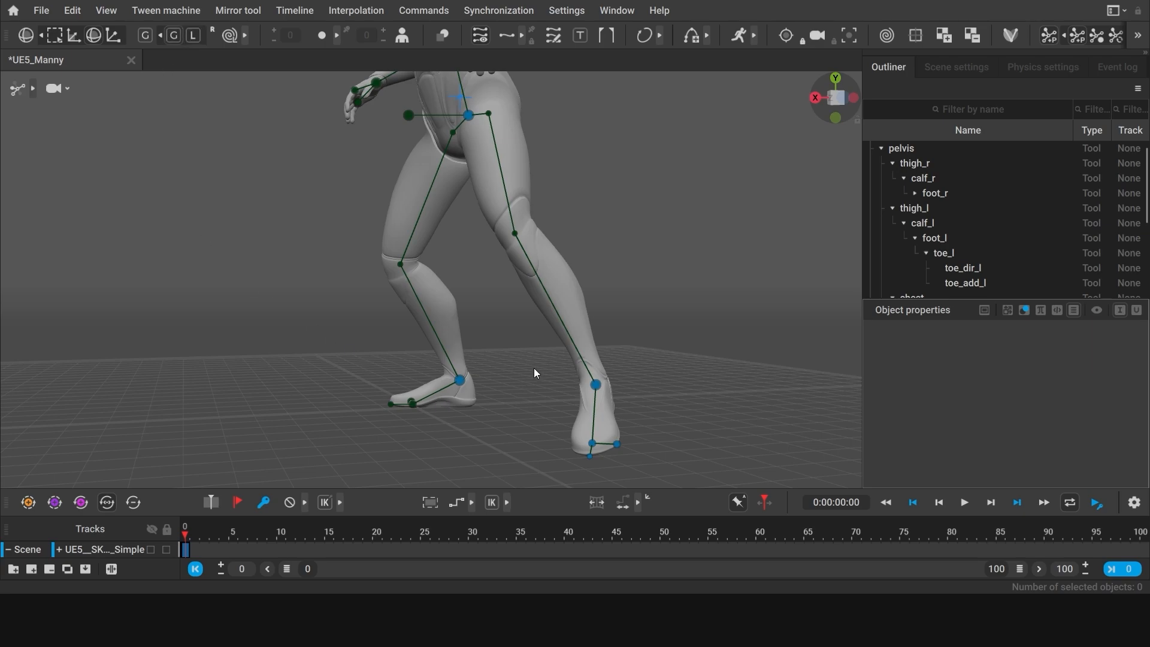
# Step: Move the left foot inward under the body and switch the gizmo to Local axes
pyautogui.click(594, 383)
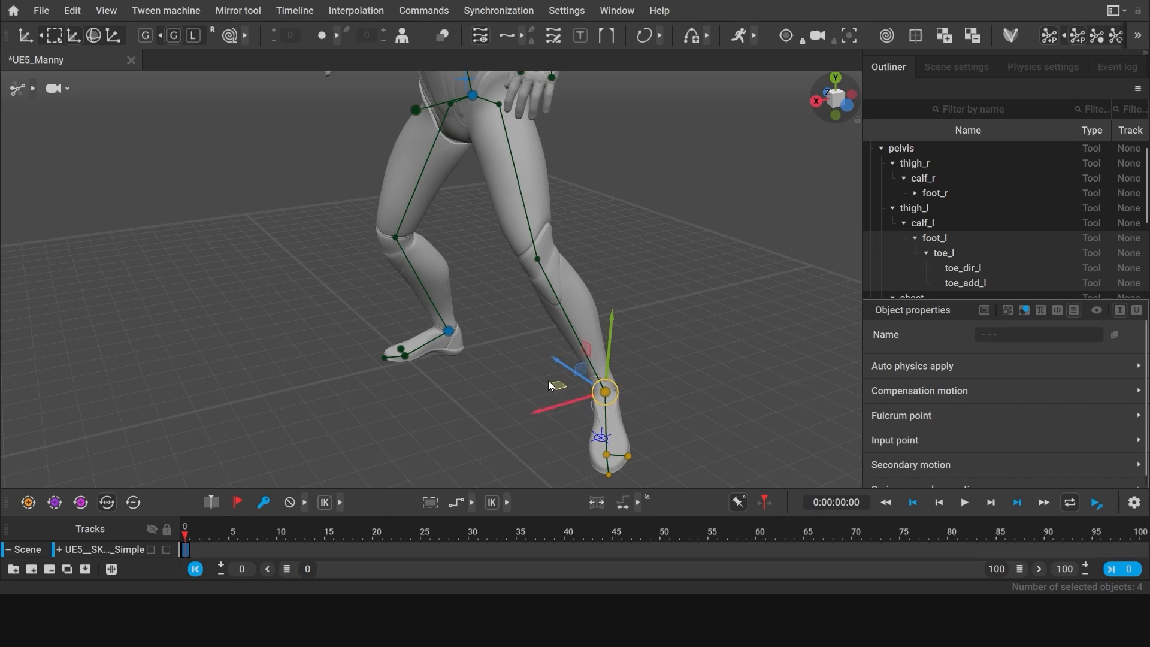
pyautogui.click(172, 35)
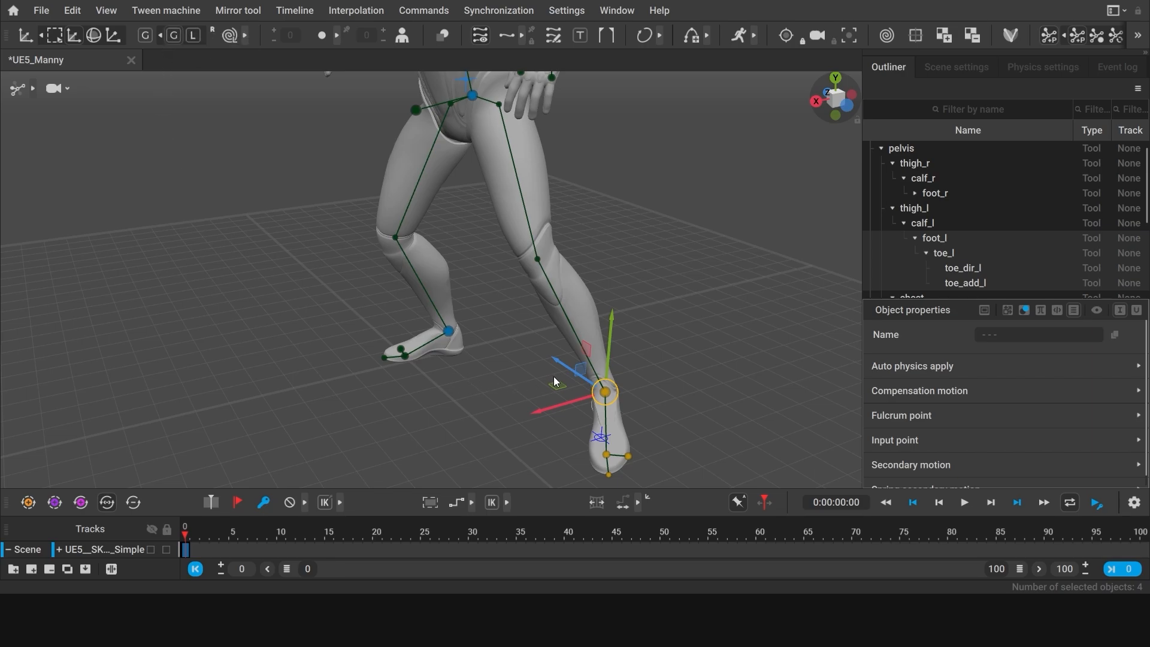
pyautogui.moveTo(602, 389); pyautogui.dragTo(565, 365)
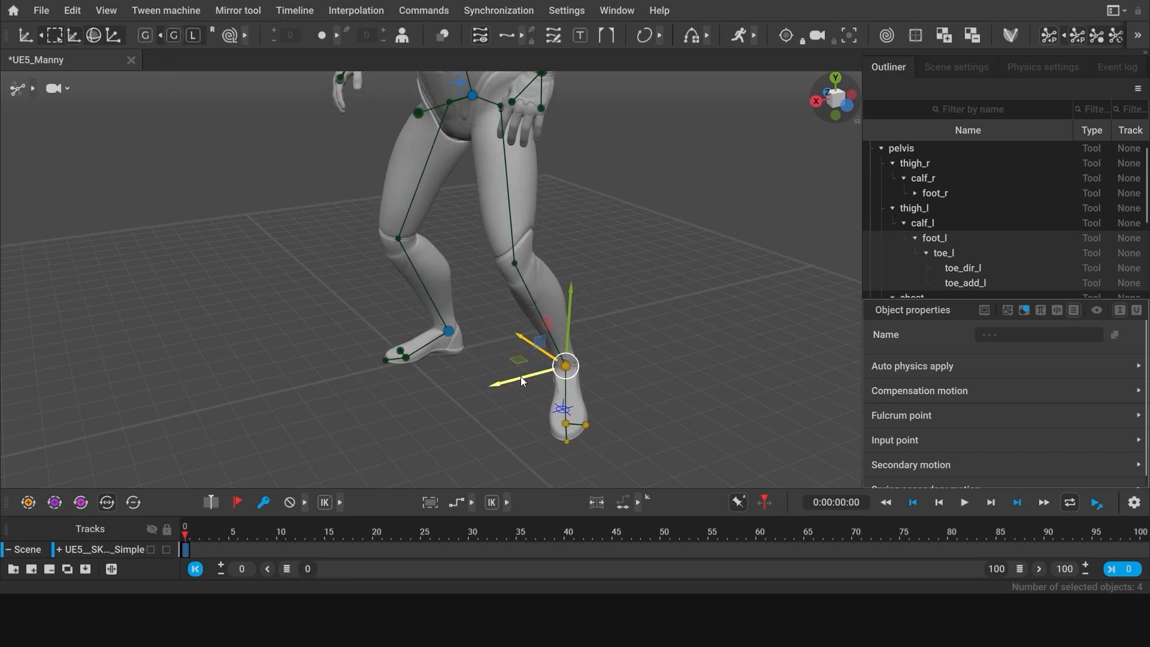
pyautogui.moveTo(565, 365); pyautogui.dragTo(579, 361)
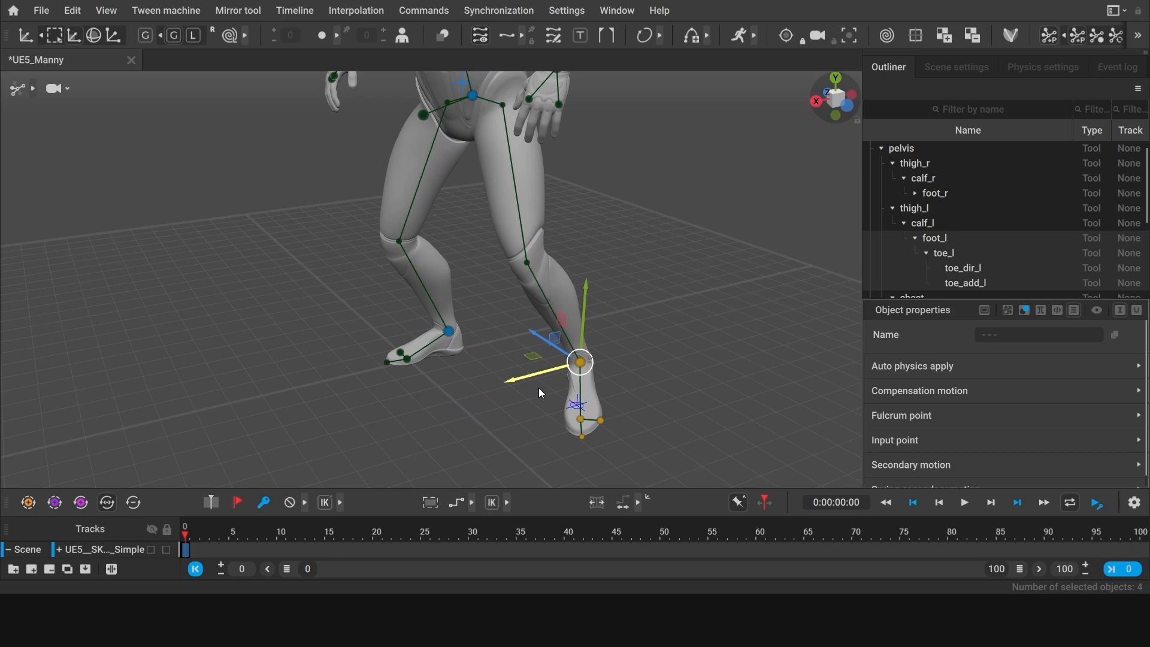
pyautogui.moveTo(579, 363); pyautogui.dragTo(567, 354)
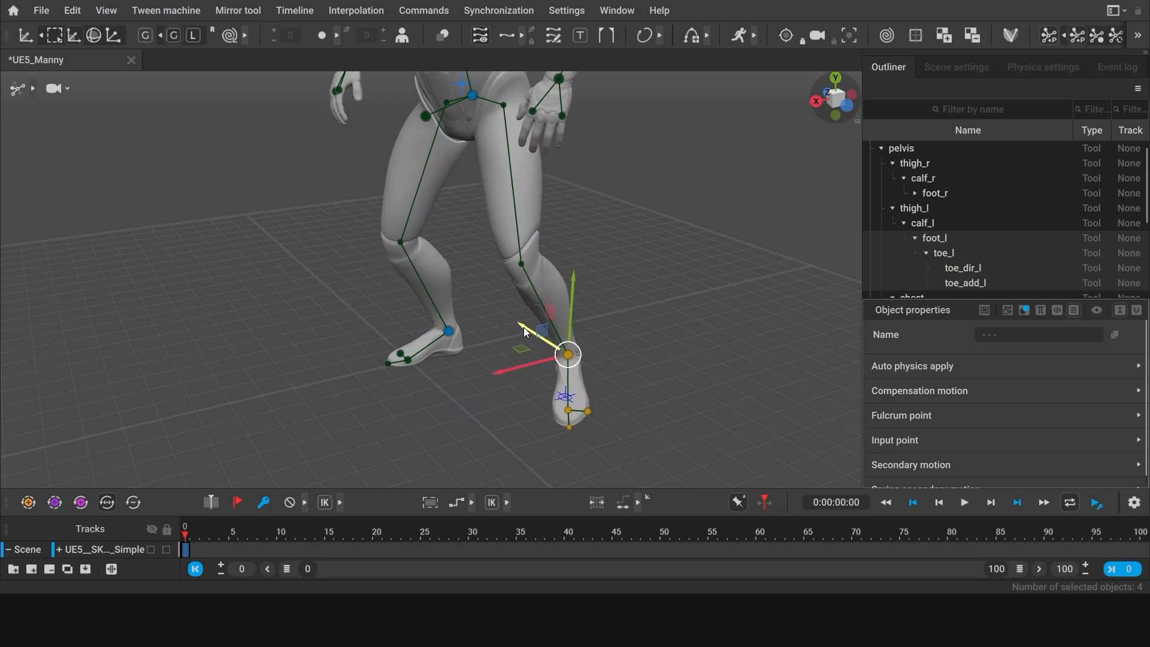
pyautogui.moveTo(568, 356); pyautogui.dragTo(583, 365)
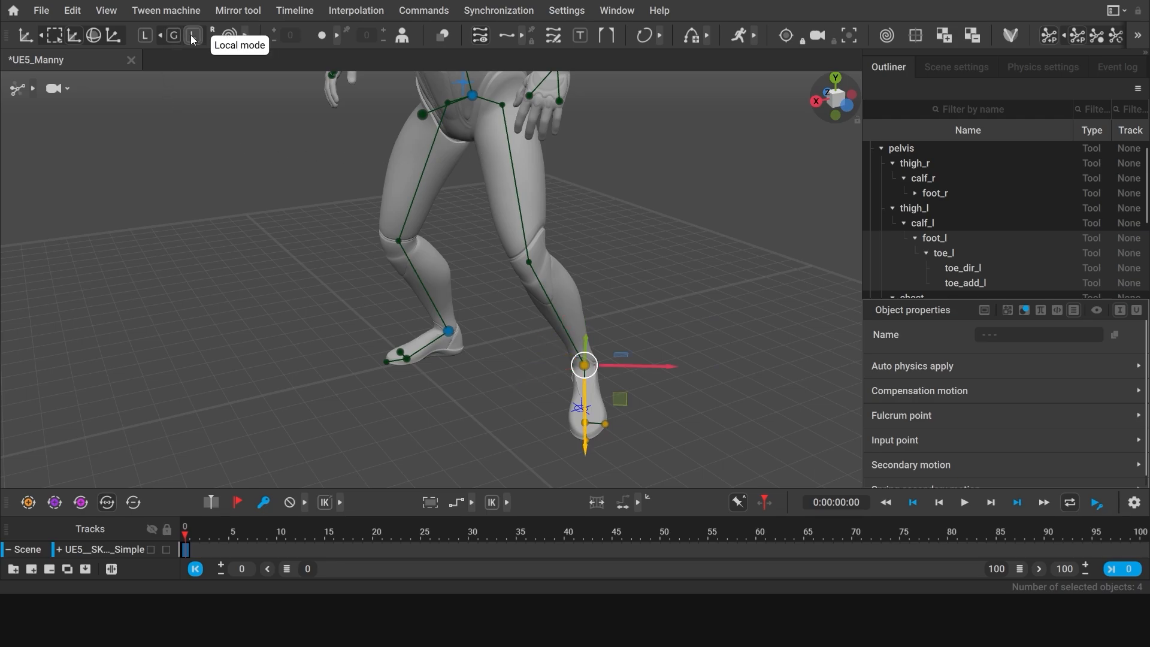
pyautogui.click(193, 35)
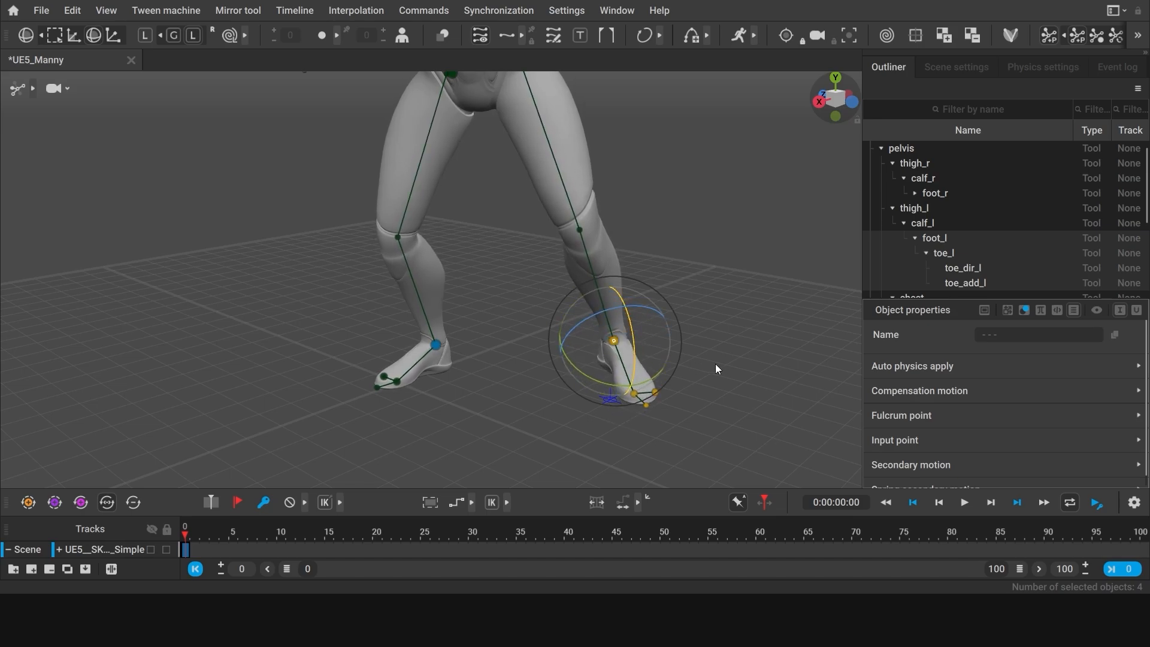
# Step: Deselect the foot, save the scene, and jump to frame 27
pyautogui.click(618, 414)
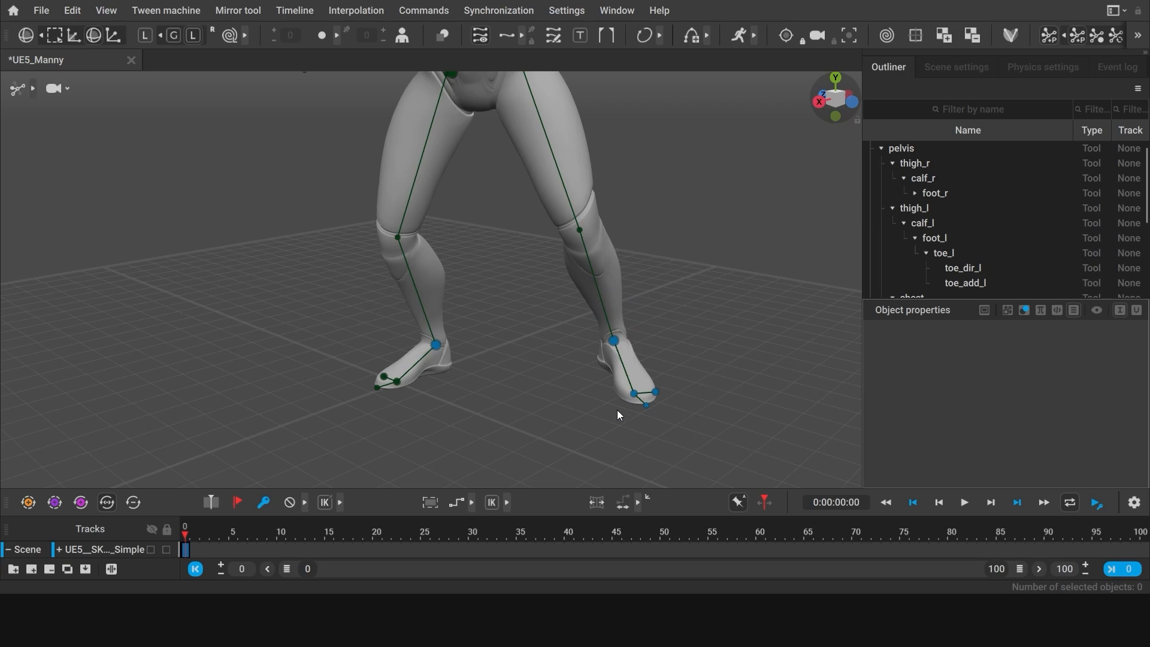
pyautogui.click(612, 339)
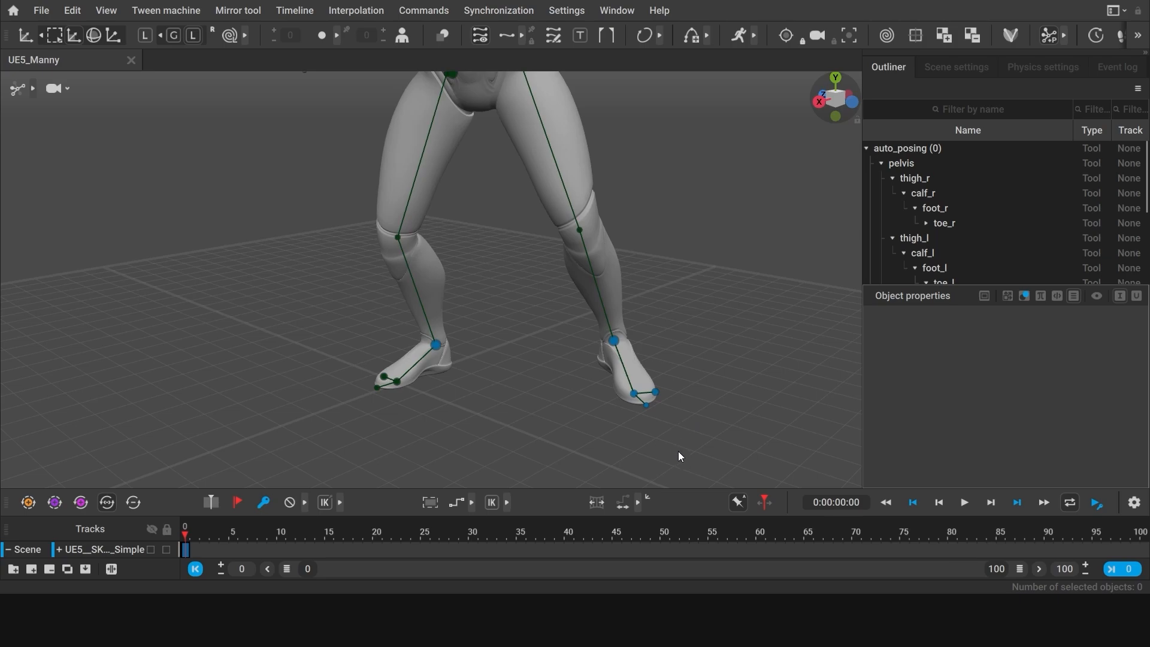
pyautogui.moveTo(381, 429)
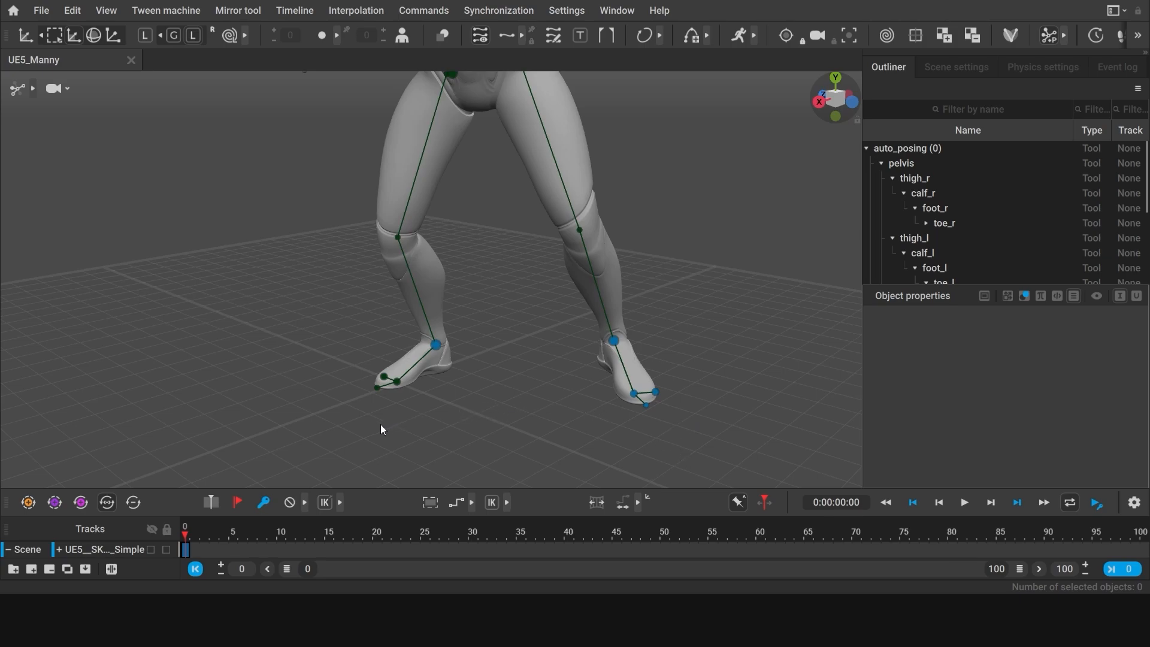
pyautogui.click(549, 531)
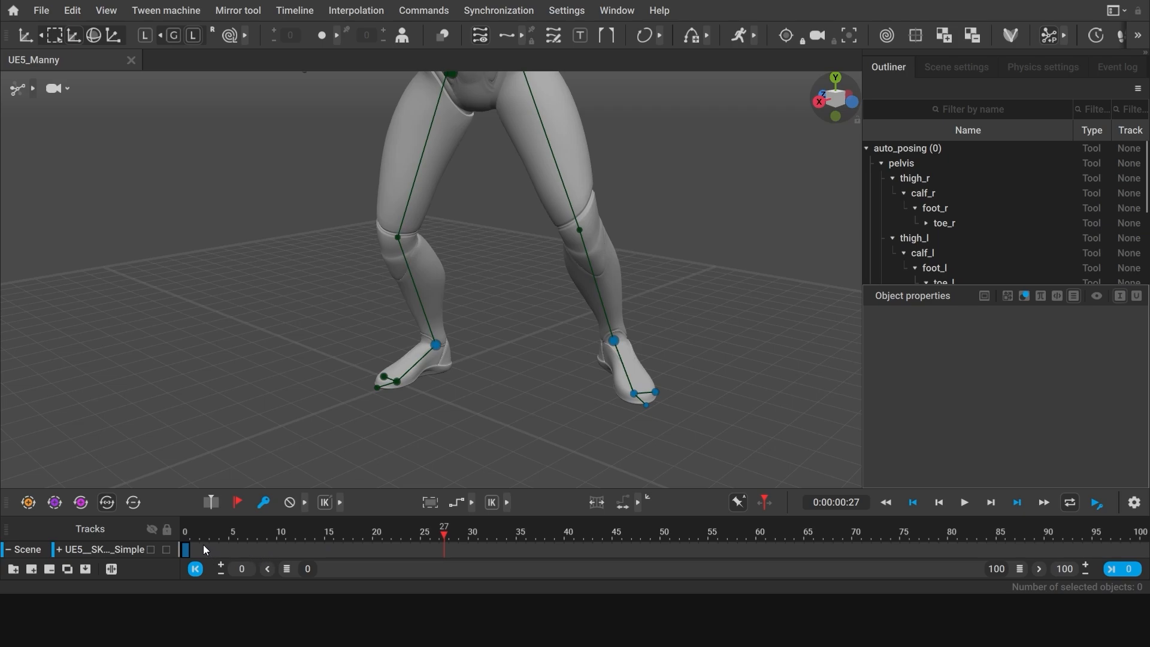
pyautogui.moveTo(201, 554)
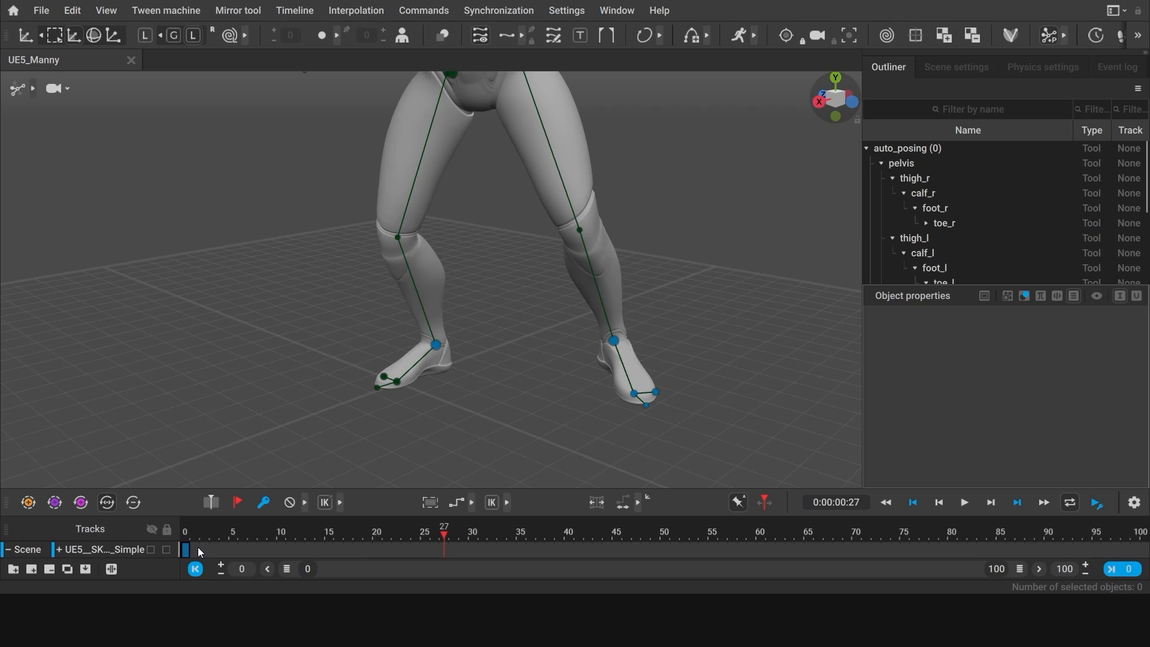
# Step: Go to frame 0, pick the left foot points, and undo the last change
pyautogui.click(185, 532)
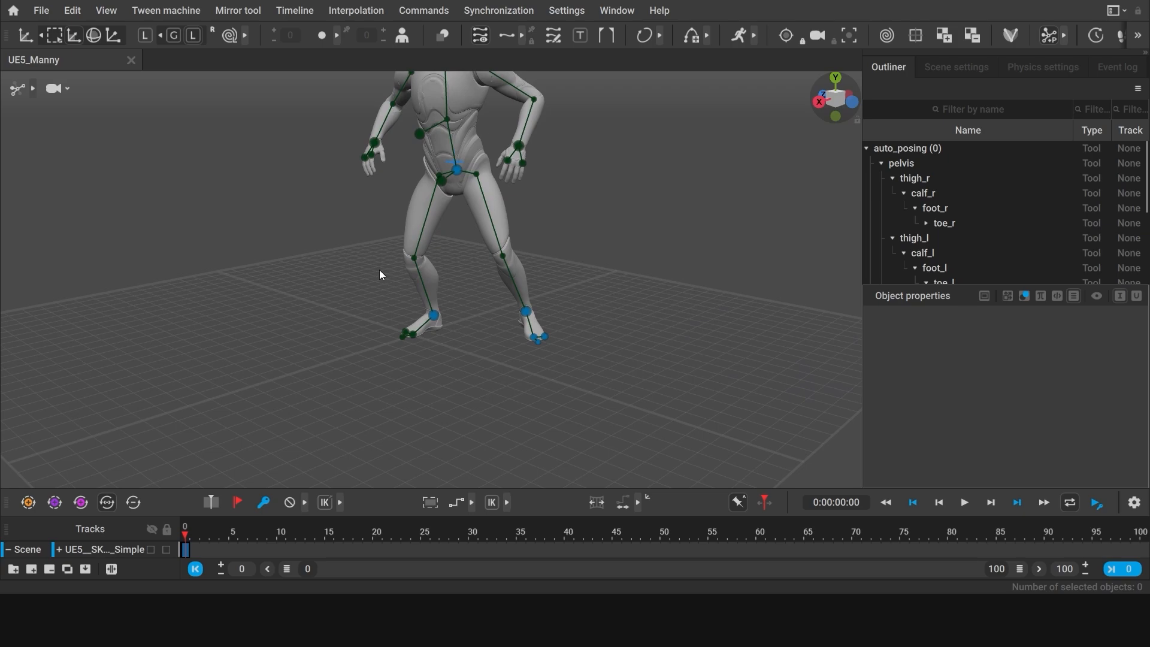
pyautogui.click(455, 169)
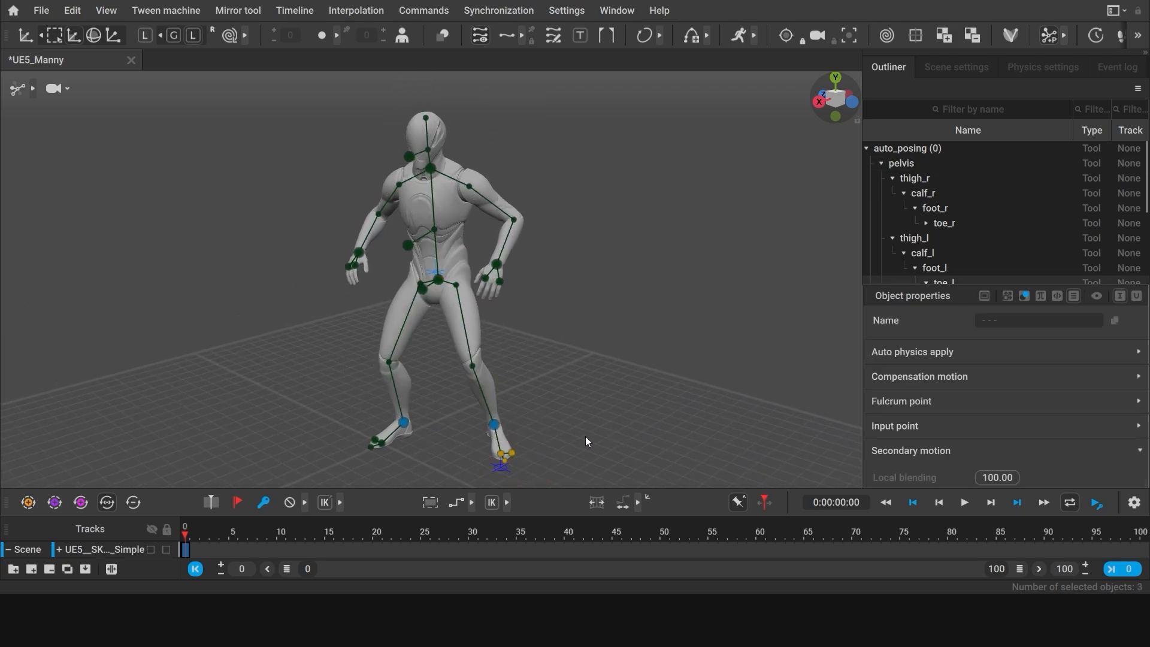
pyautogui.press('ctrl+z')
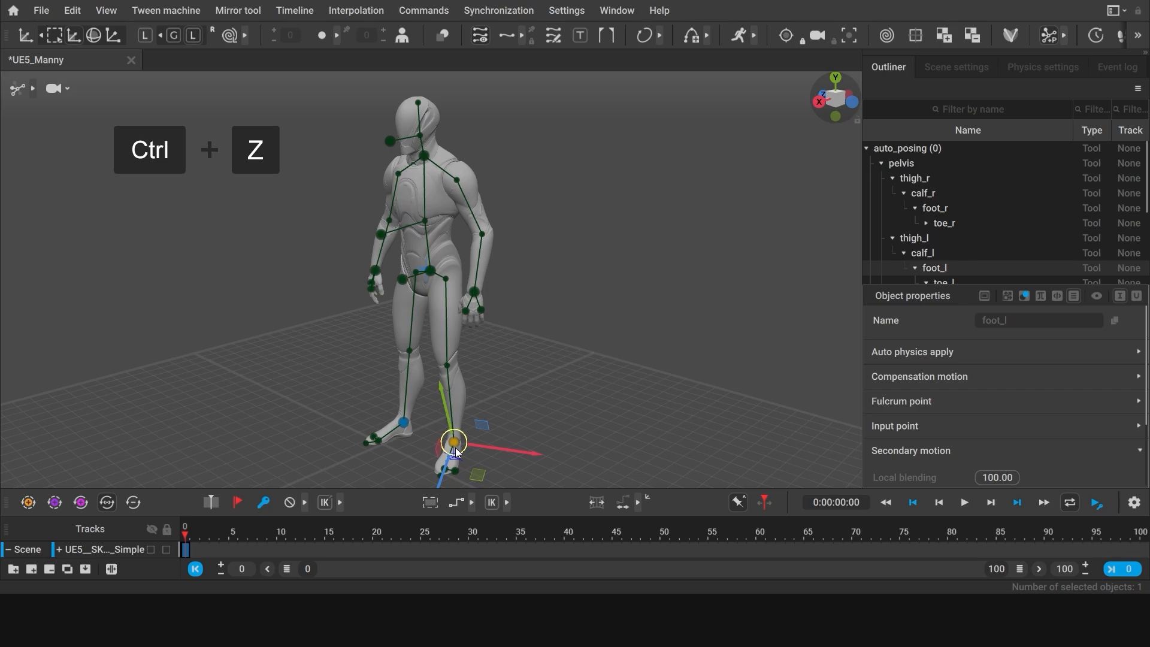
# Step: Undo the foot change again, deselect, and orbit to face the crouched Manny
pyautogui.press('ctrl+z')
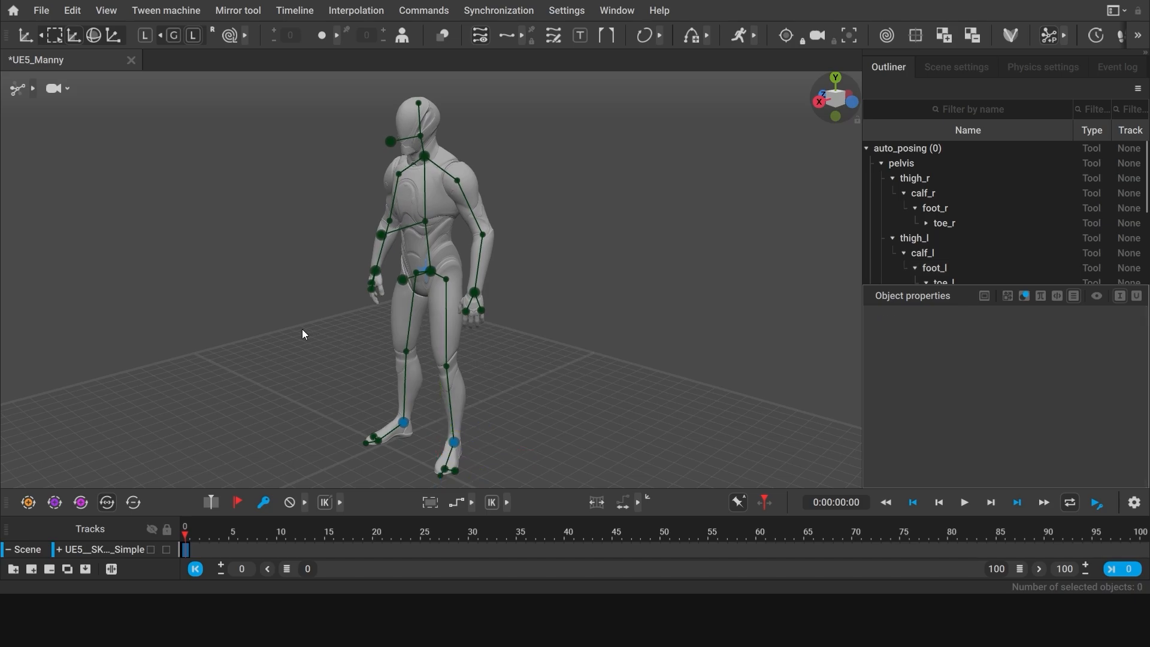
pyautogui.moveTo(382, 132)
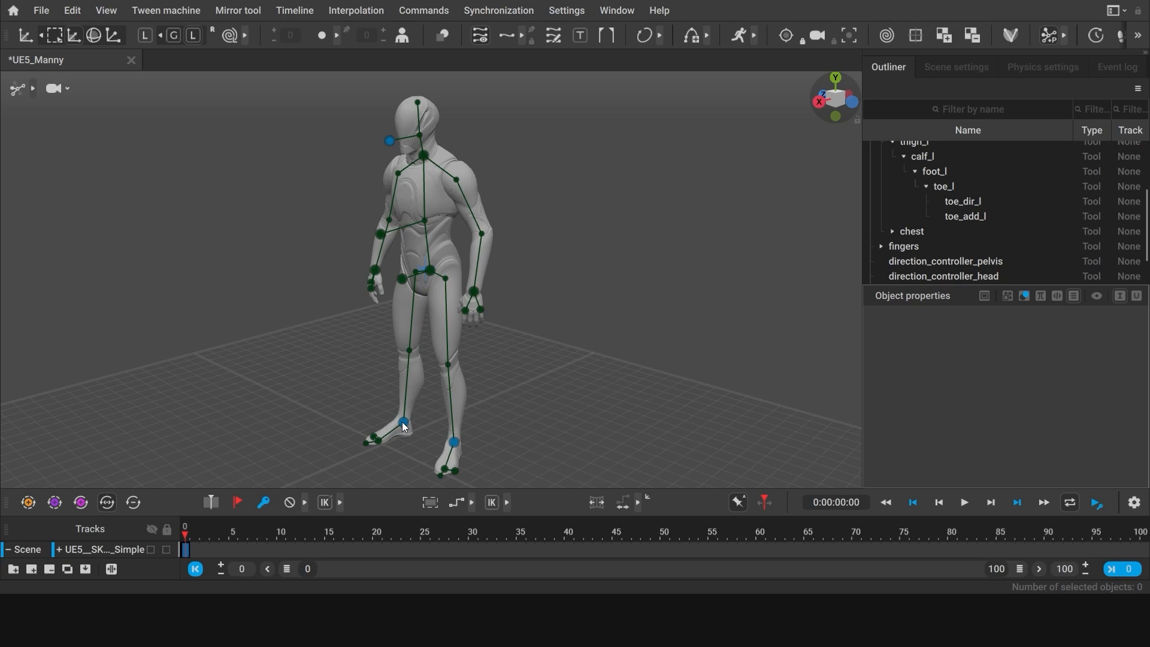
pyautogui.click(403, 421)
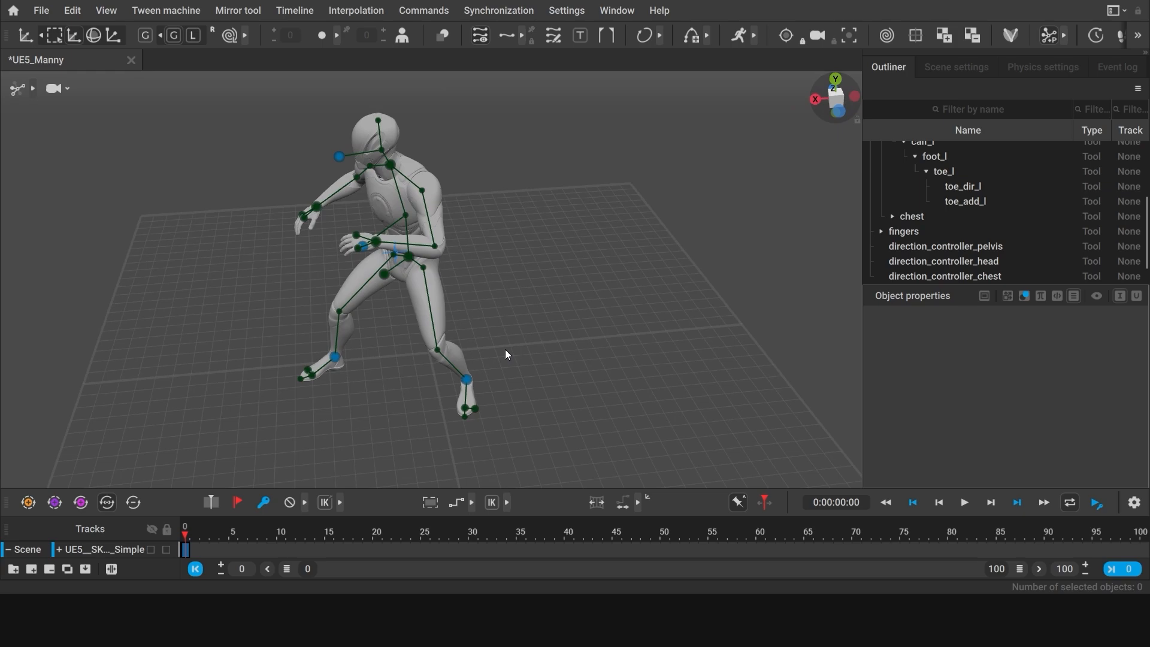
pyautogui.moveTo(504, 354); pyautogui.dragTo(594, 338)
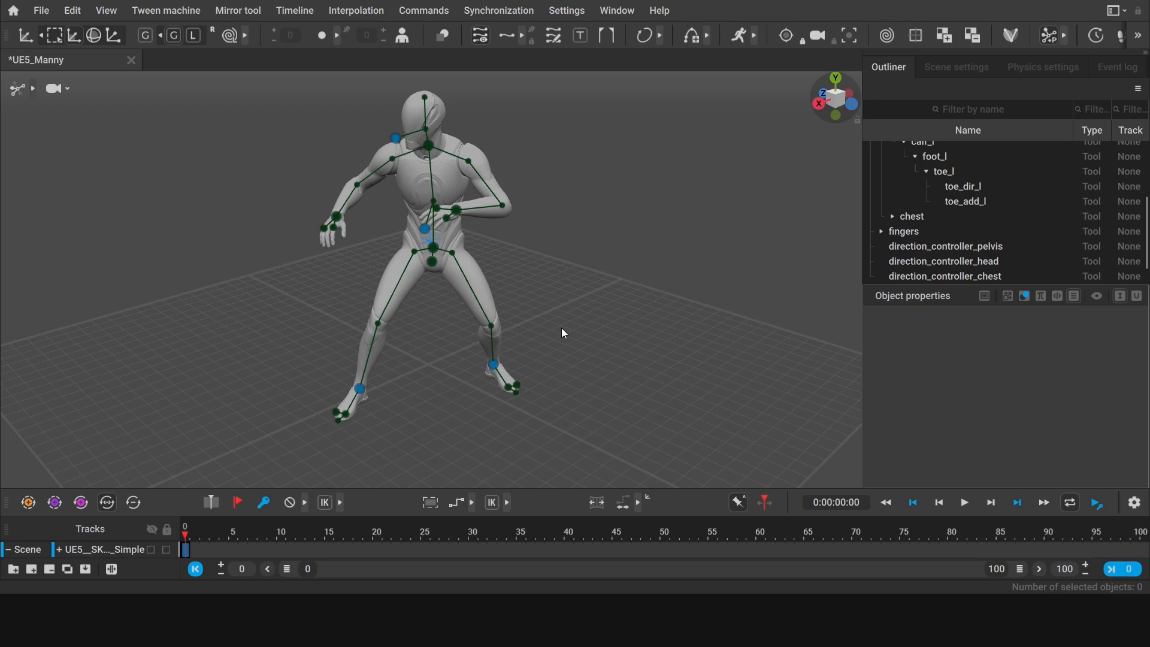
pyautogui.moveTo(378, 551)
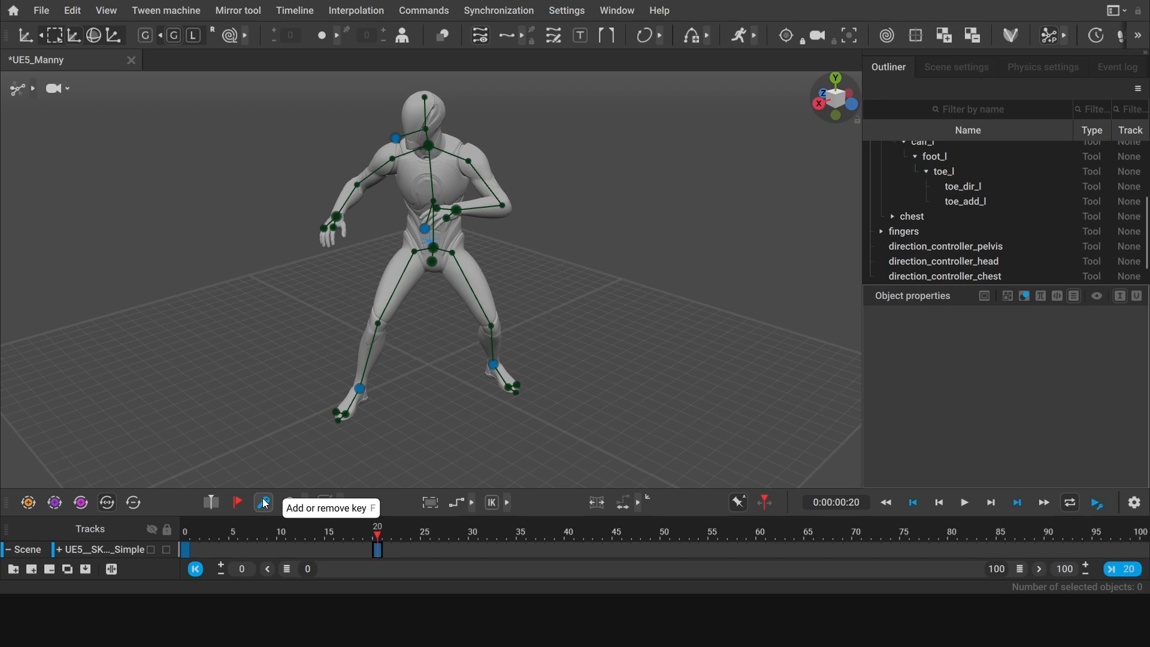
# Step: Key frame 20, select all controllers, and mirror the pose across the Z plane
pyautogui.press('f')
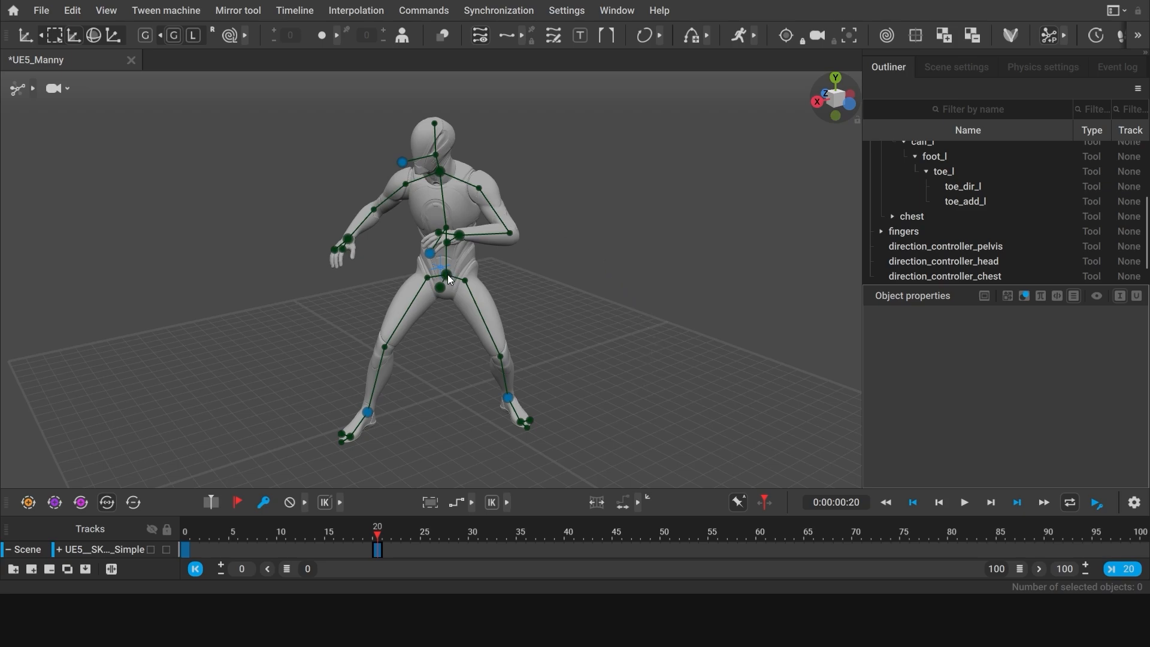
pyautogui.click(445, 273)
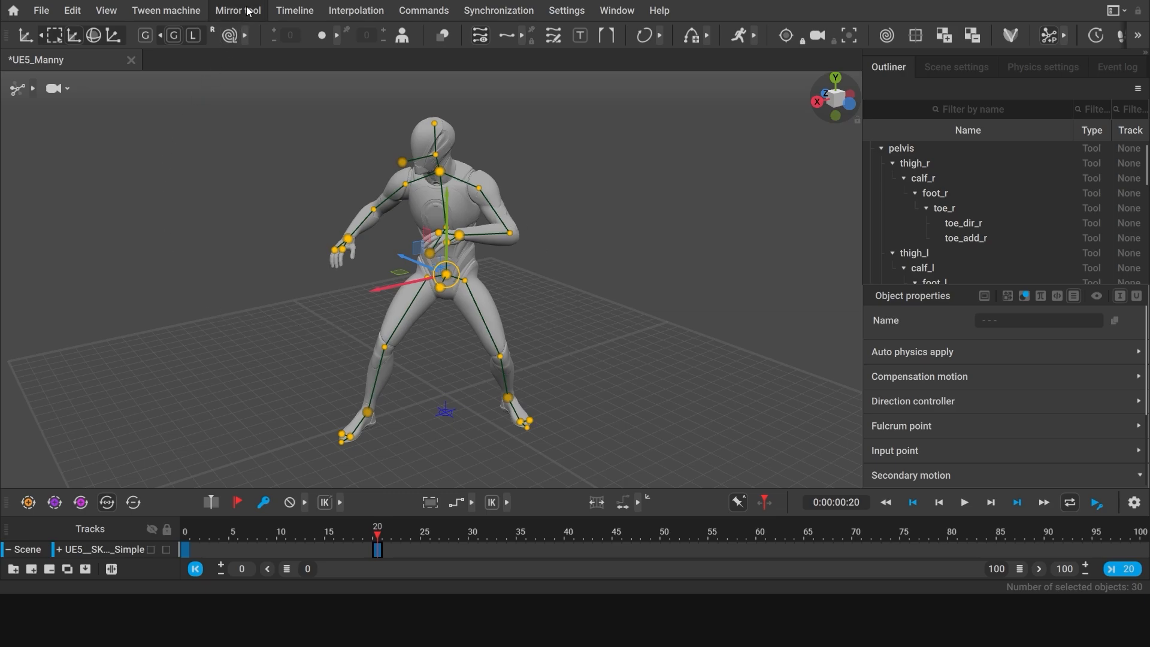
pyautogui.click(237, 11)
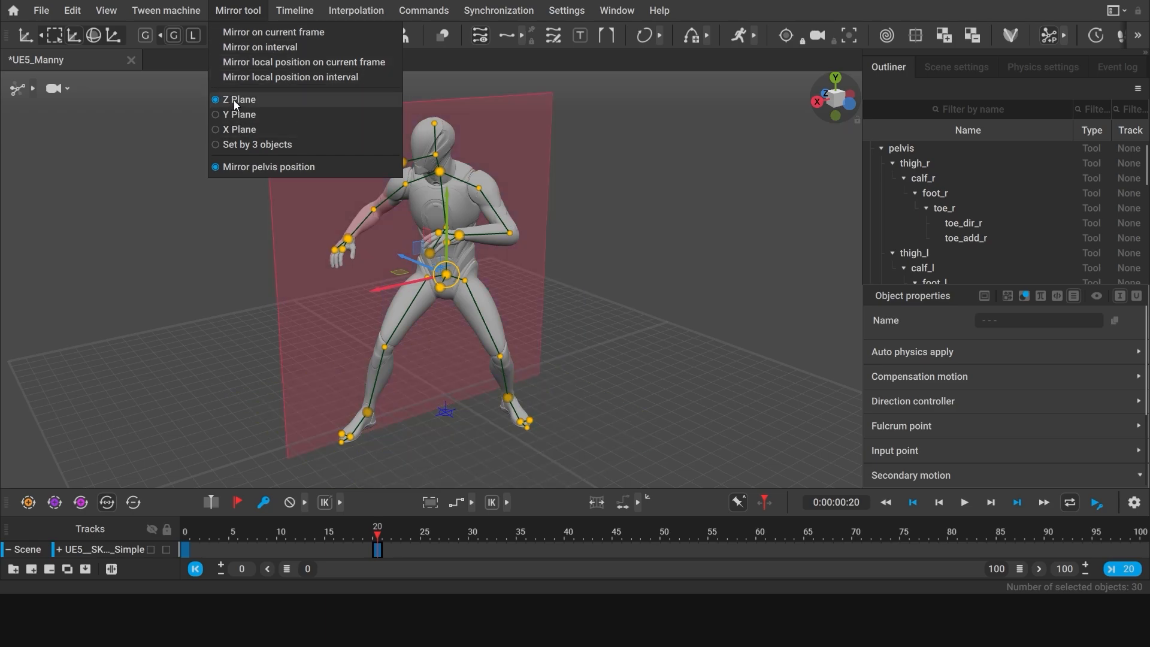
pyautogui.click(215, 167)
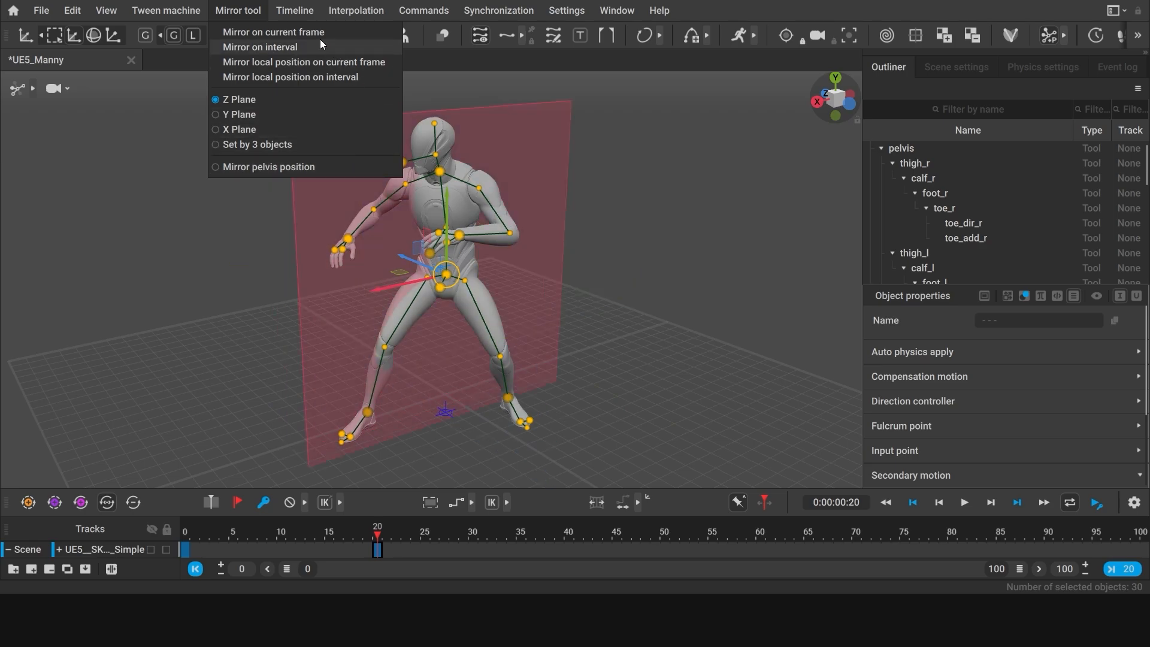
pyautogui.click(273, 31)
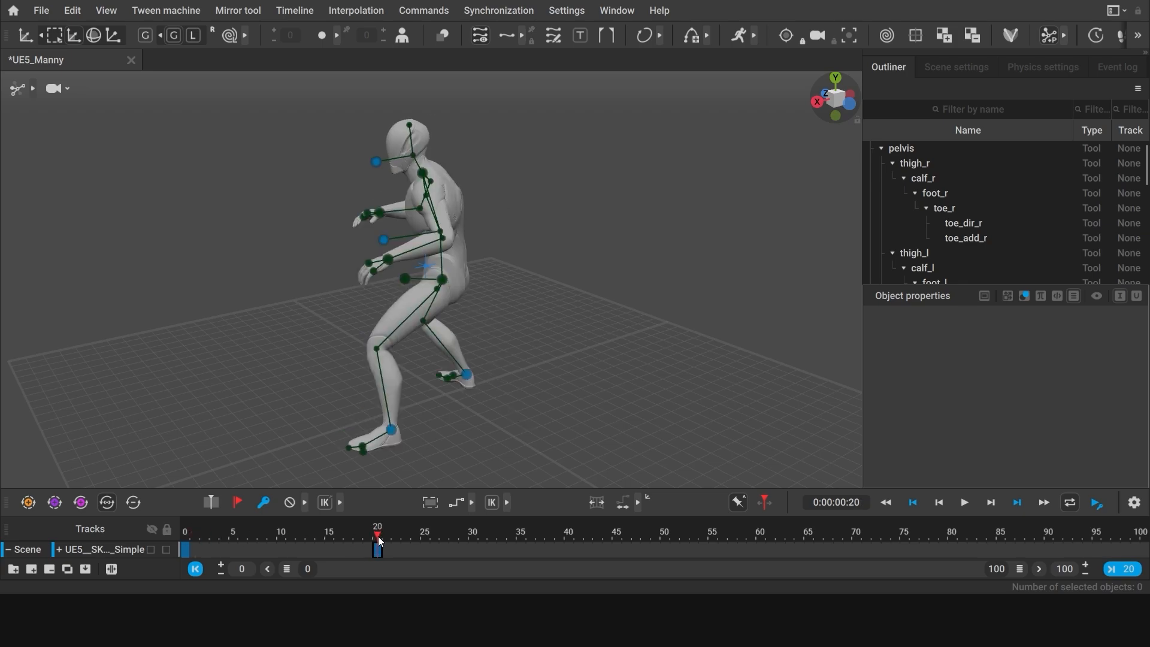
# Step: Copy the frame 0 pose onto frame 40, then return to frame 0
pyautogui.click(184, 531)
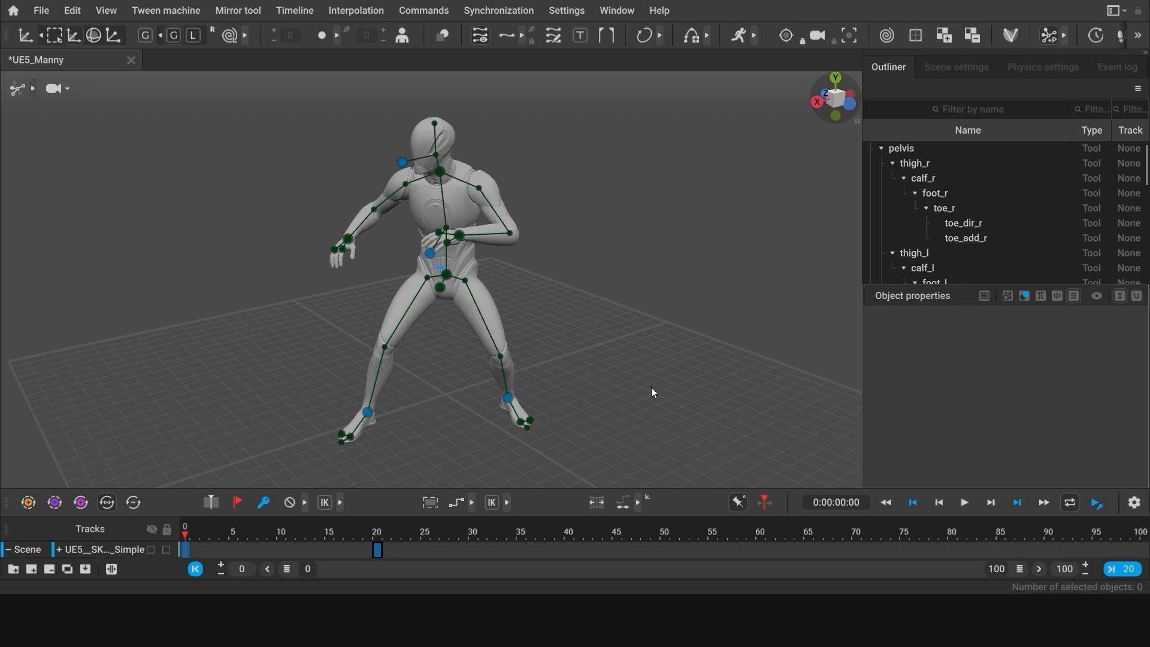
pyautogui.press('Shift+A')
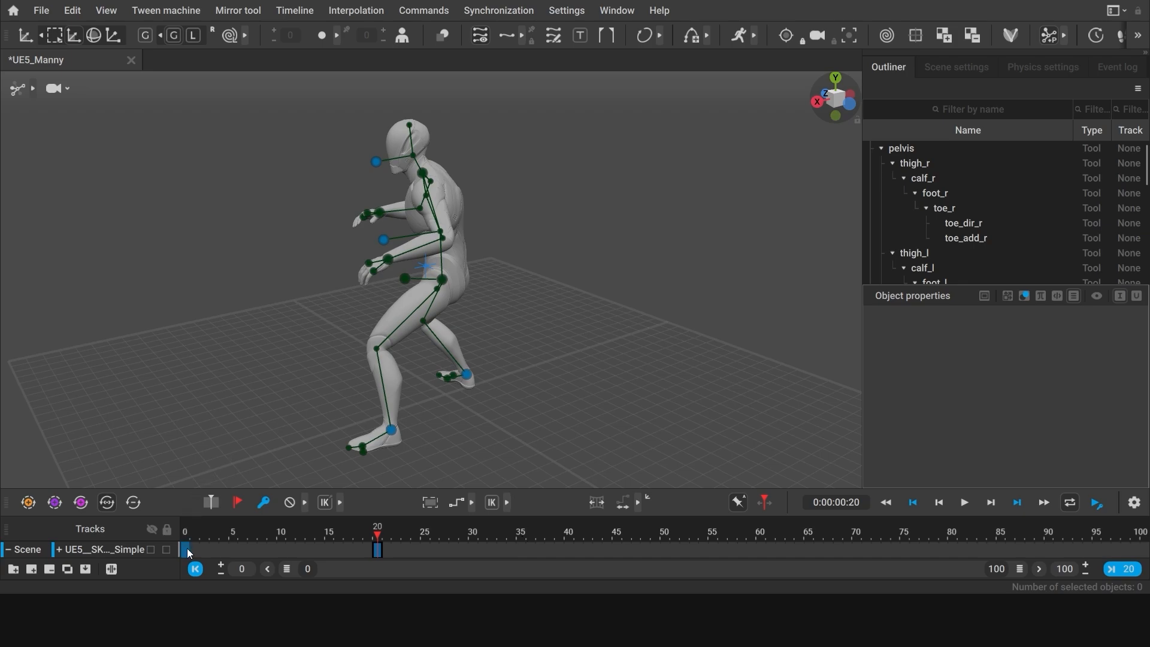
pyautogui.click(185, 532)
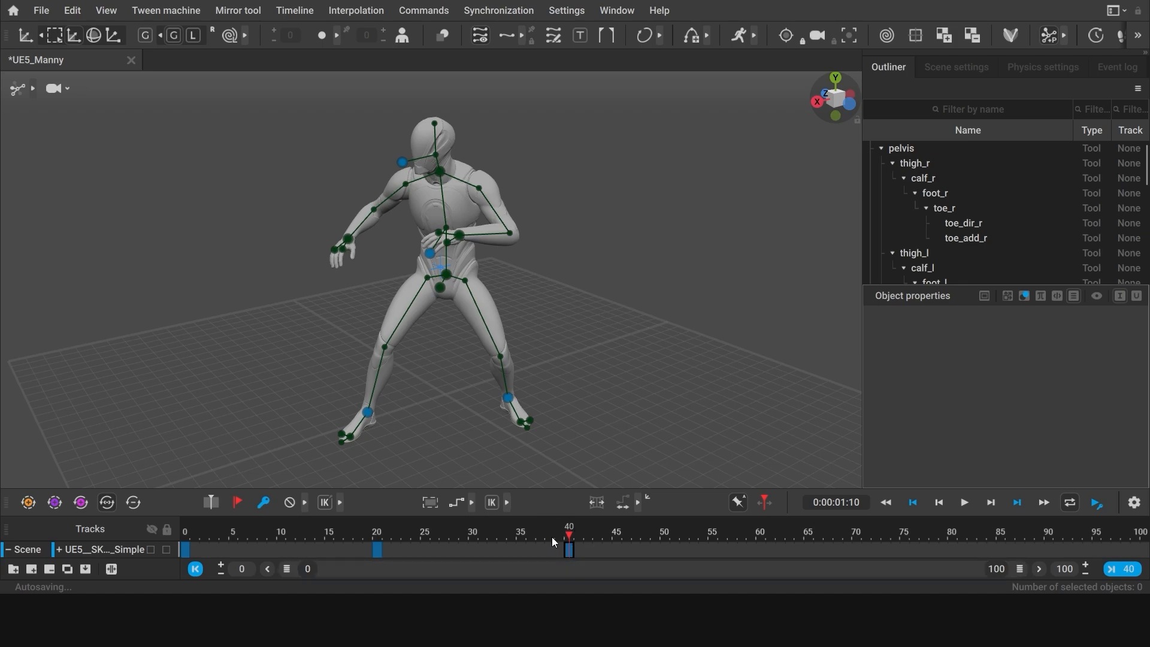
pyautogui.moveTo(587, 544)
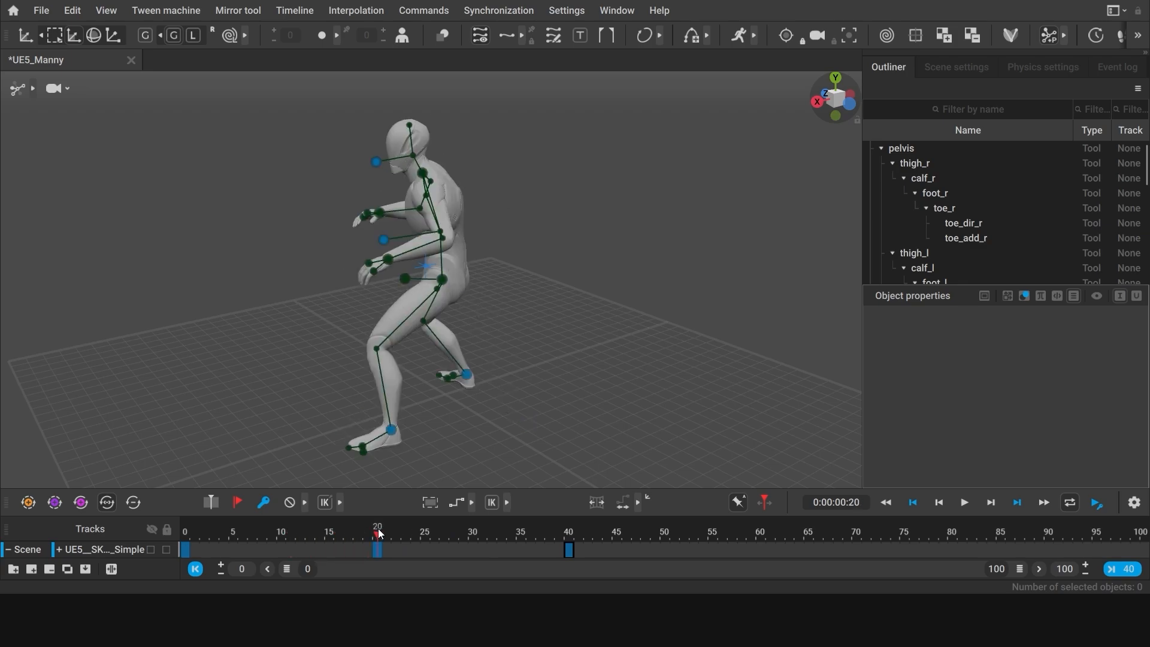
pyautogui.click(338, 532)
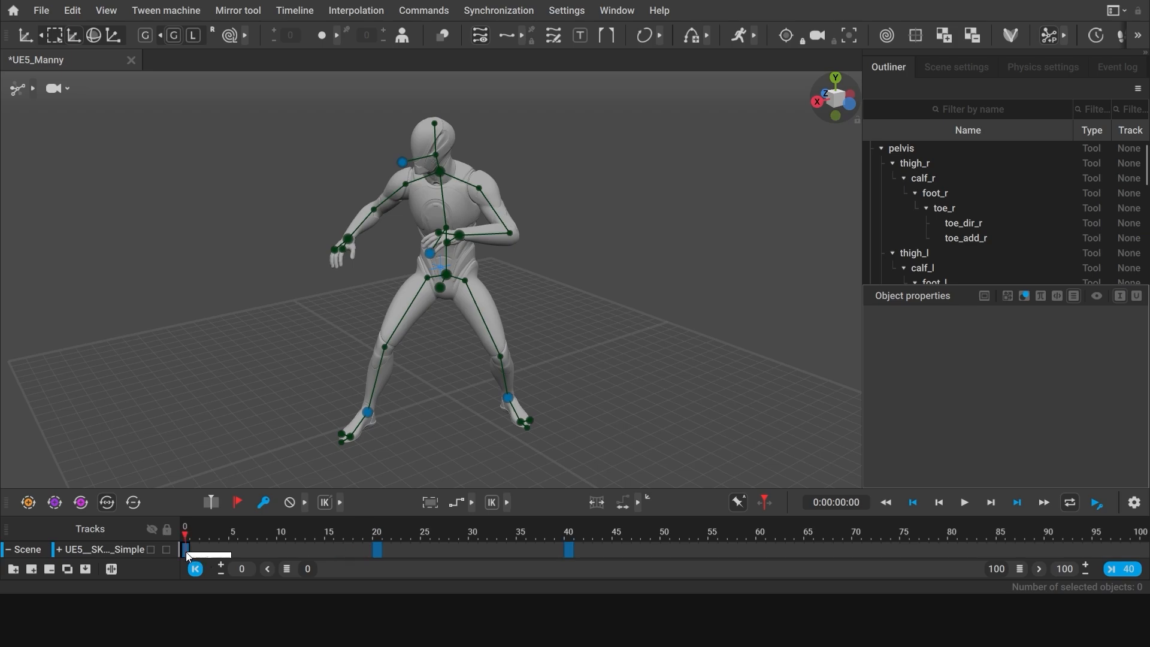
# Step: Drag along the timeline track to mark the interval from frame 0 to 40
pyautogui.moveTo(186, 549); pyautogui.dragTo(377, 550)
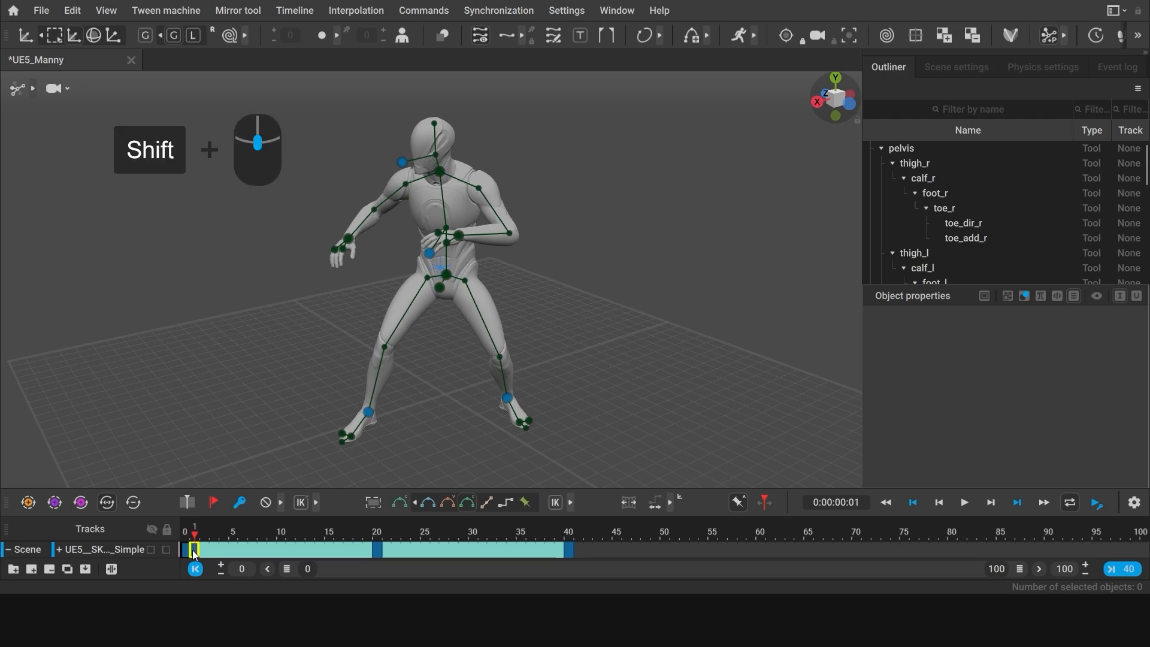
# Step: Duplicate the first key onto frame 10 and check the new pose
pyautogui.click(280, 536)
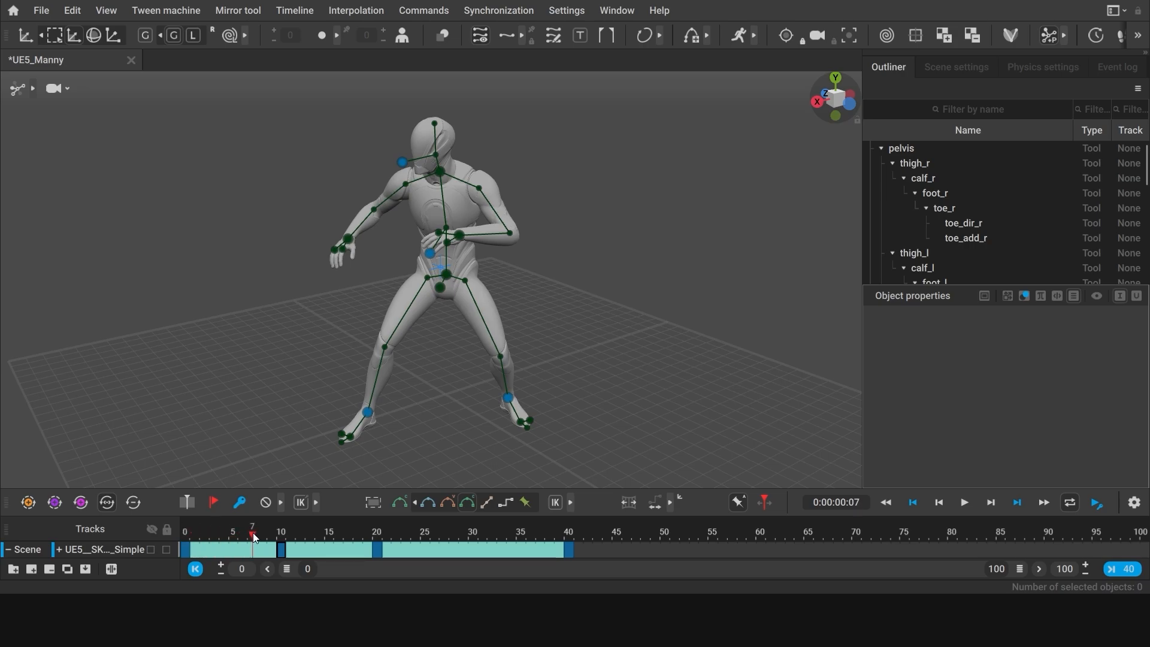
pyautogui.click(280, 531)
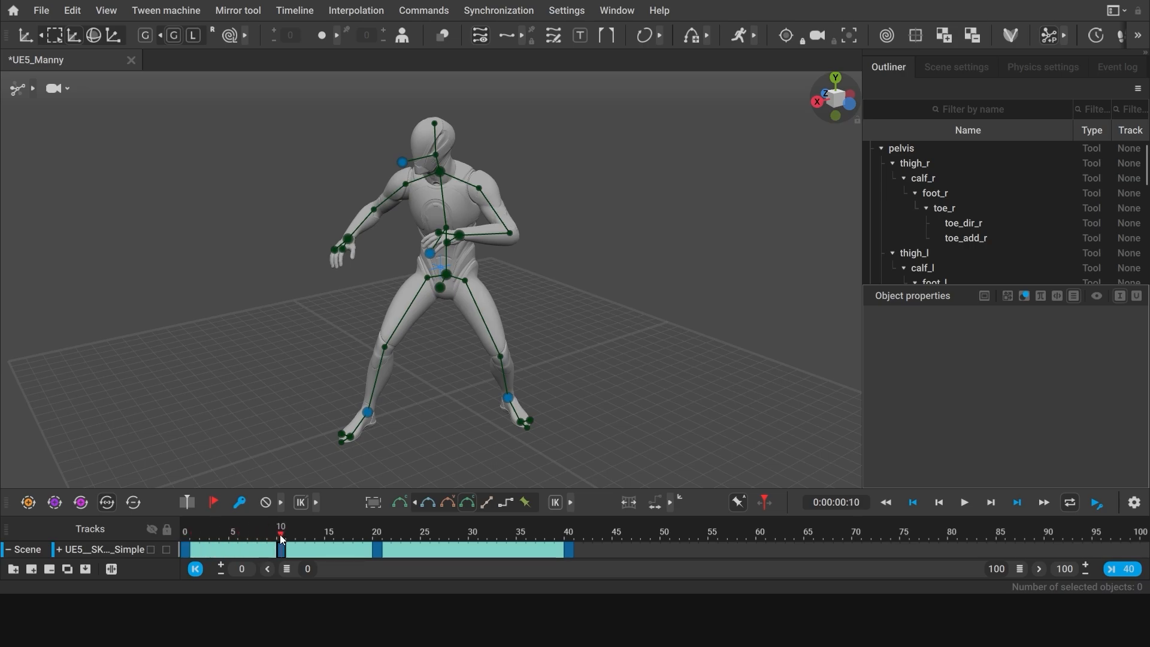
pyautogui.click(185, 532)
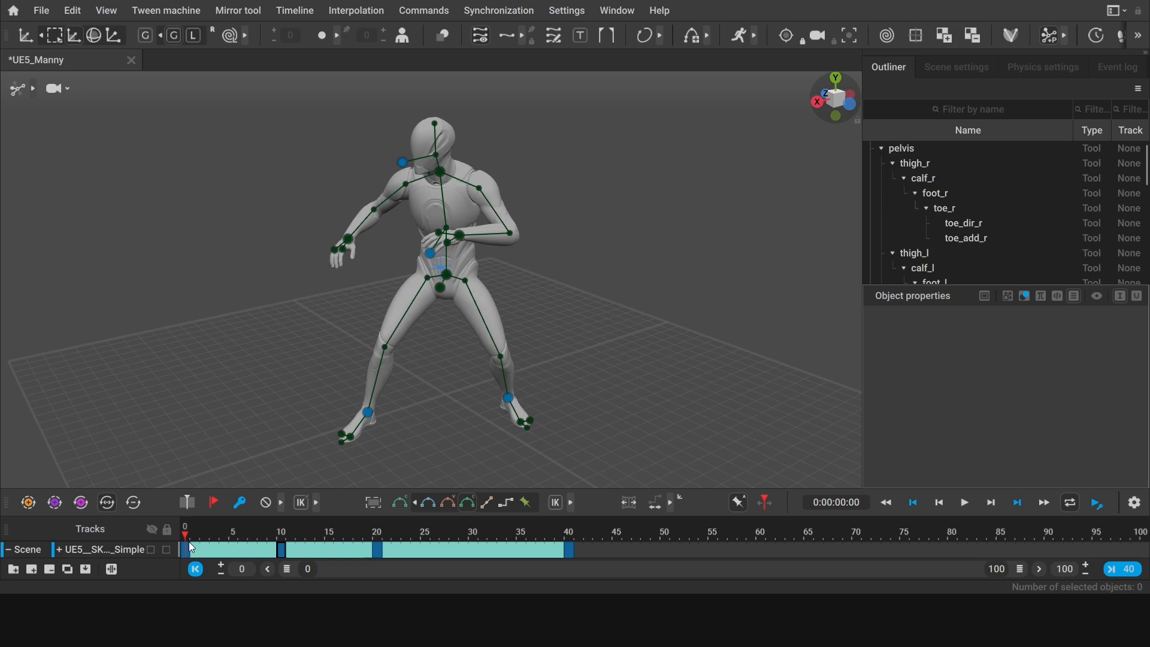
pyautogui.click(281, 532)
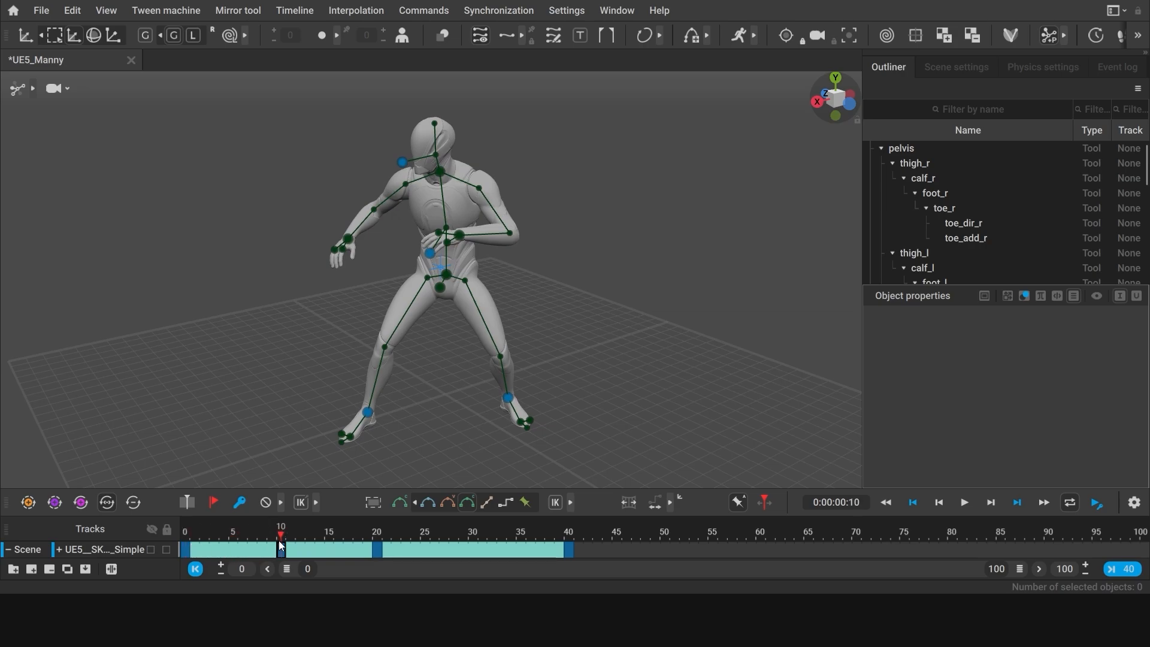
# Step: Copy the frame 20 key to frame 30 and scrub to preview the motion
pyautogui.click(376, 532)
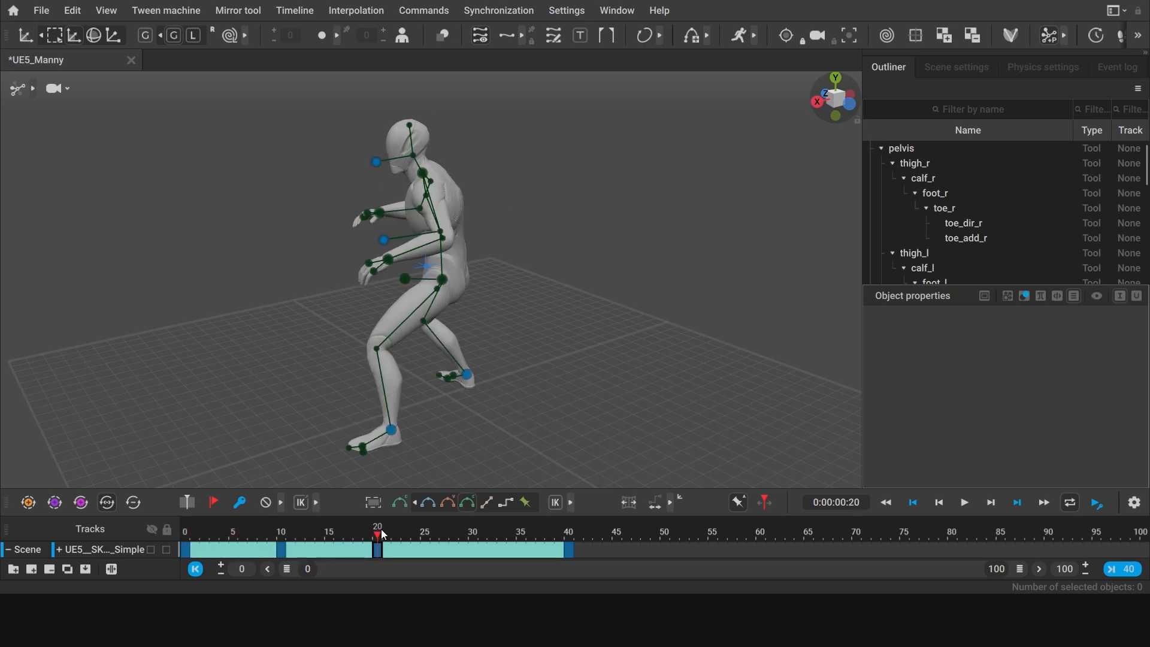
pyautogui.click(385, 531)
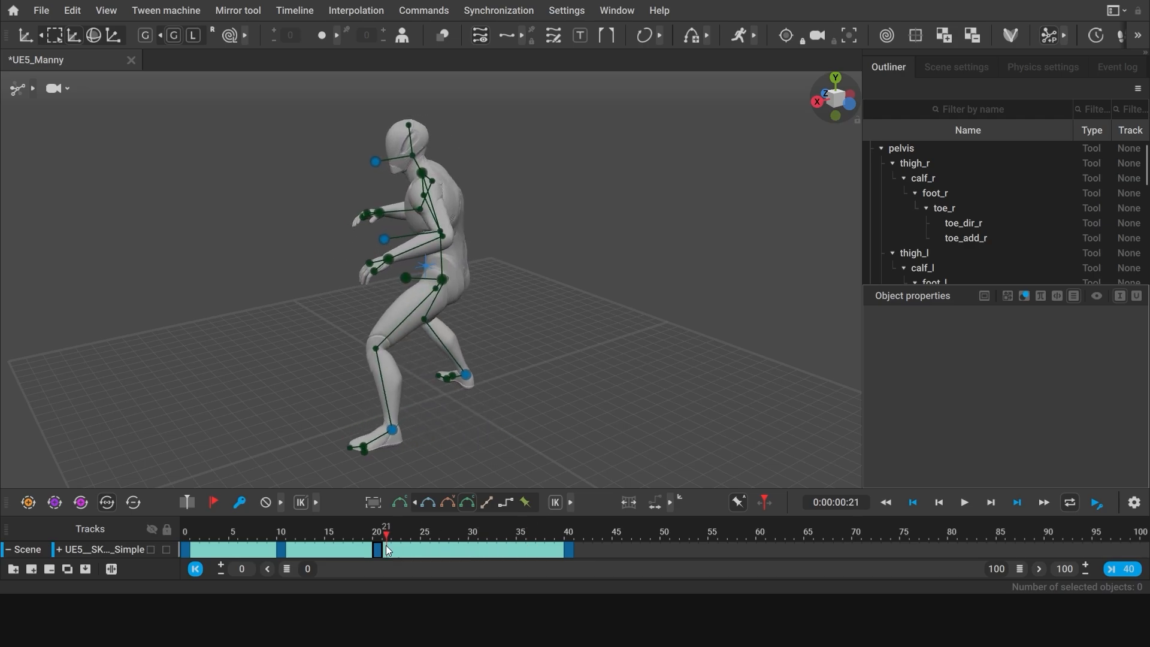
pyautogui.click(378, 549)
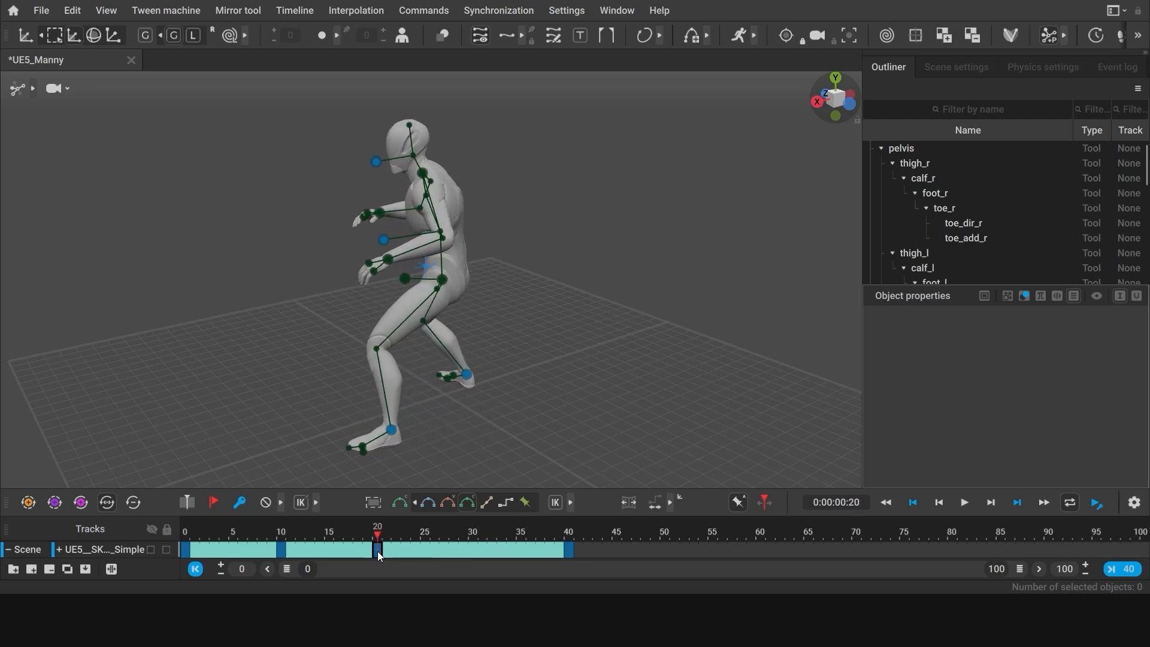
pyautogui.moveTo(377, 548); pyautogui.dragTo(471, 549)
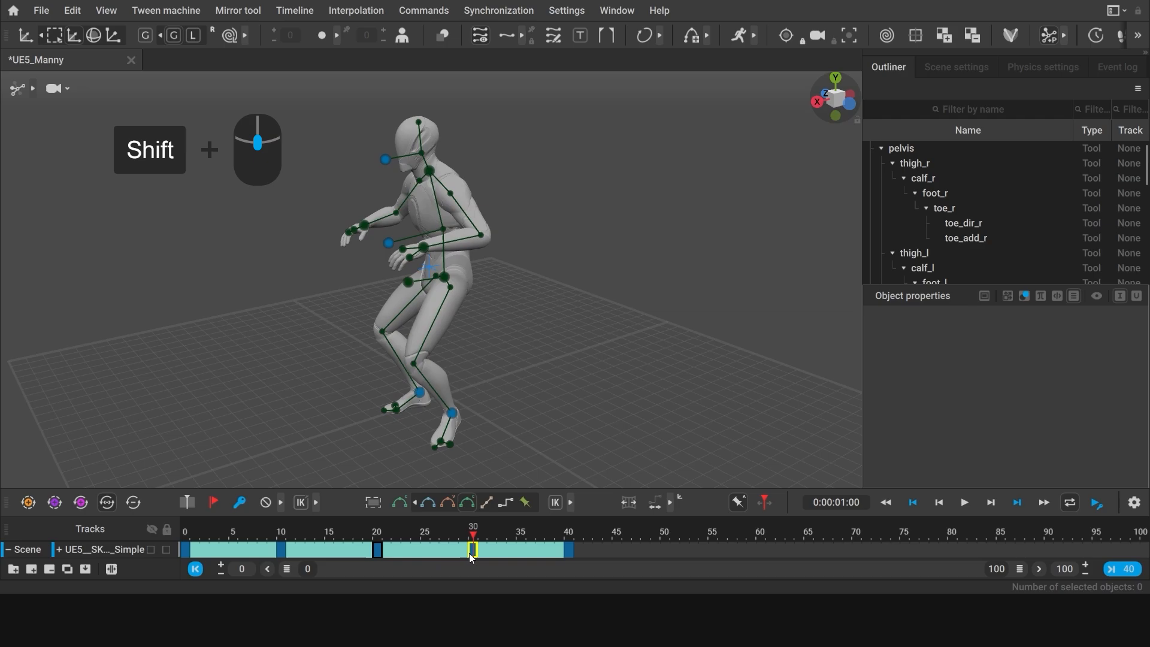
pyautogui.moveTo(473, 535); pyautogui.dragTo(395, 536)
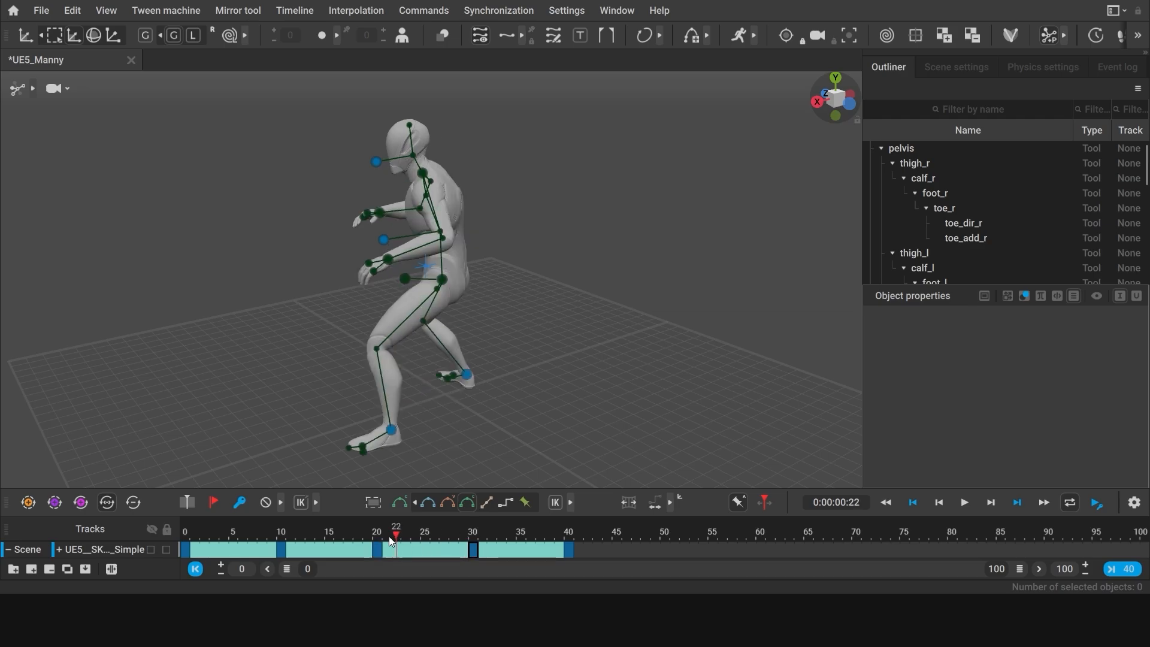
pyautogui.click(510, 536)
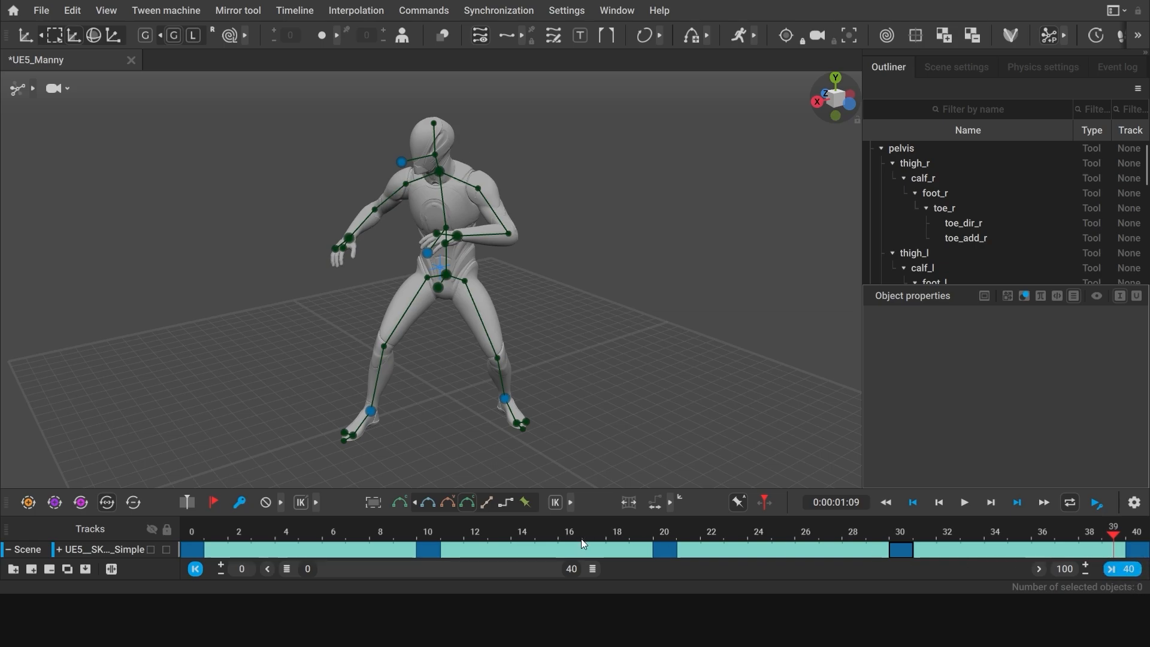
pyautogui.moveTo(964, 502)
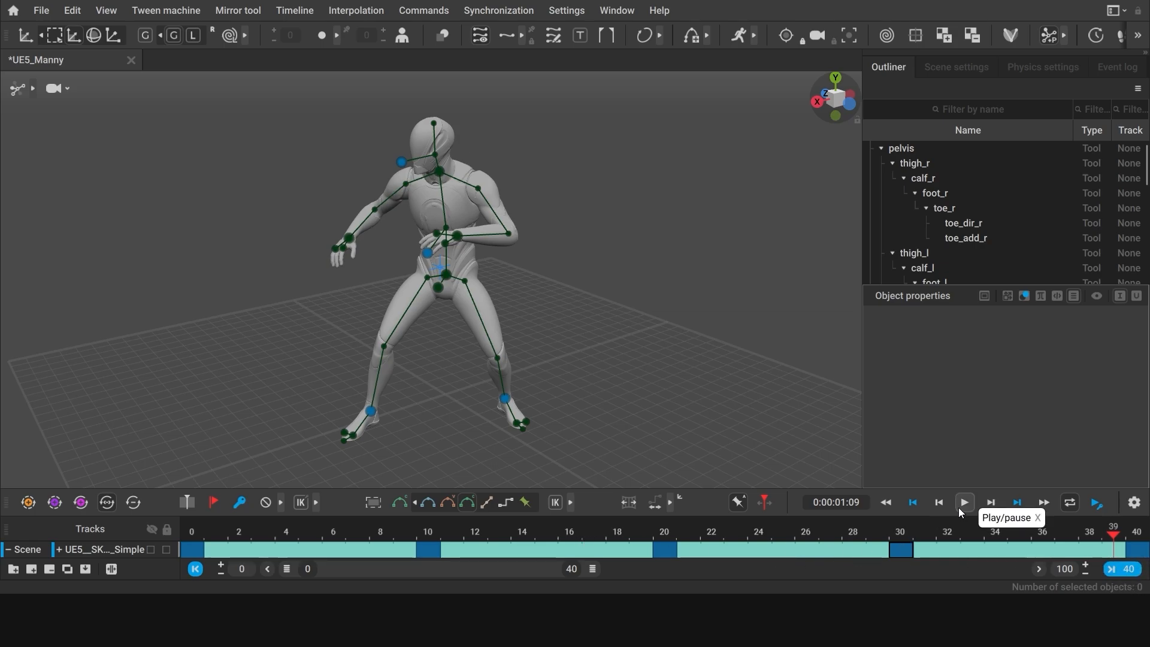
# Step: Play and stop the five-key loop, then expand the AutoPhysics toolbar group
pyautogui.click(964, 502)
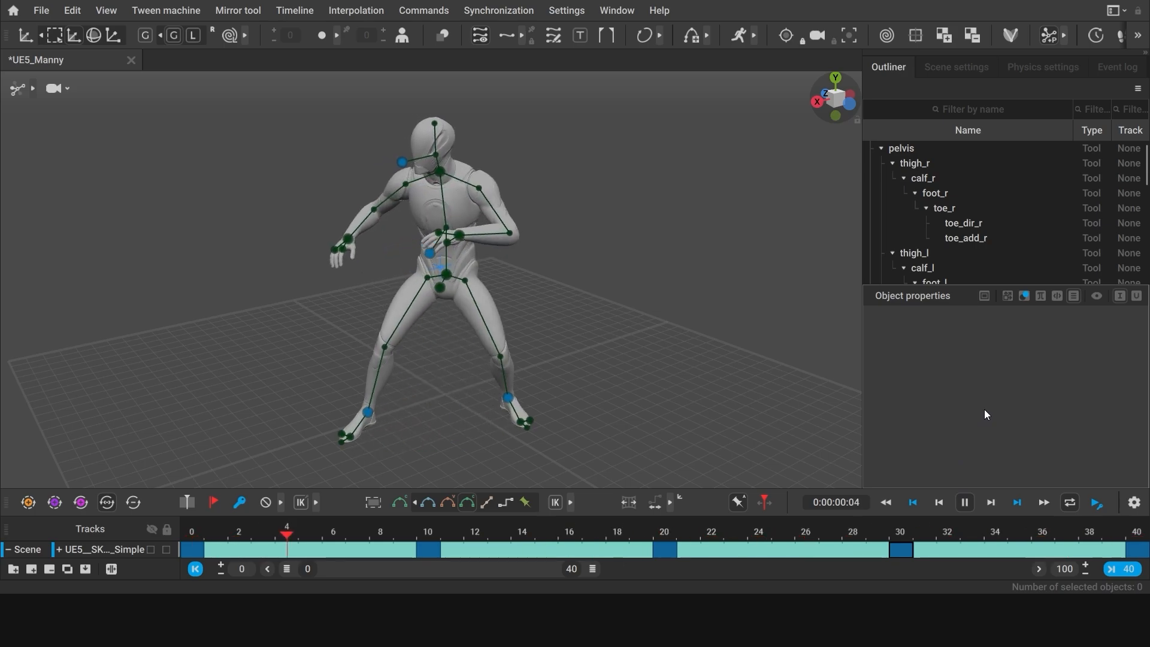
pyautogui.click(757, 534)
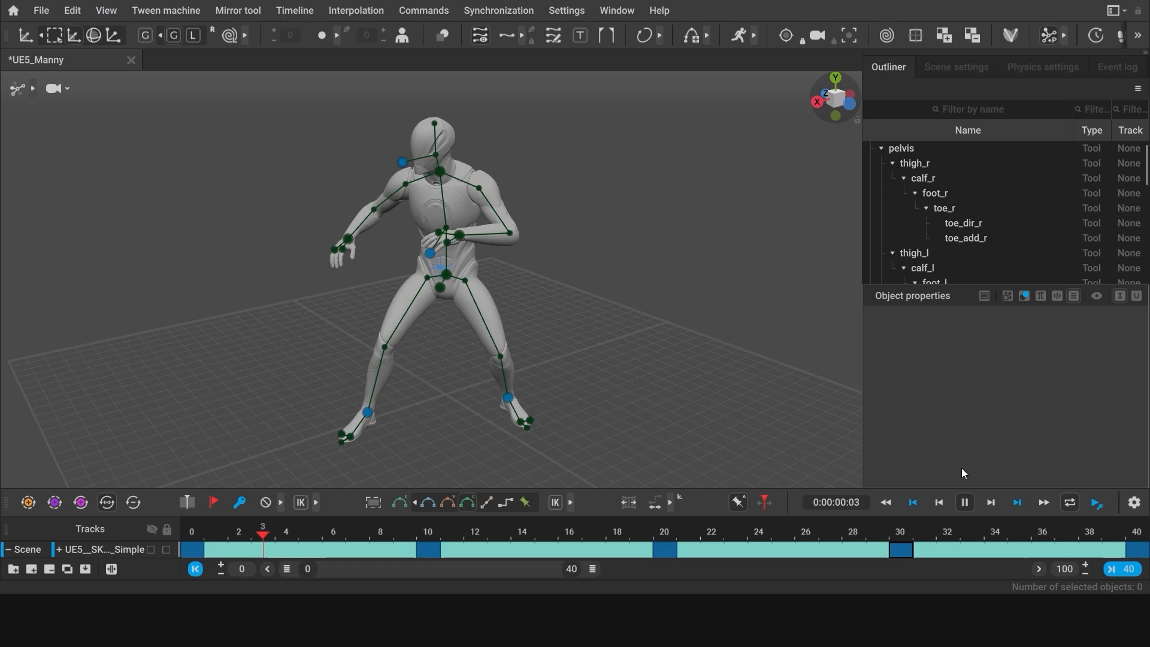
pyautogui.click(427, 531)
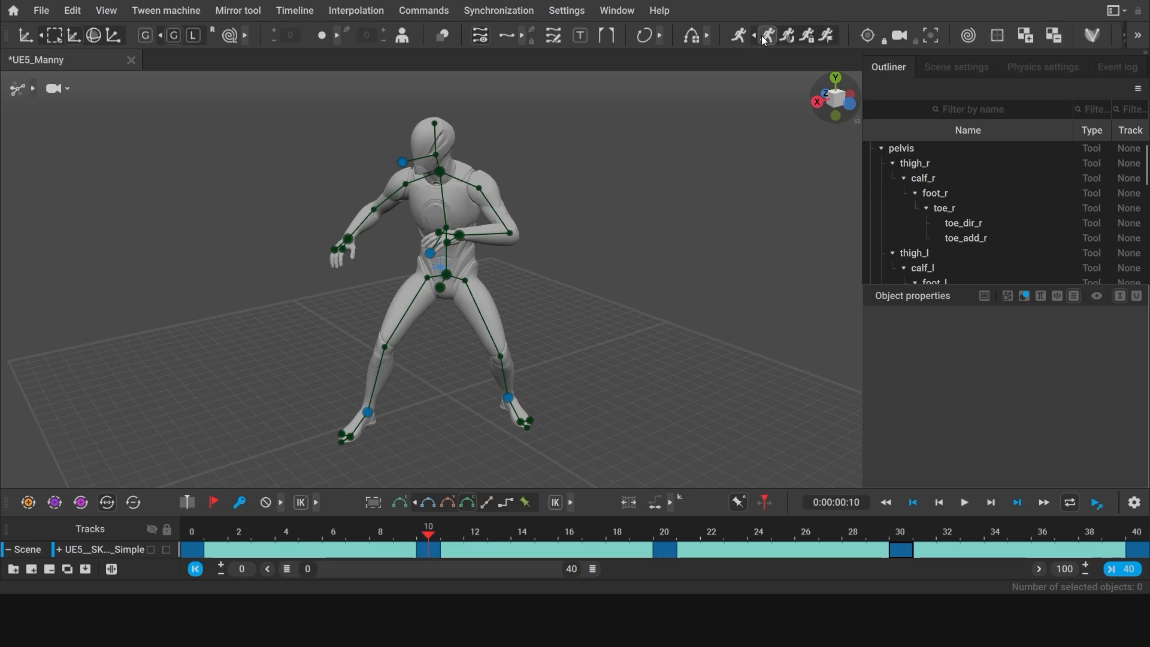
pyautogui.moveTo(767, 35)
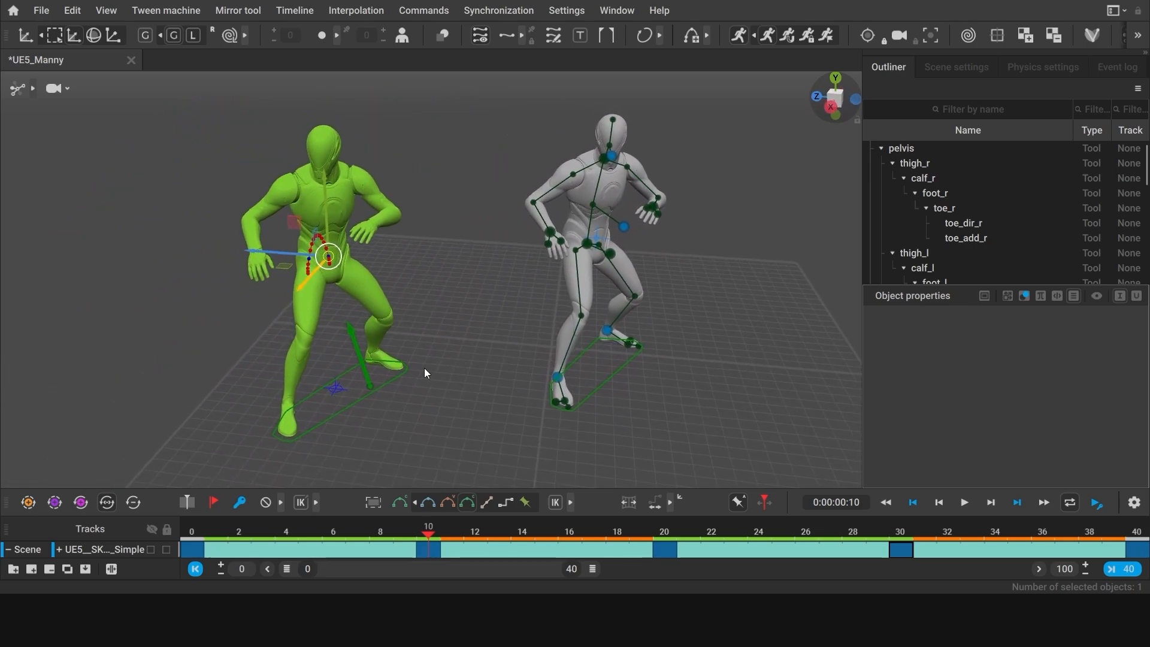
# Step: Play Manny beside the physics ghost and expand all AutoPhysics settings in Physics settings
pyautogui.click(963, 502)
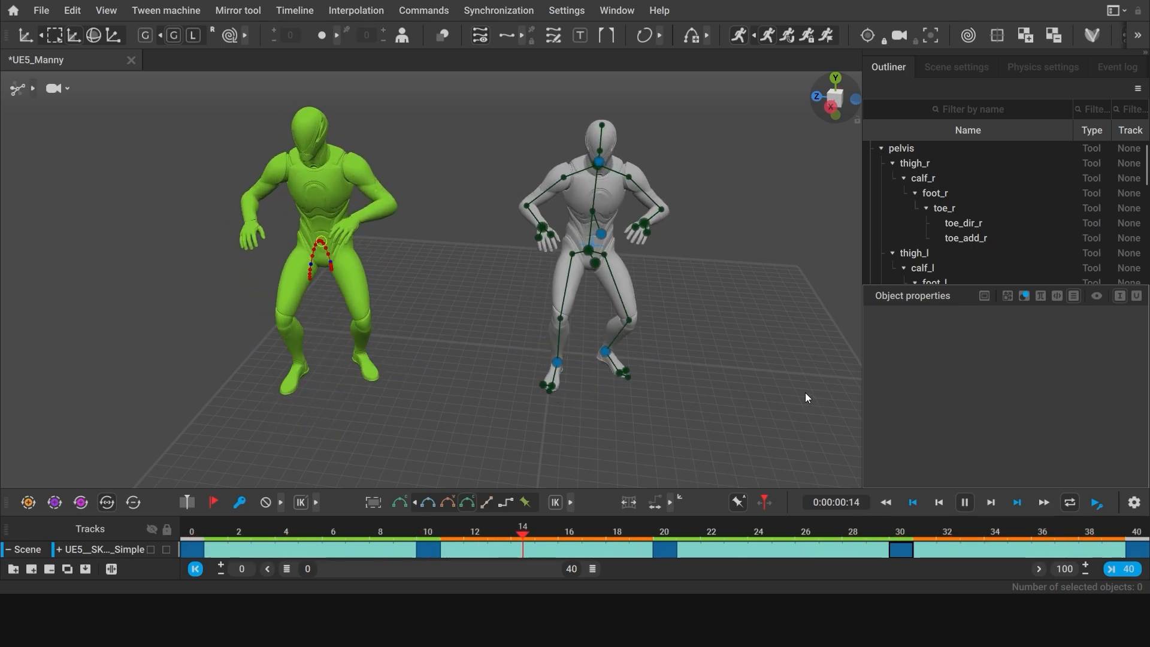
pyautogui.click(965, 502)
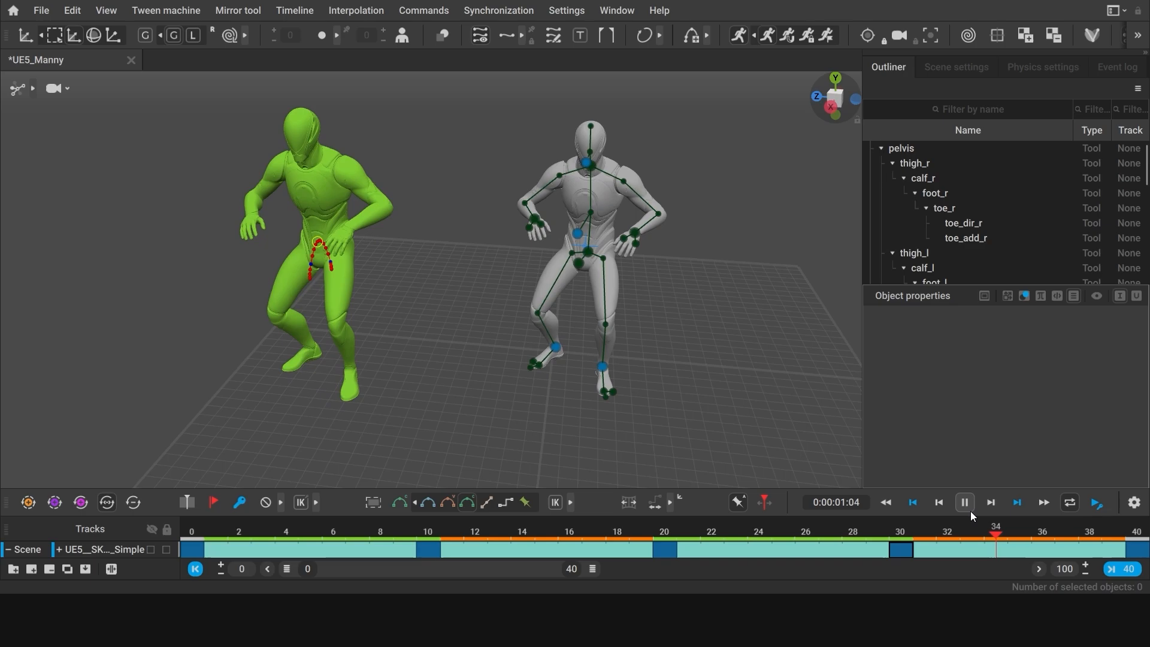
pyautogui.click(1042, 66)
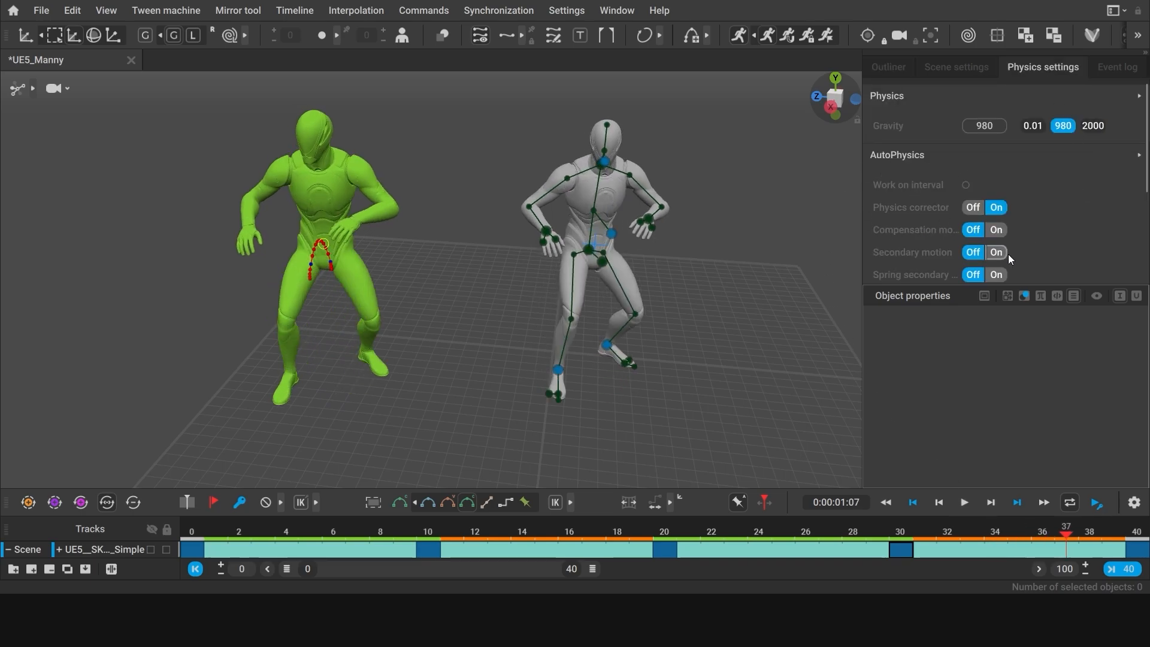
pyautogui.click(972, 252)
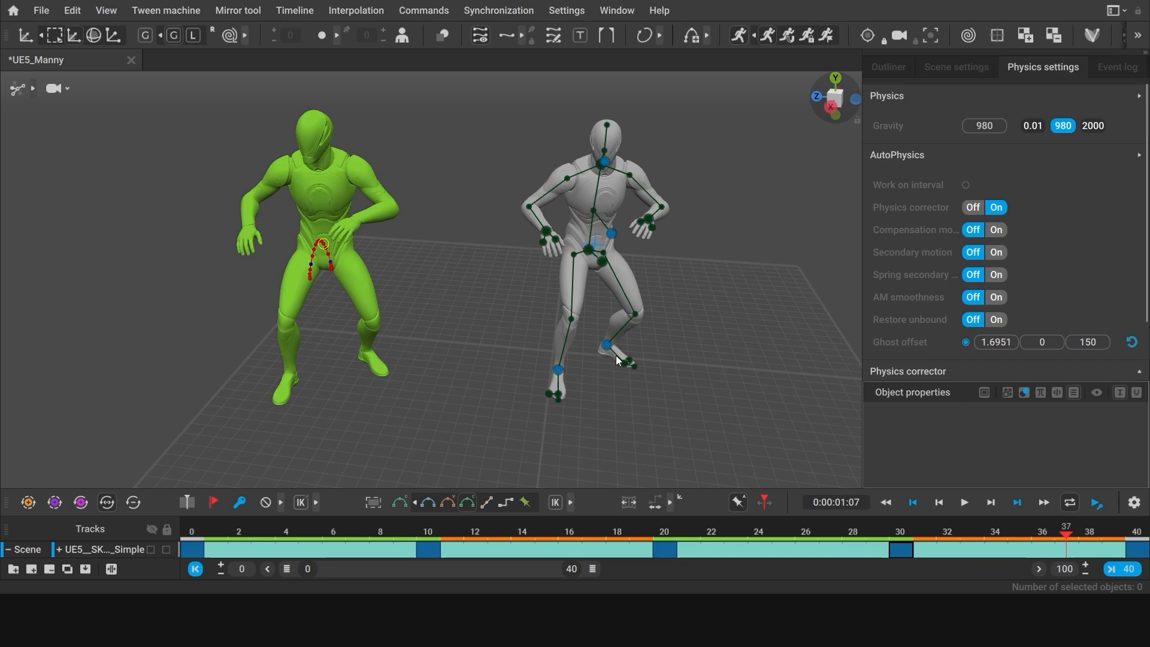
# Step: Replay the loop with AutoPhysics applied, ending on frame 4
pyautogui.click(262, 532)
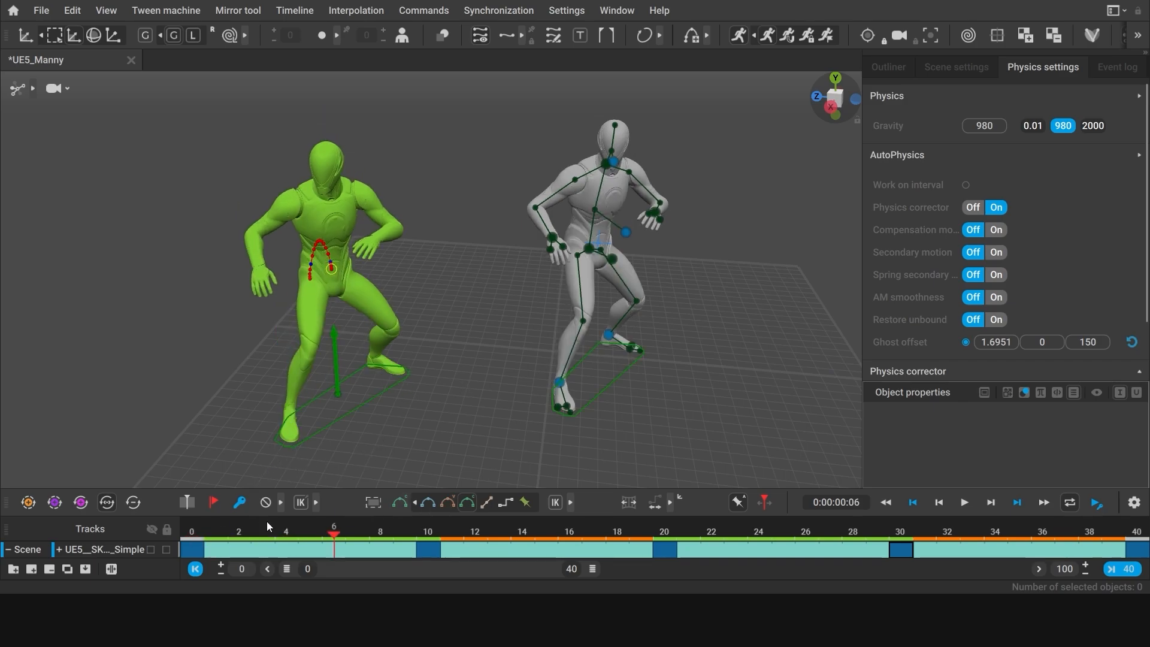
pyautogui.click(546, 531)
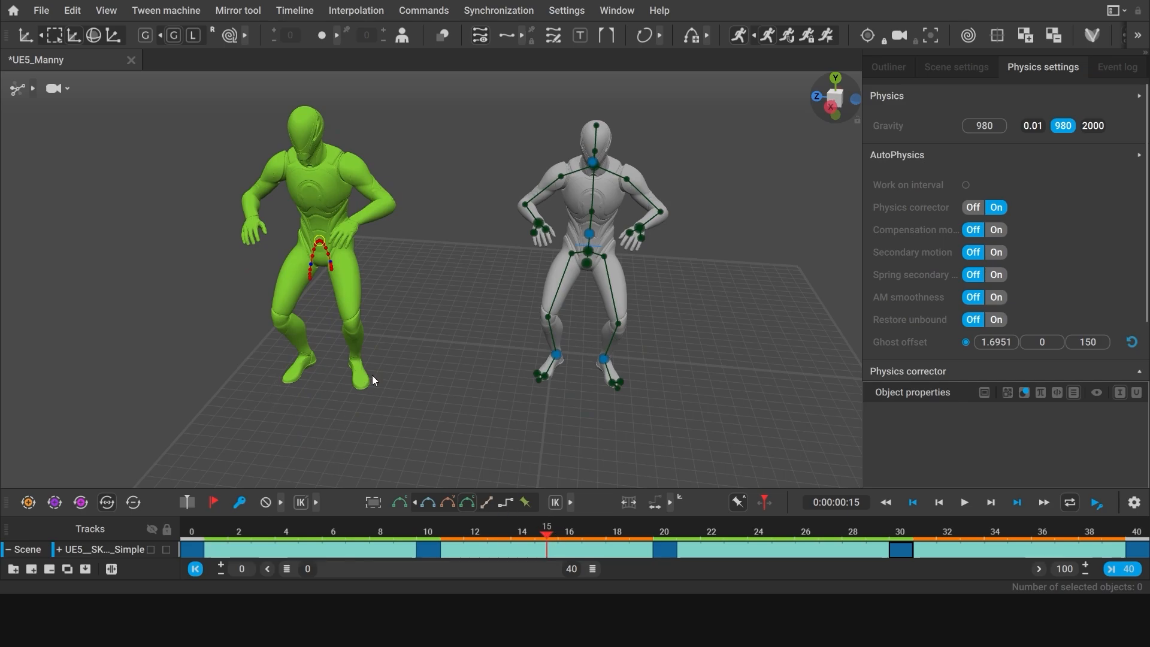
pyautogui.click(759, 532)
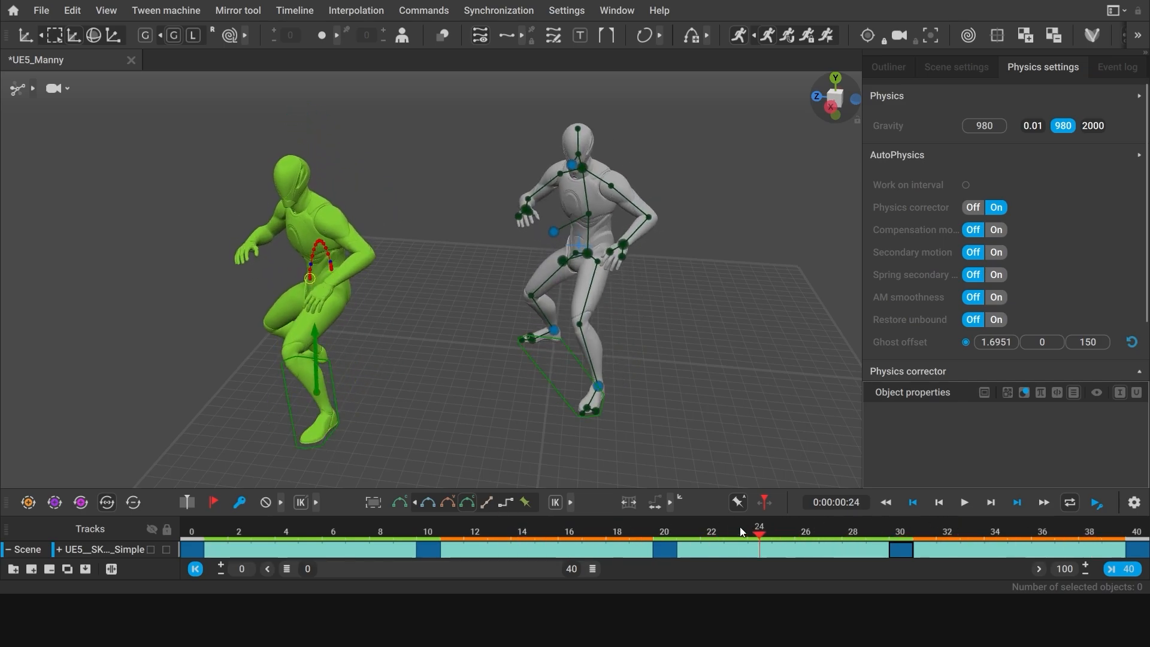
pyautogui.click(286, 532)
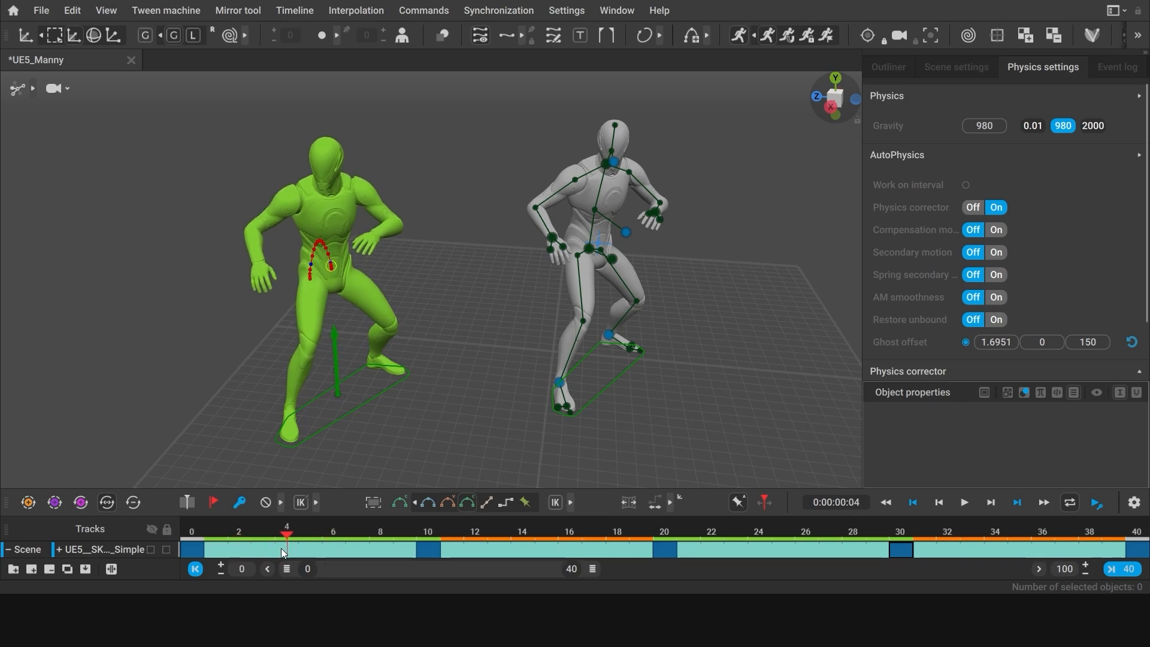
# Step: Drag key intervals so keys sit at frames 0, 10, 18, 28 and 38
pyautogui.click(805, 549)
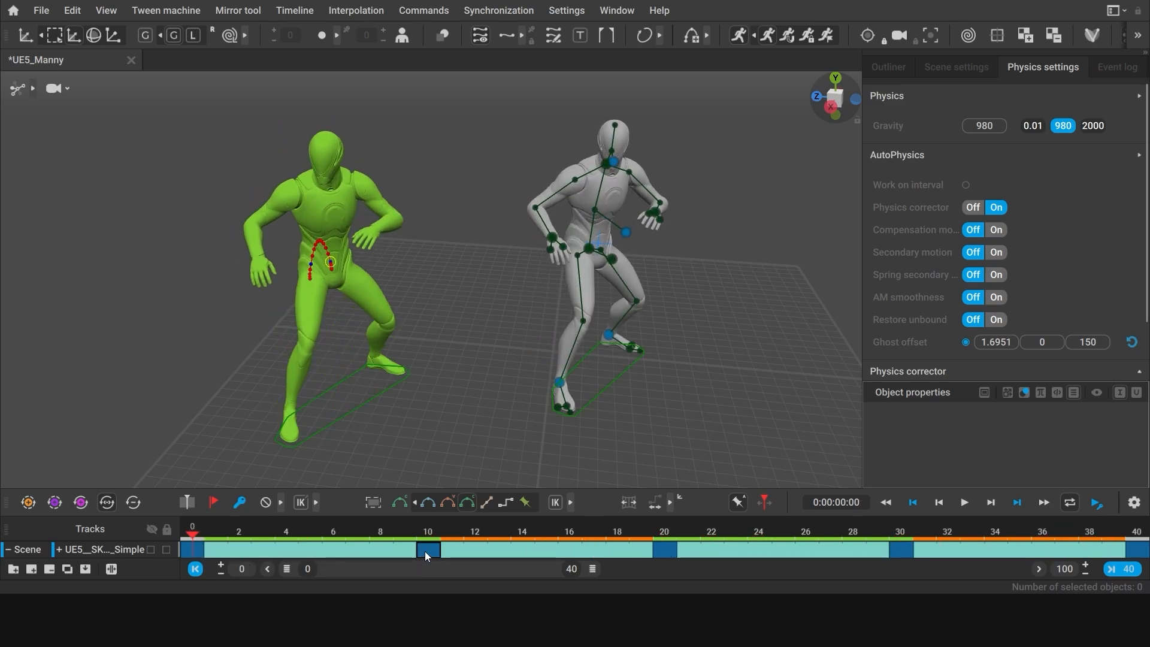
pyautogui.click(428, 531)
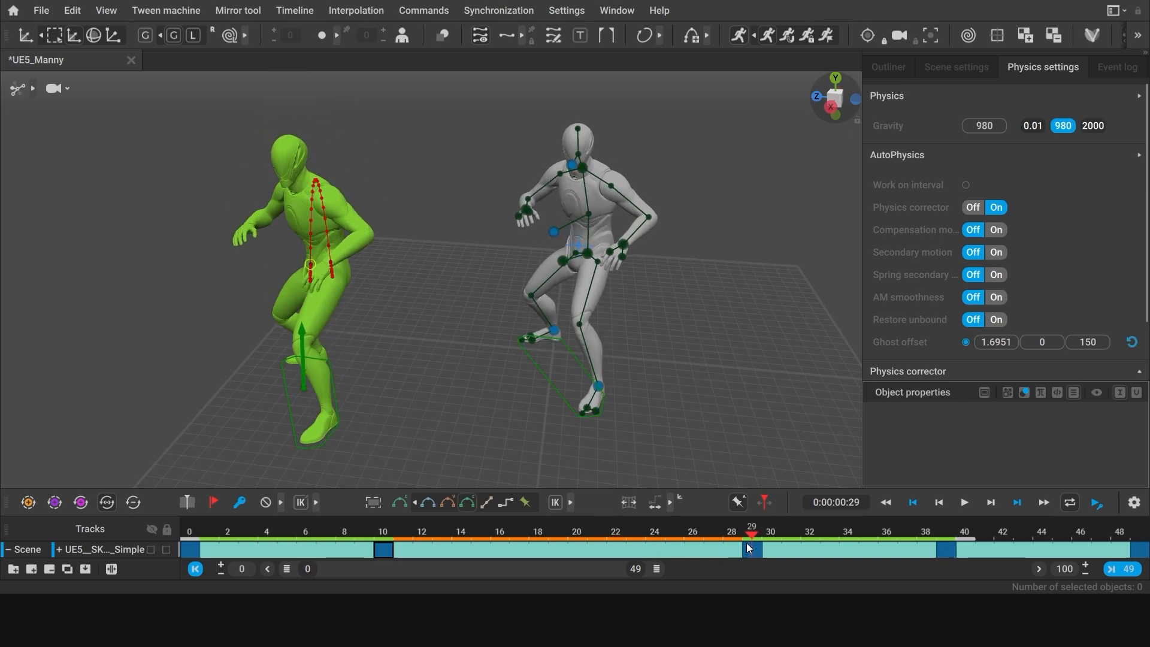
pyautogui.moveTo(748, 549); pyautogui.dragTo(673, 536)
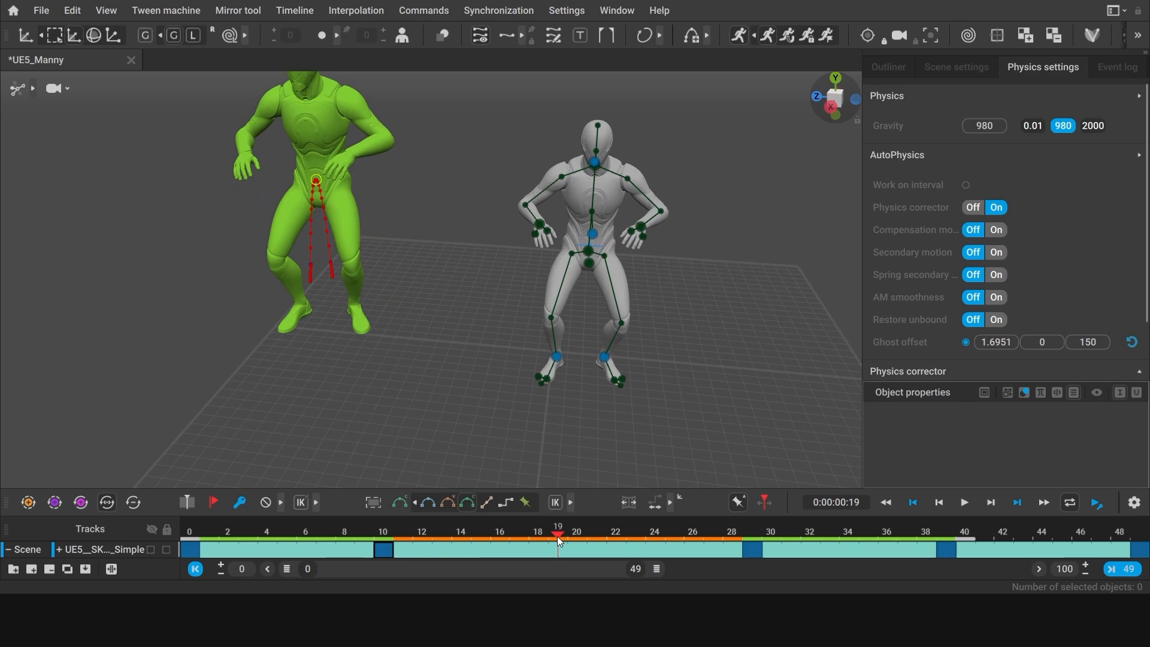
pyautogui.moveTo(287, 351)
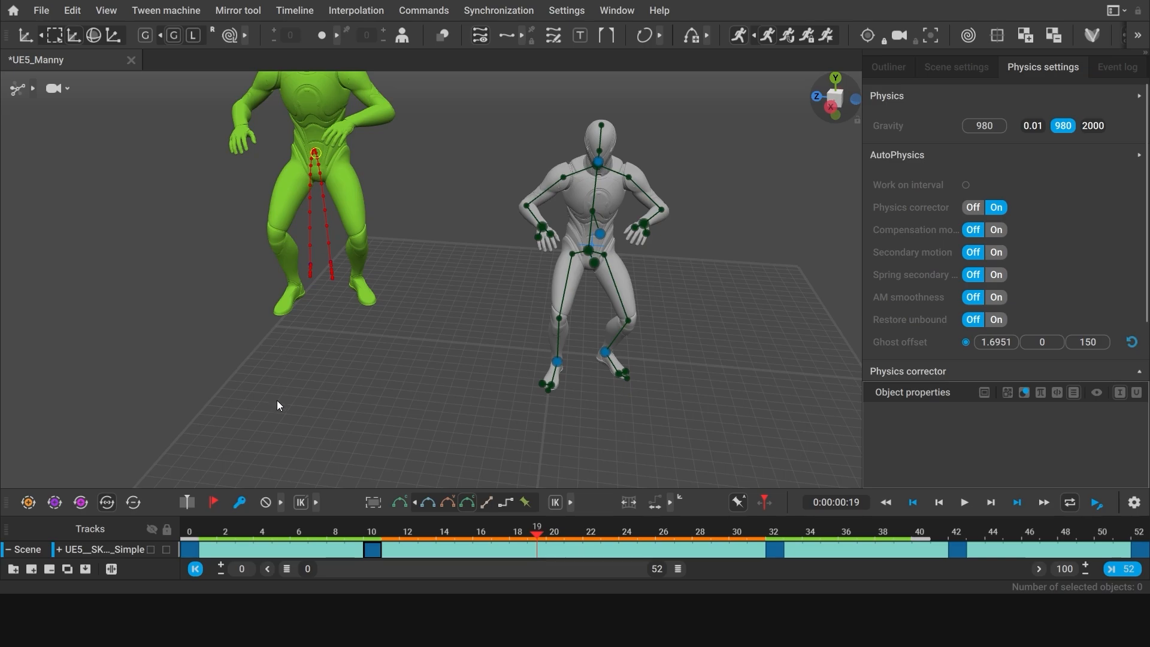
pyautogui.click(372, 548)
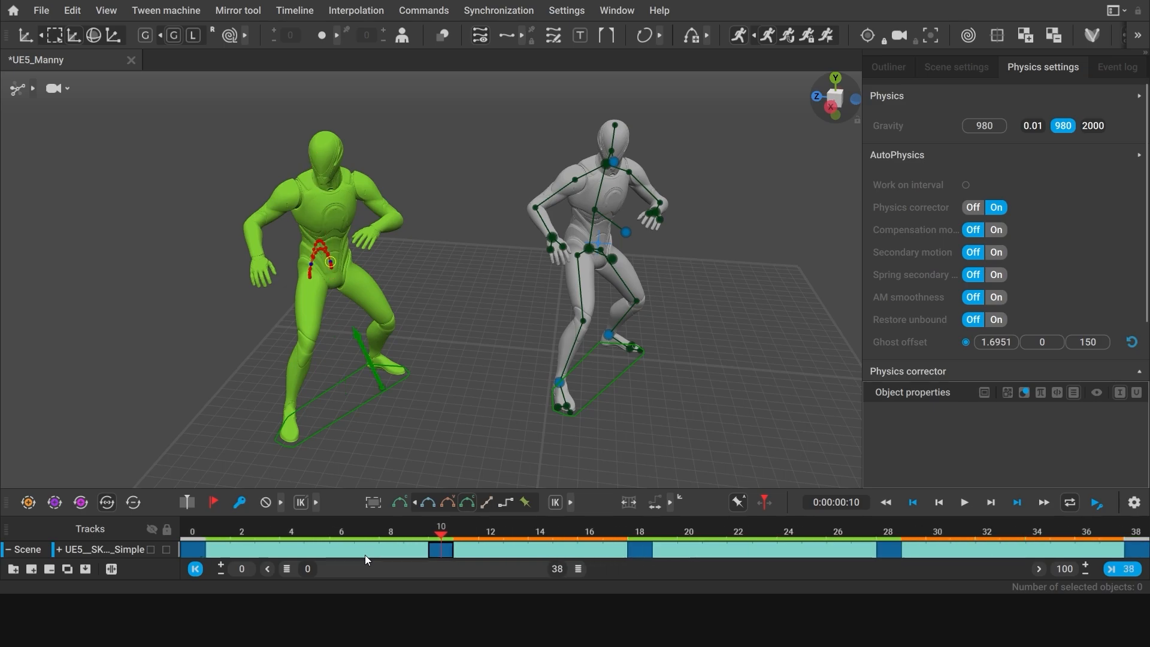
pyautogui.moveTo(467, 543)
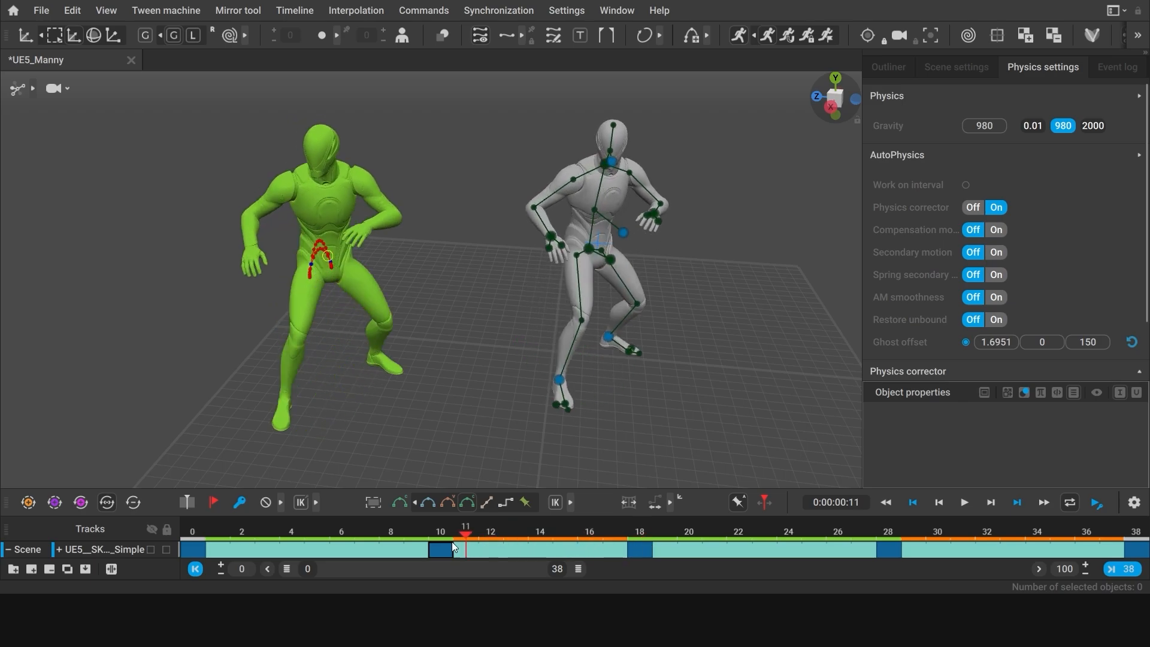
pyautogui.click(441, 548)
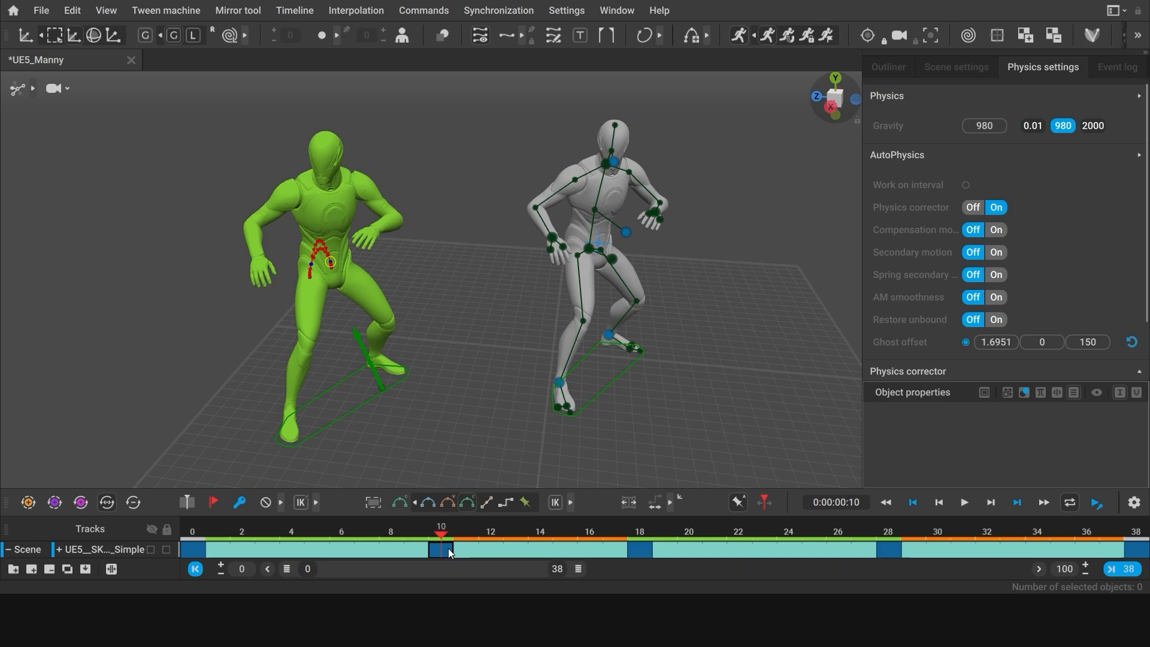
pyautogui.click(315, 549)
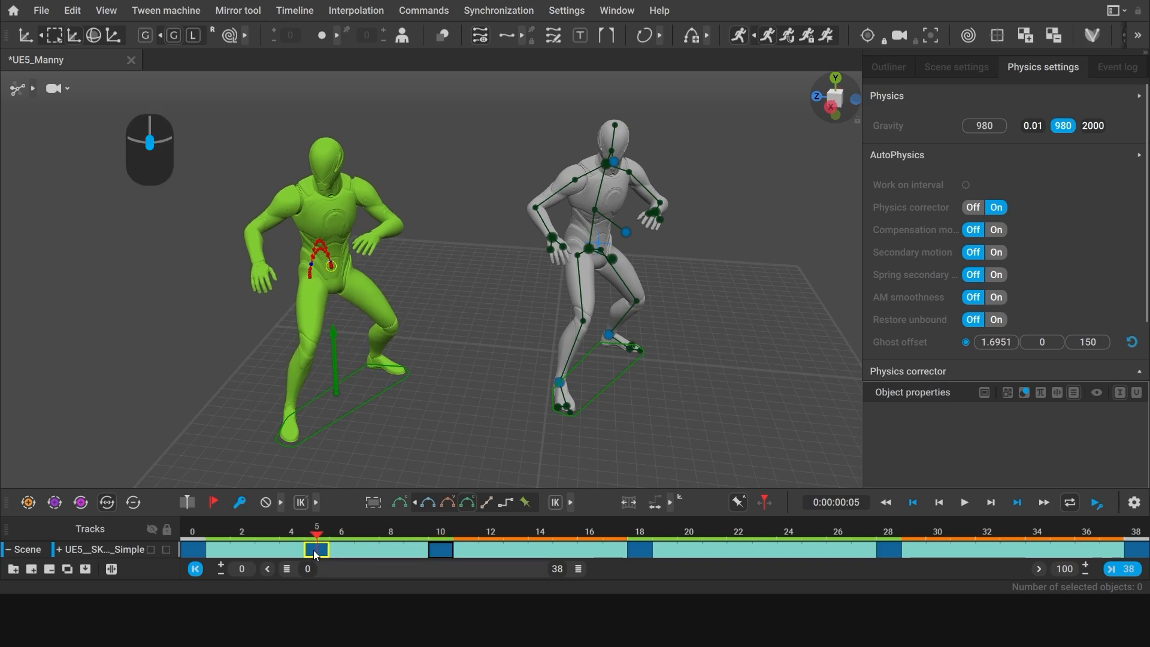
pyautogui.click(340, 531)
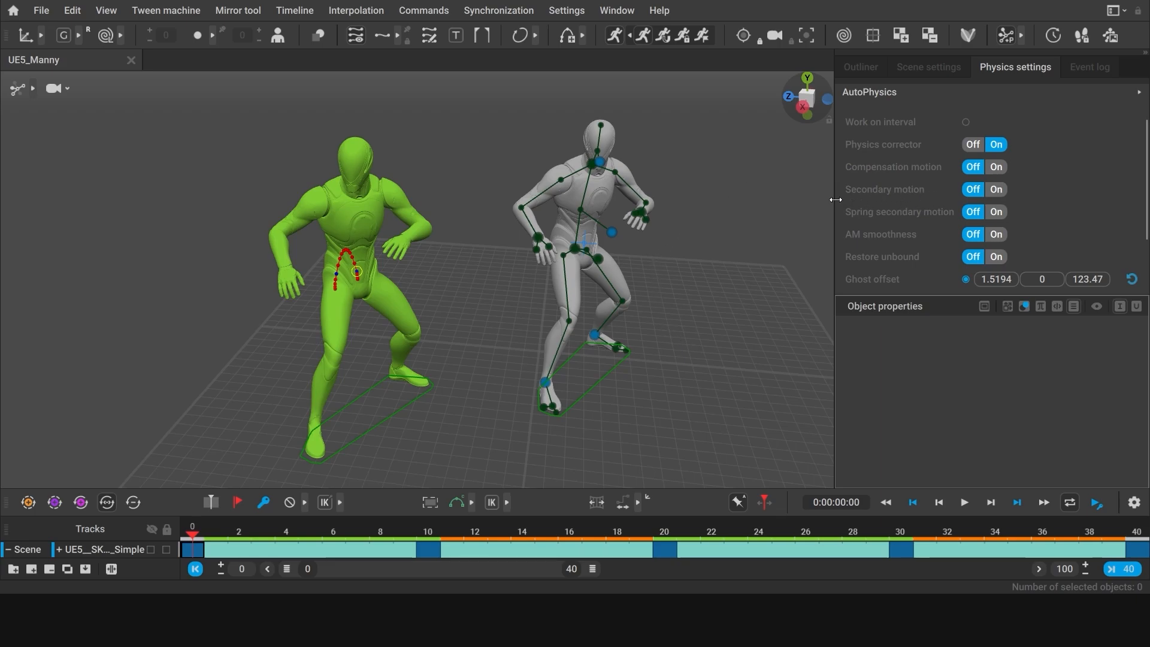
# Step: Set AutoPhysics Secondary motion to On and play the loop once with it
pyautogui.click(996, 189)
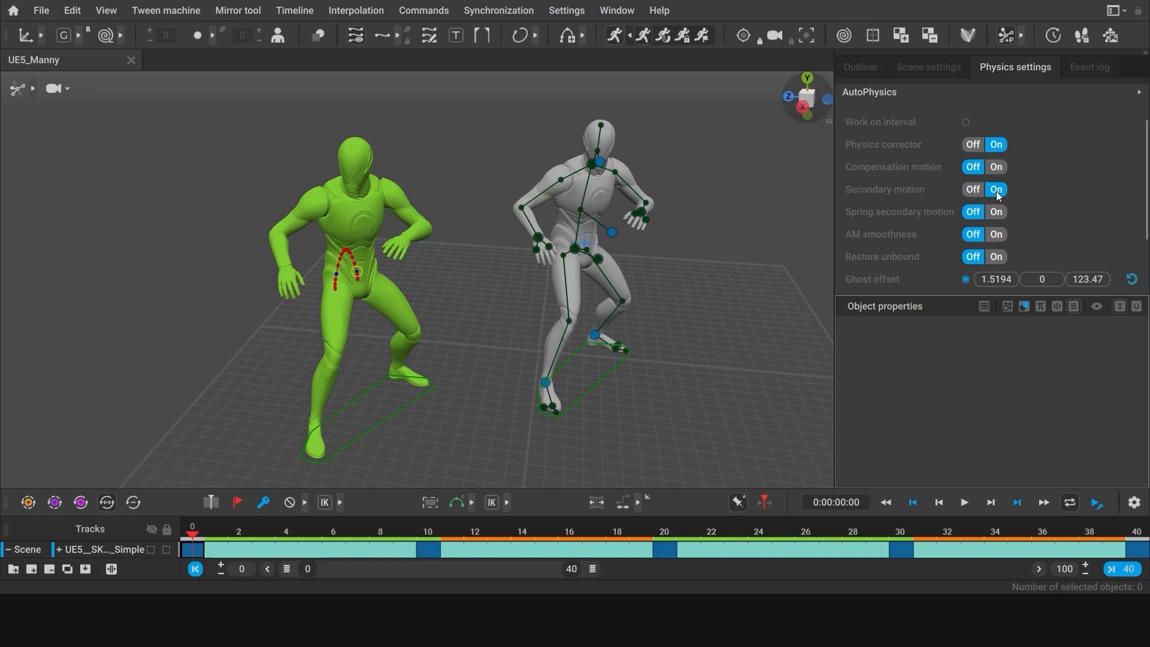
pyautogui.click(964, 502)
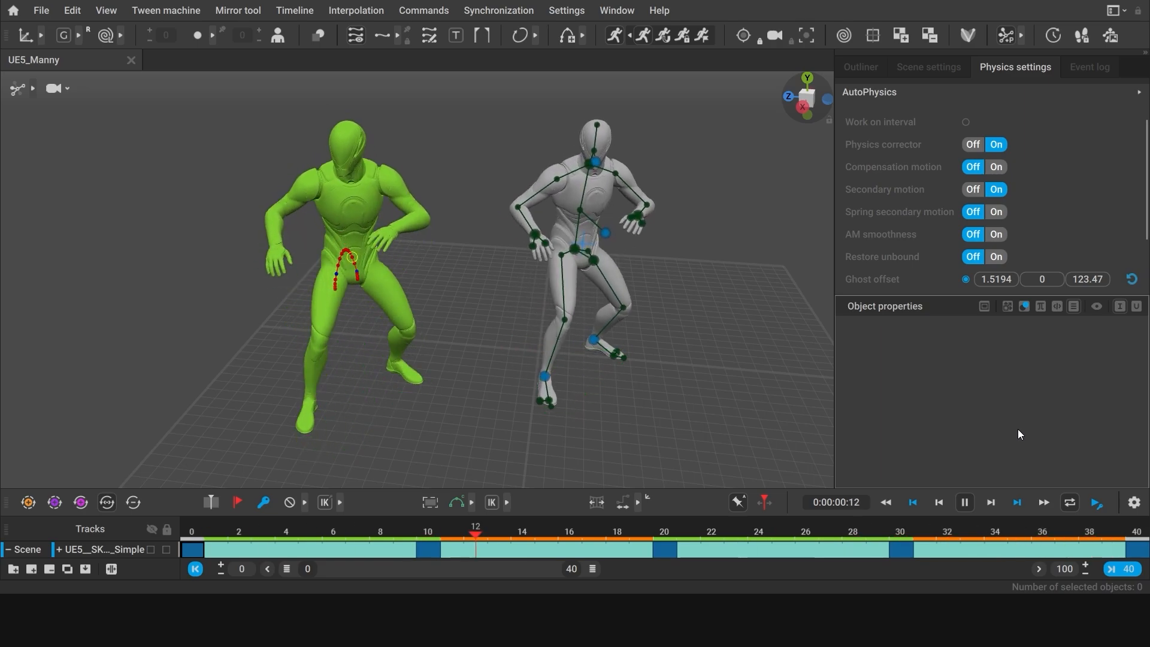
pyautogui.click(963, 502)
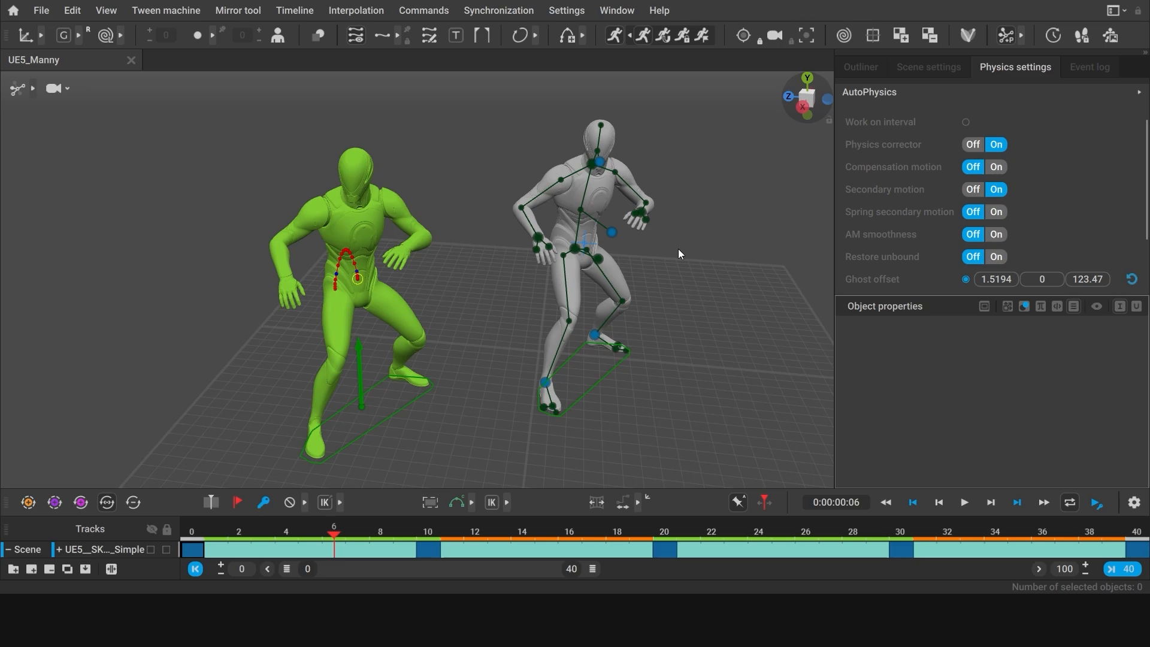
pyautogui.moveTo(681, 142)
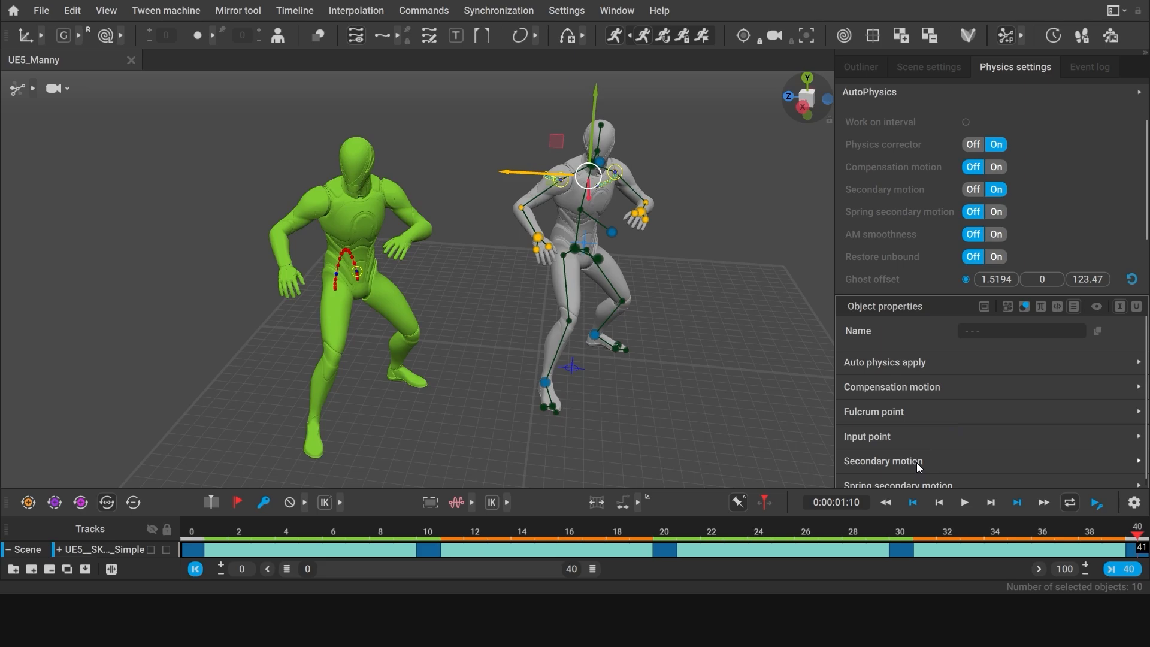
# Step: Lower the arm points' secondary motion Local blending from 100 to 20 and replay the loop
pyautogui.click(882, 461)
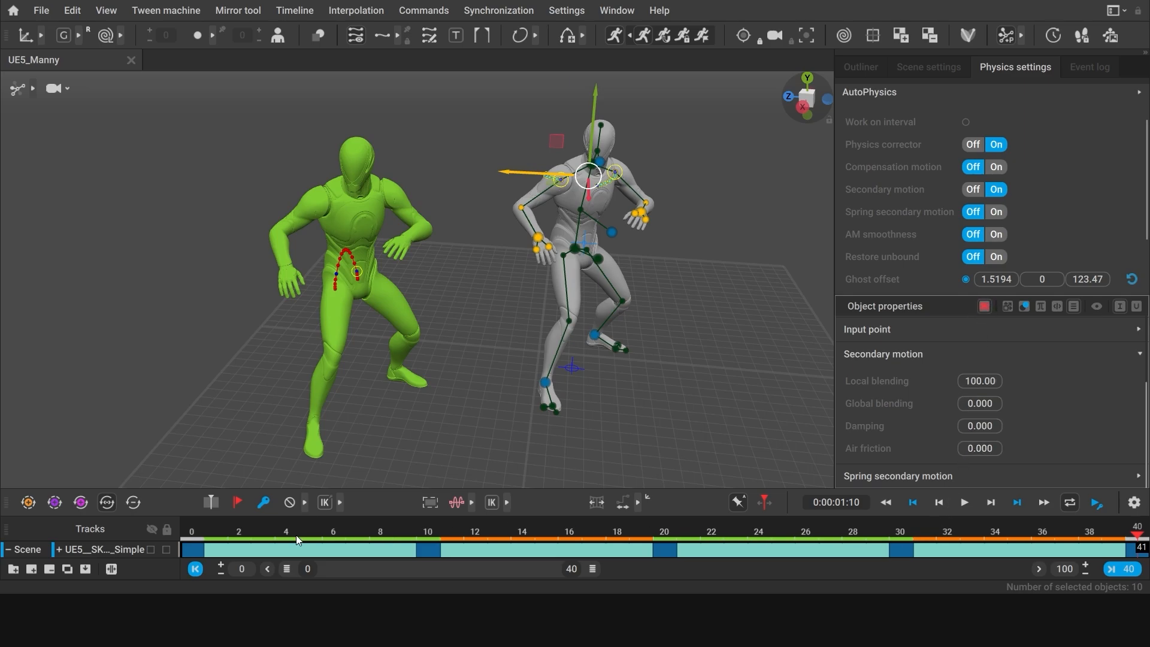
pyautogui.moveTo(913, 382)
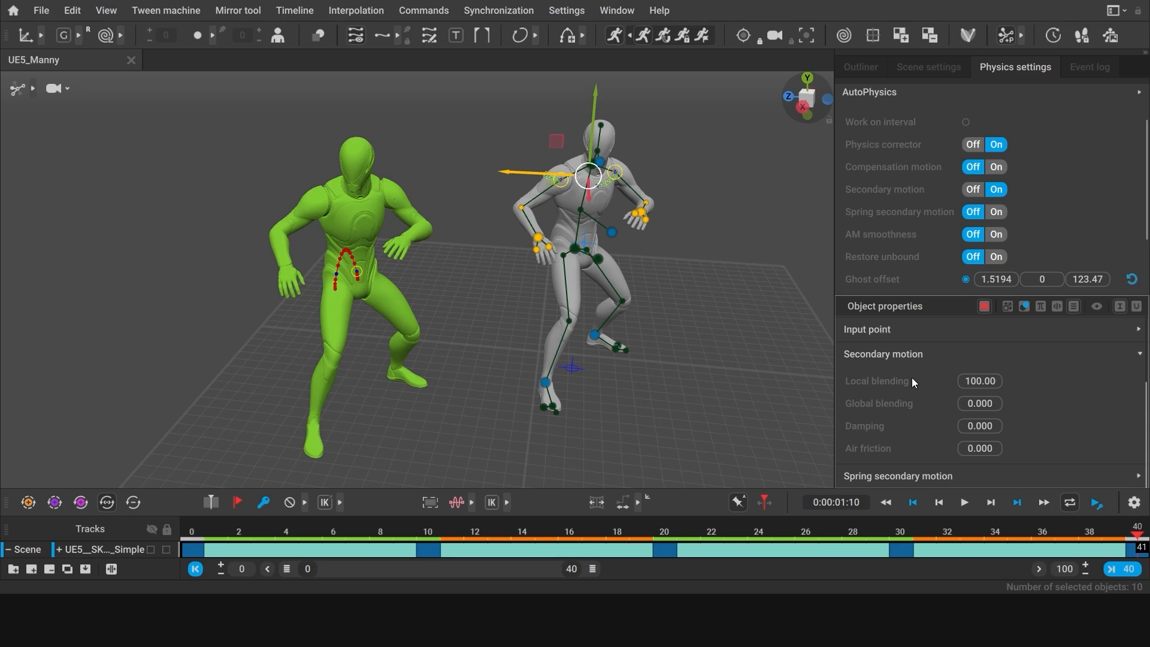
pyautogui.moveTo(908, 386)
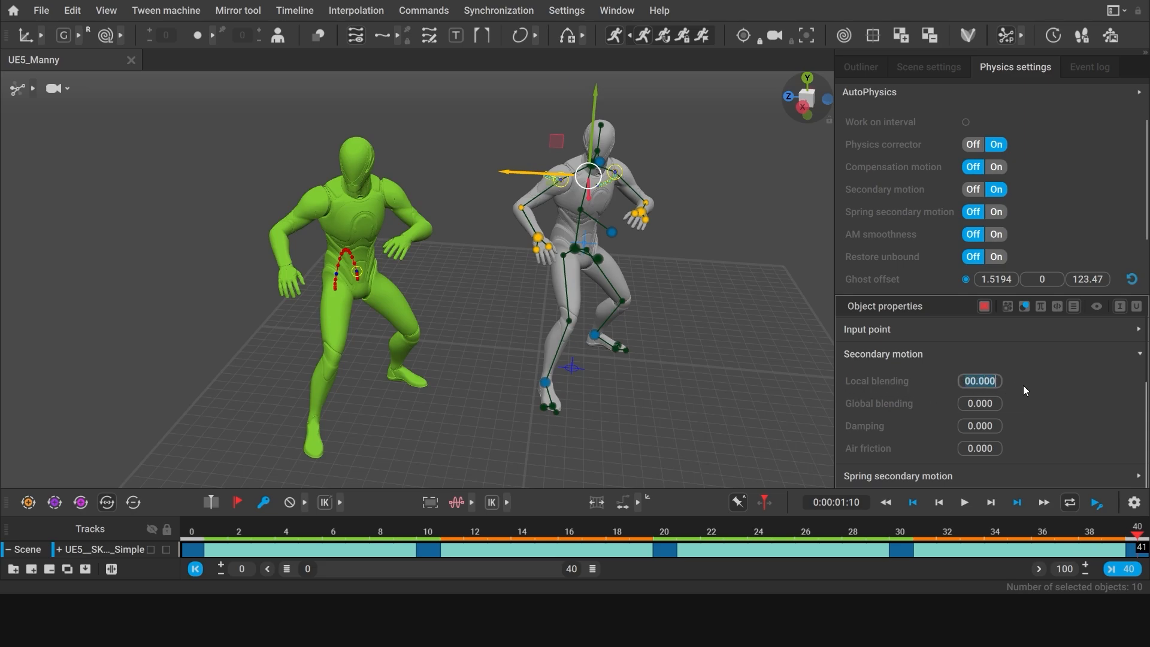
pyautogui.moveTo(980, 381)
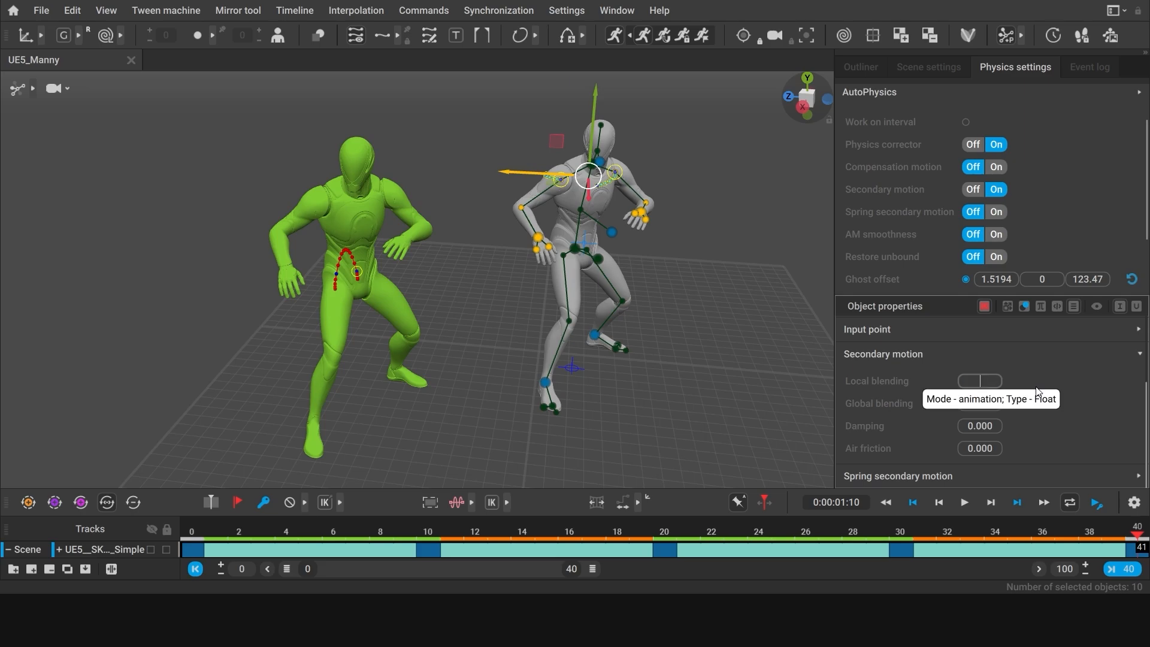
pyautogui.write('20.000')
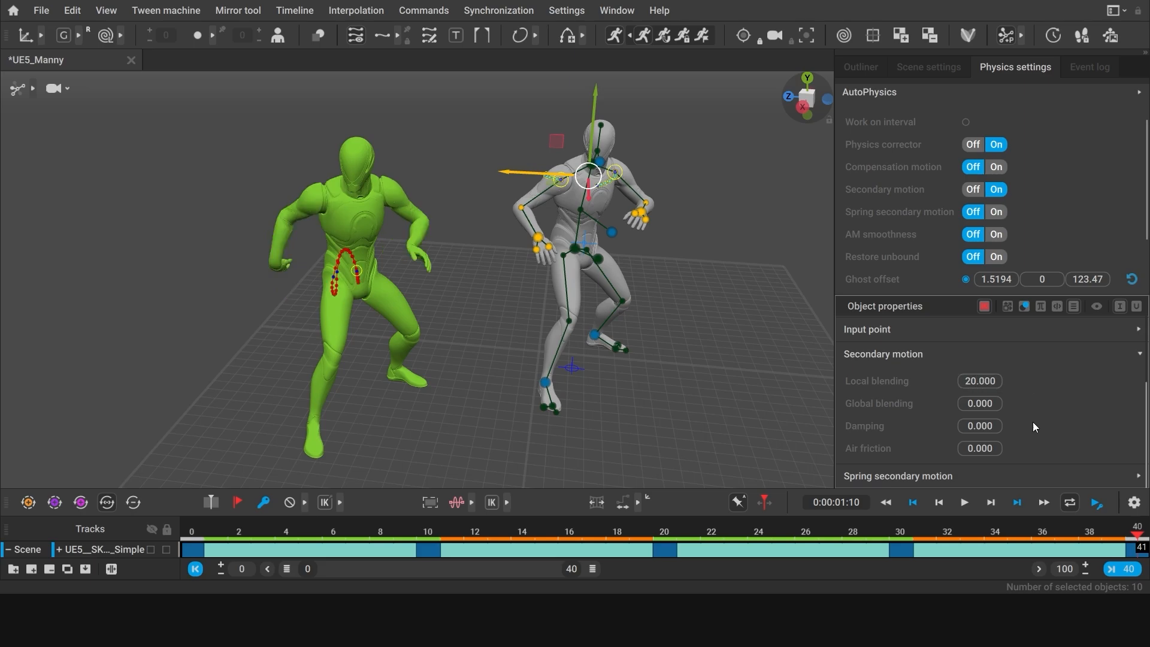
pyautogui.click(964, 502)
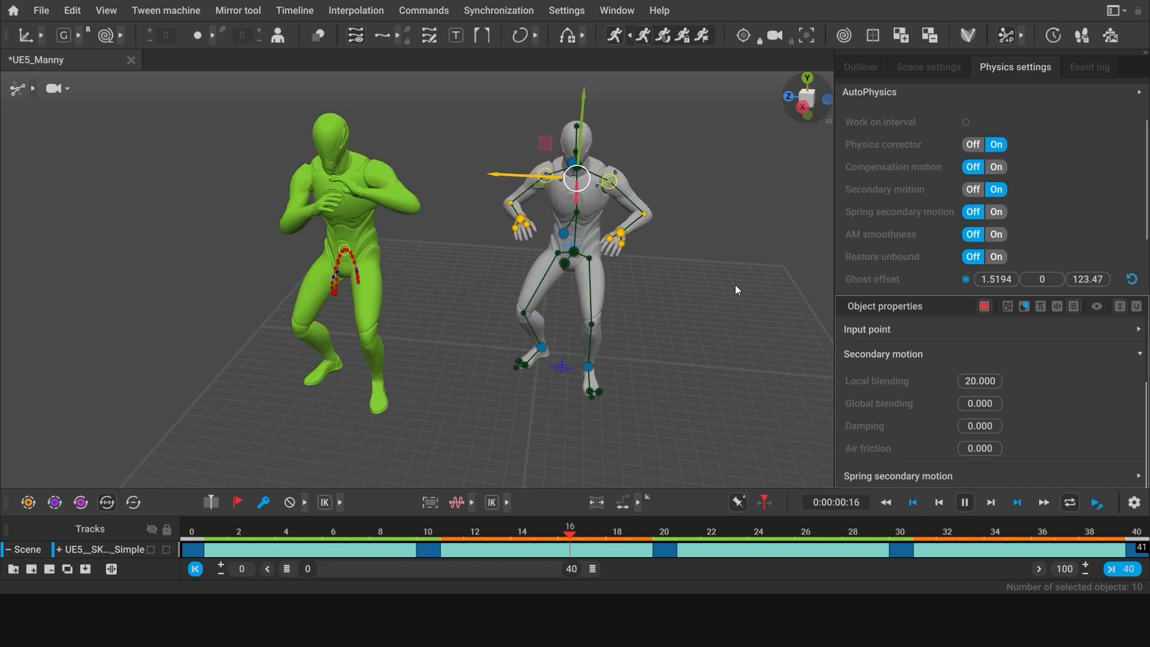
pyautogui.click(965, 502)
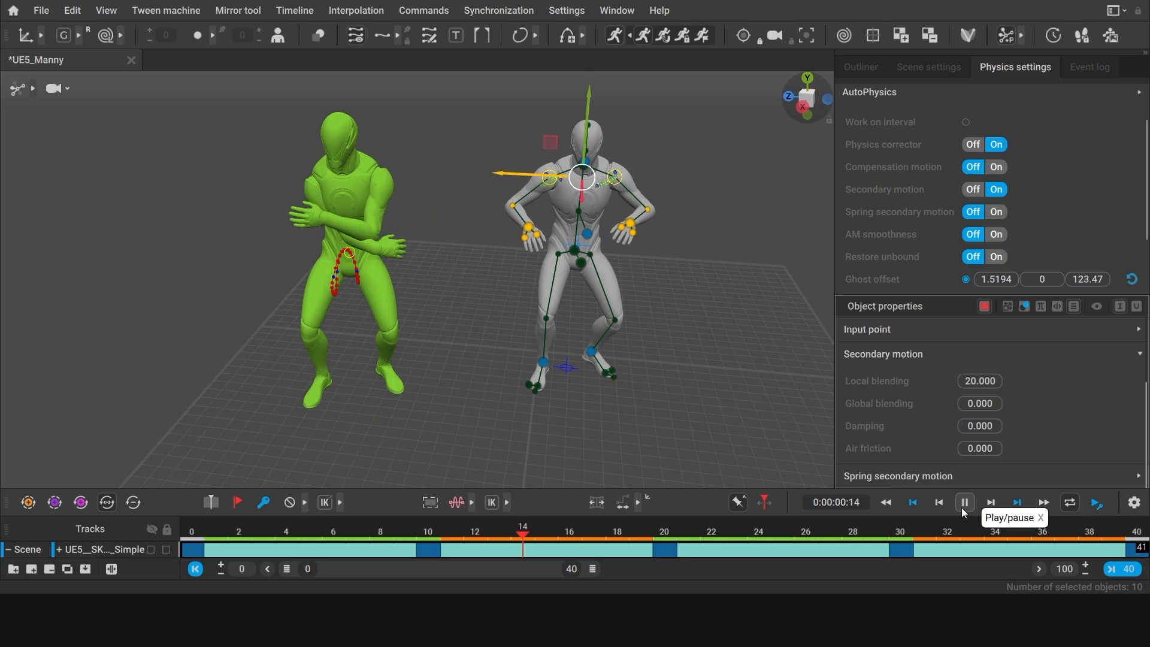
pyautogui.click(963, 503)
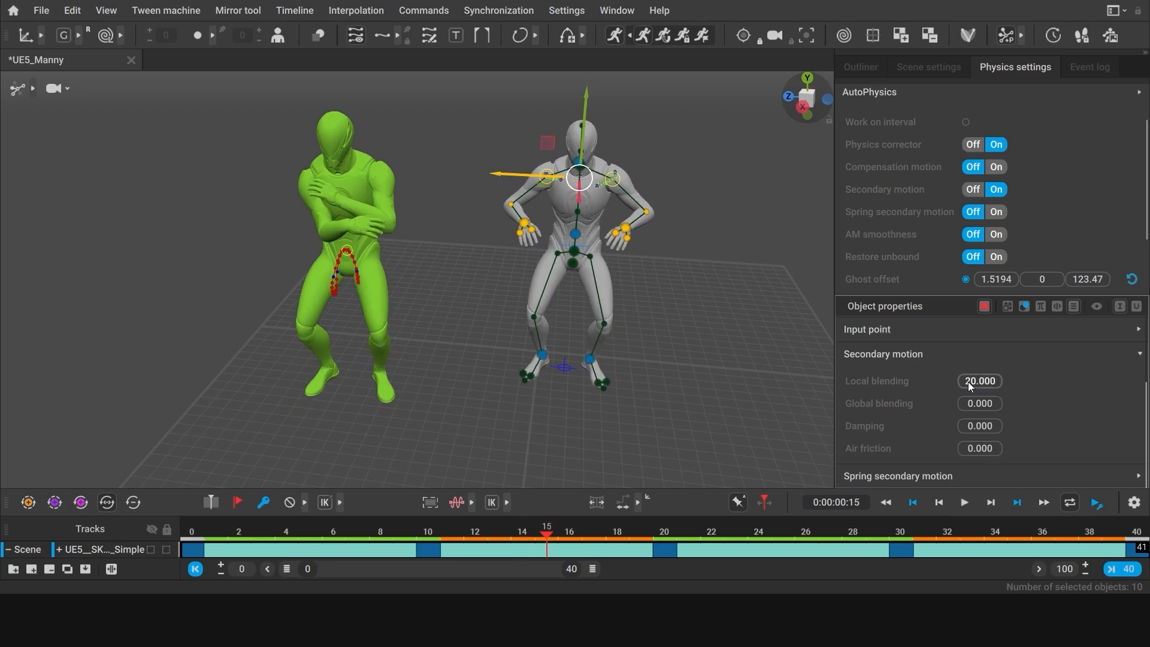
pyautogui.moveTo(877, 447)
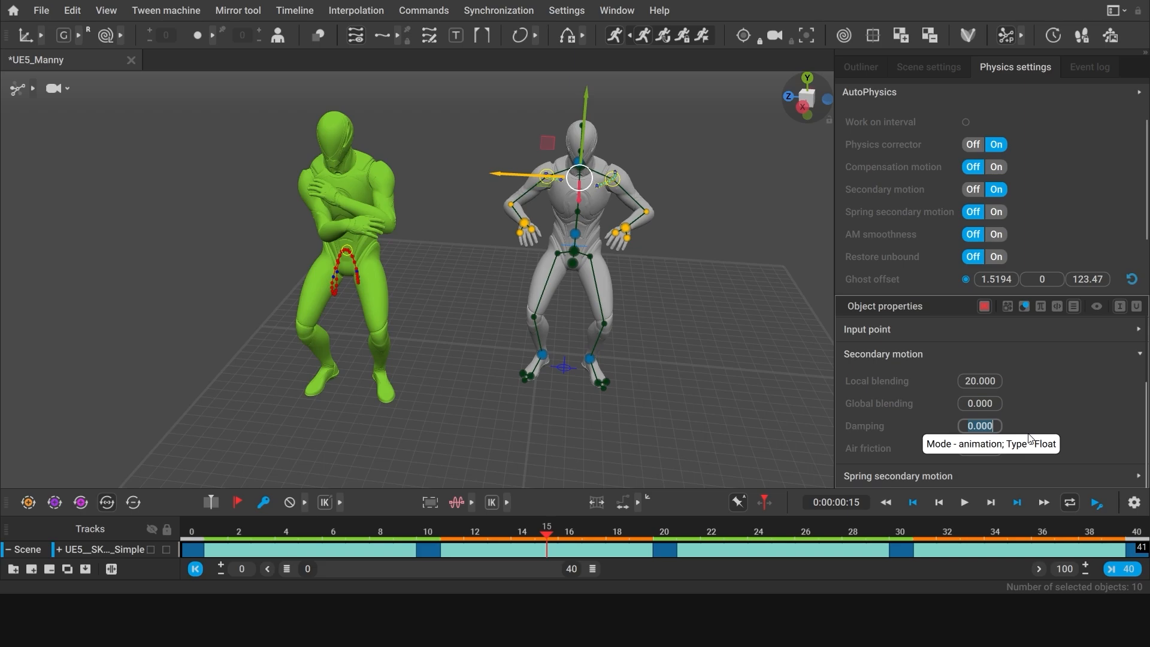
# Step: Enter 50 for the arm points' secondary motion Damping and replay the loop
pyautogui.write('5')
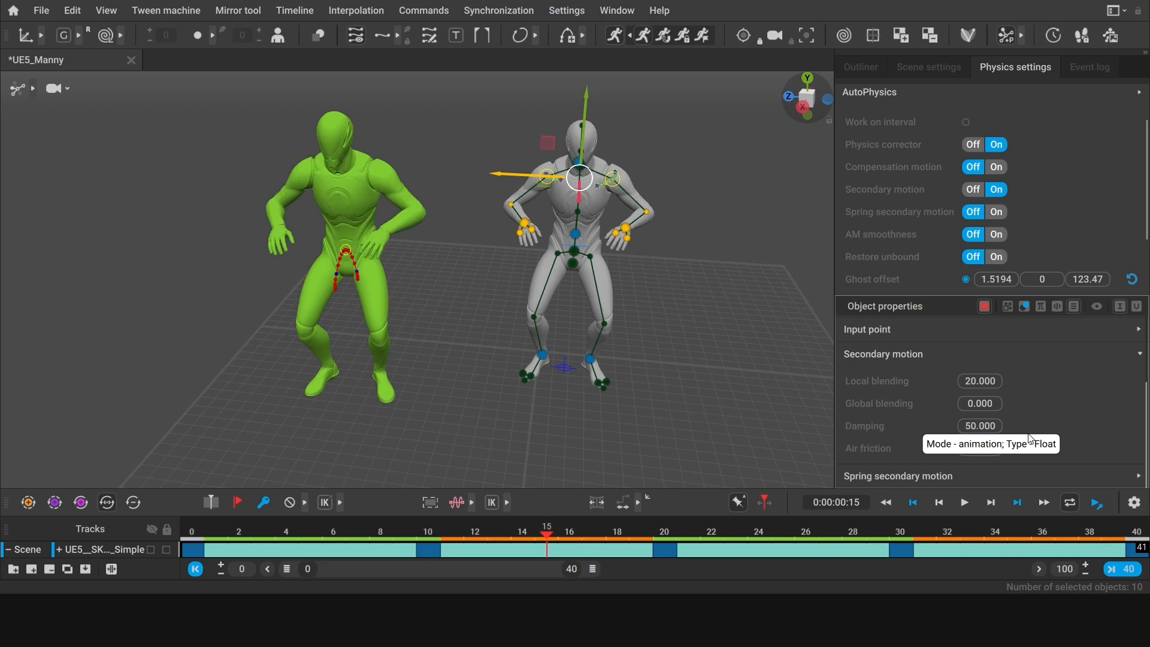
pyautogui.click(964, 503)
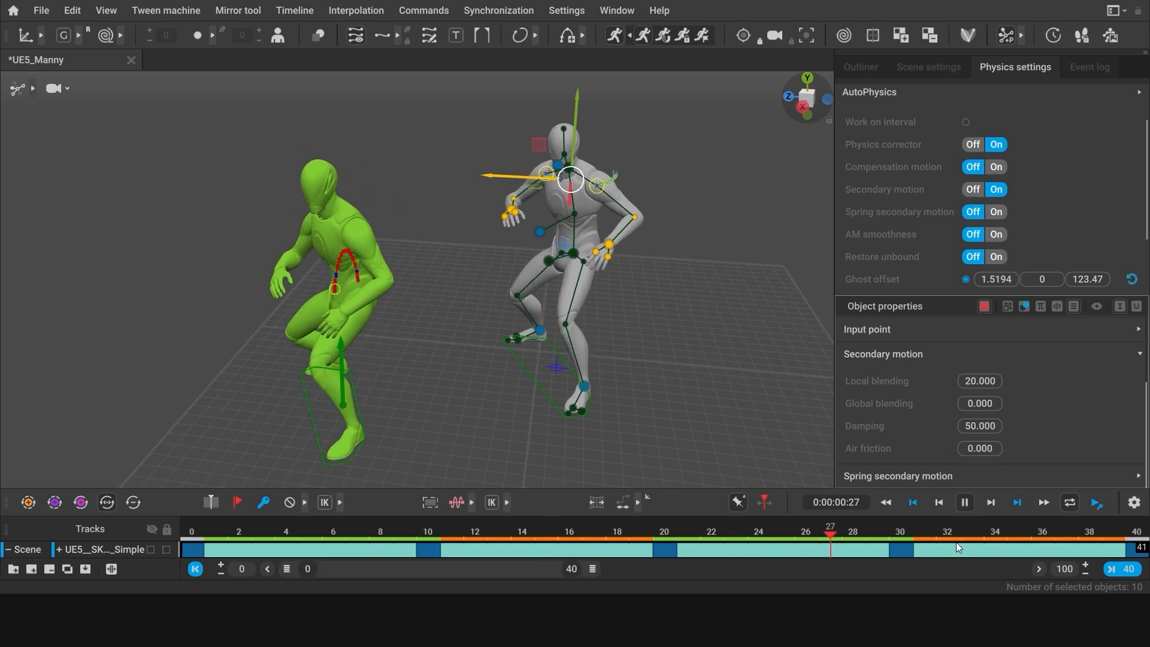
pyautogui.click(333, 530)
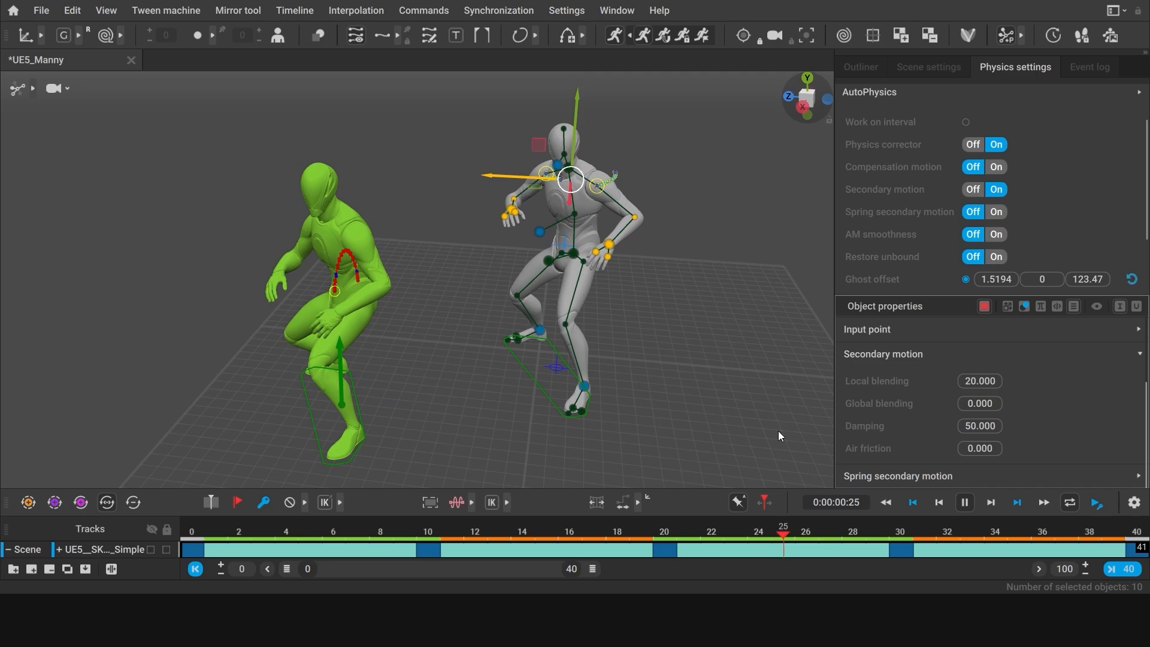
pyautogui.click(286, 531)
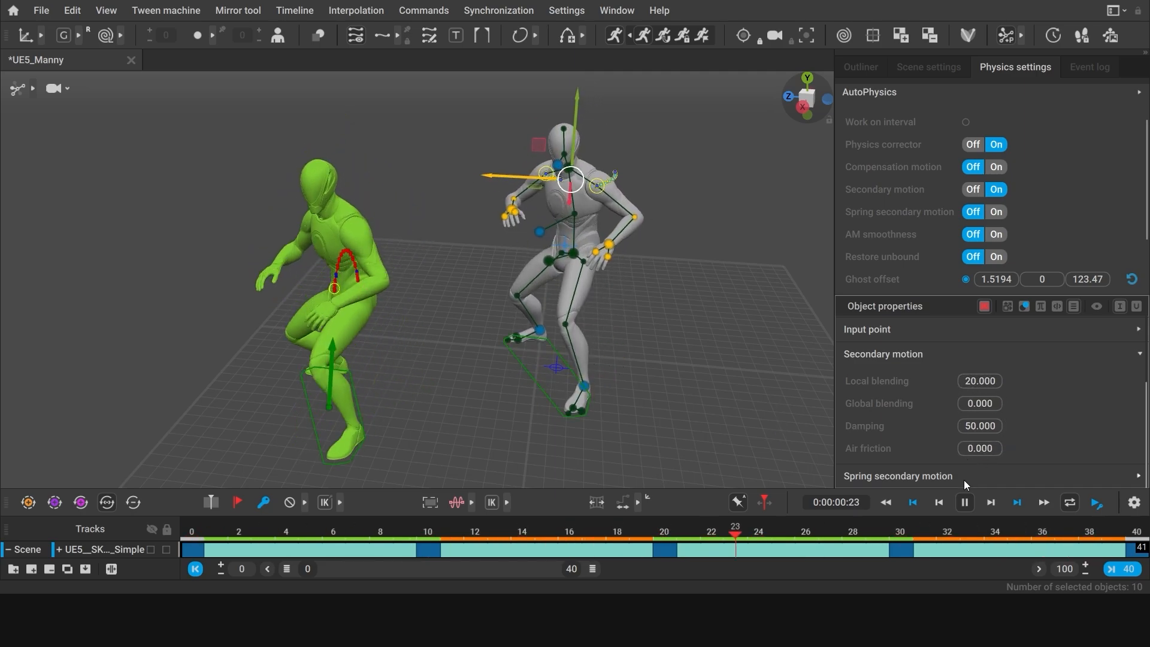
pyautogui.click(964, 502)
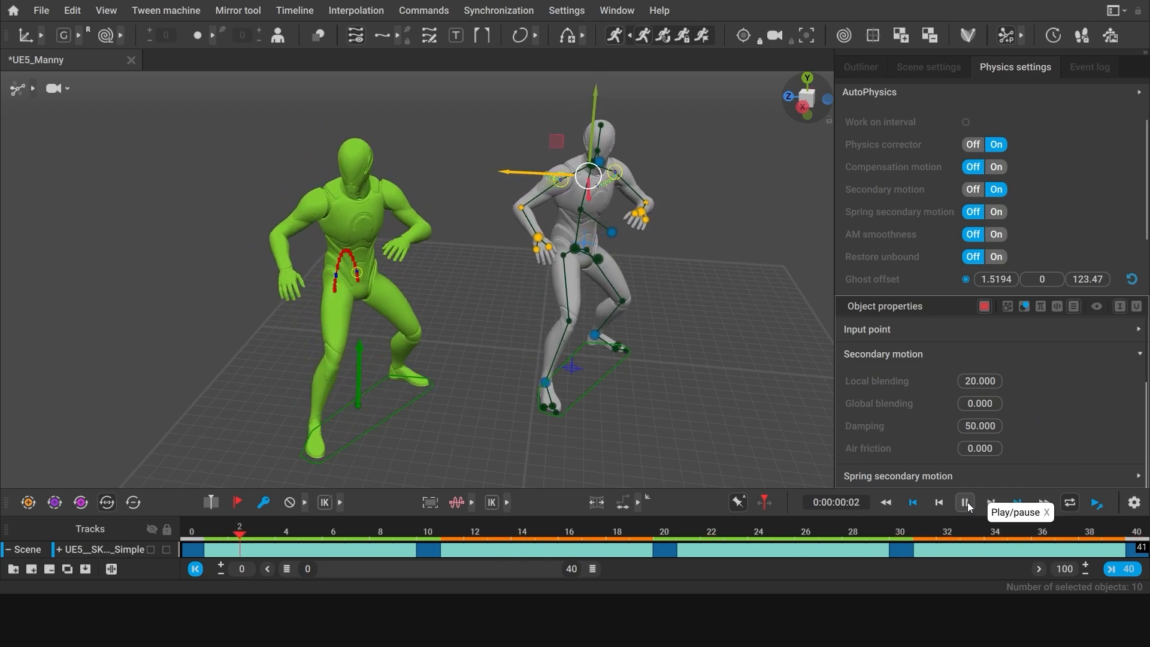
pyautogui.click(964, 502)
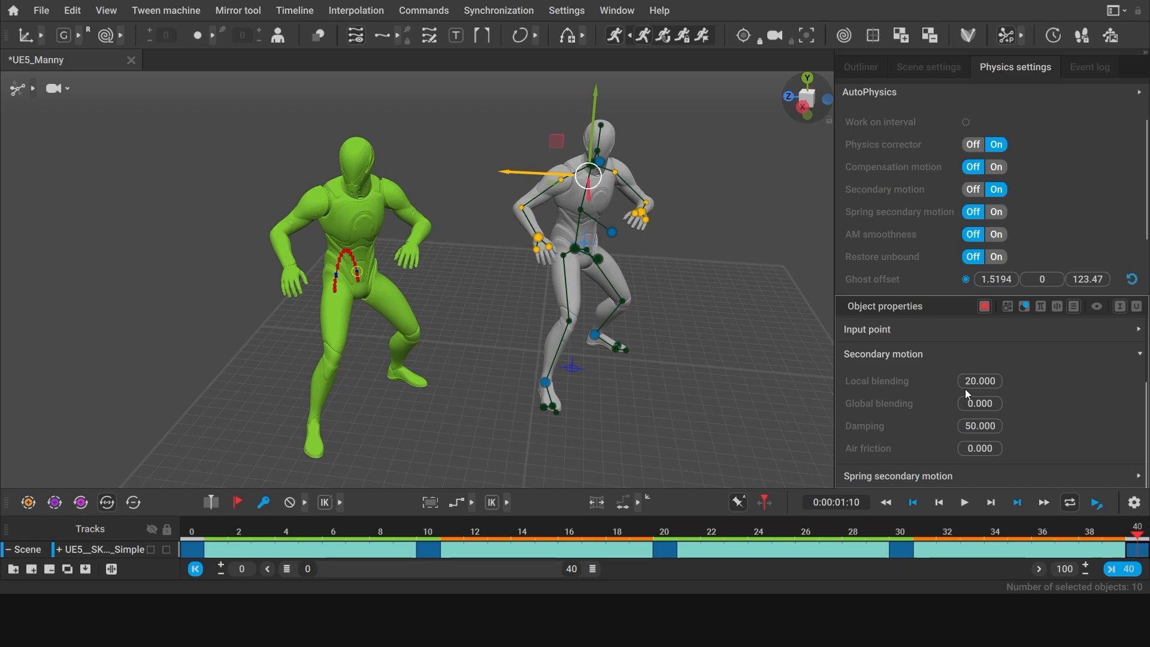
# Step: Set Local blending back to 100 and inspect the pose at frame 30
pyautogui.click(979, 381)
pyautogui.write('100')
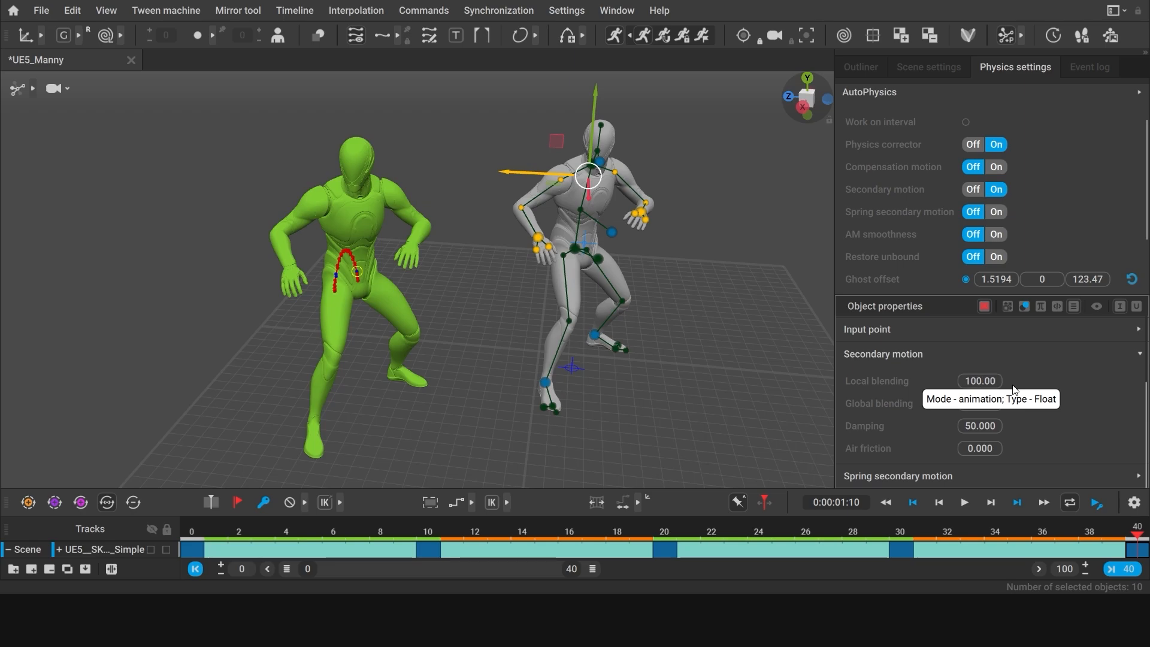
pyautogui.click(899, 532)
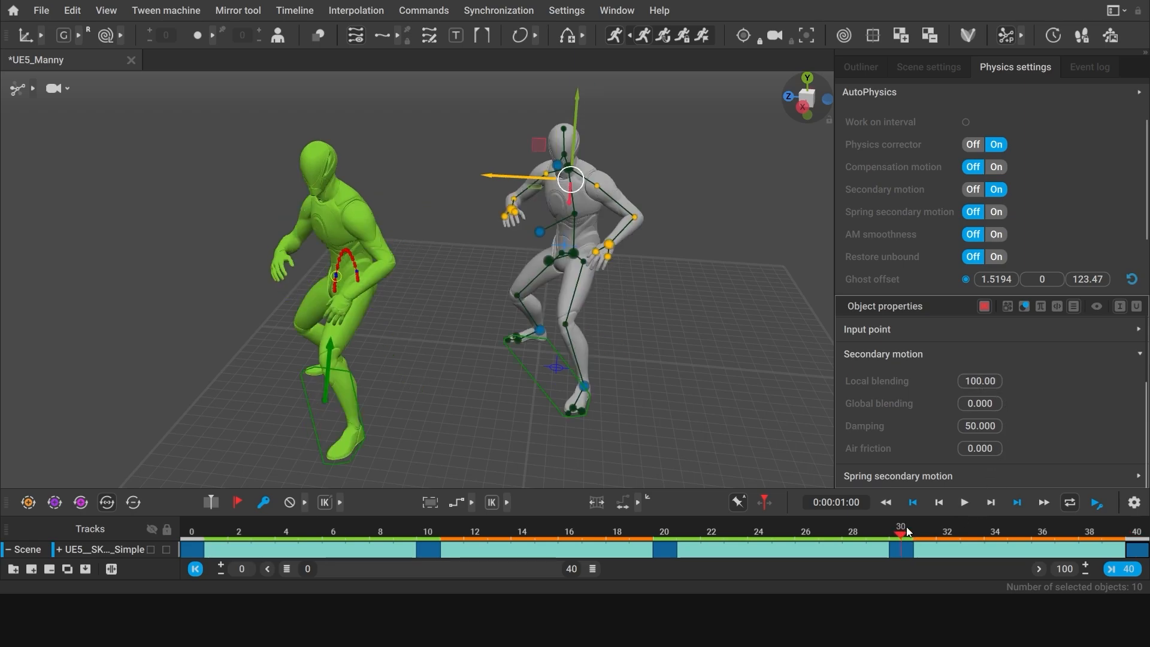
pyautogui.click(947, 548)
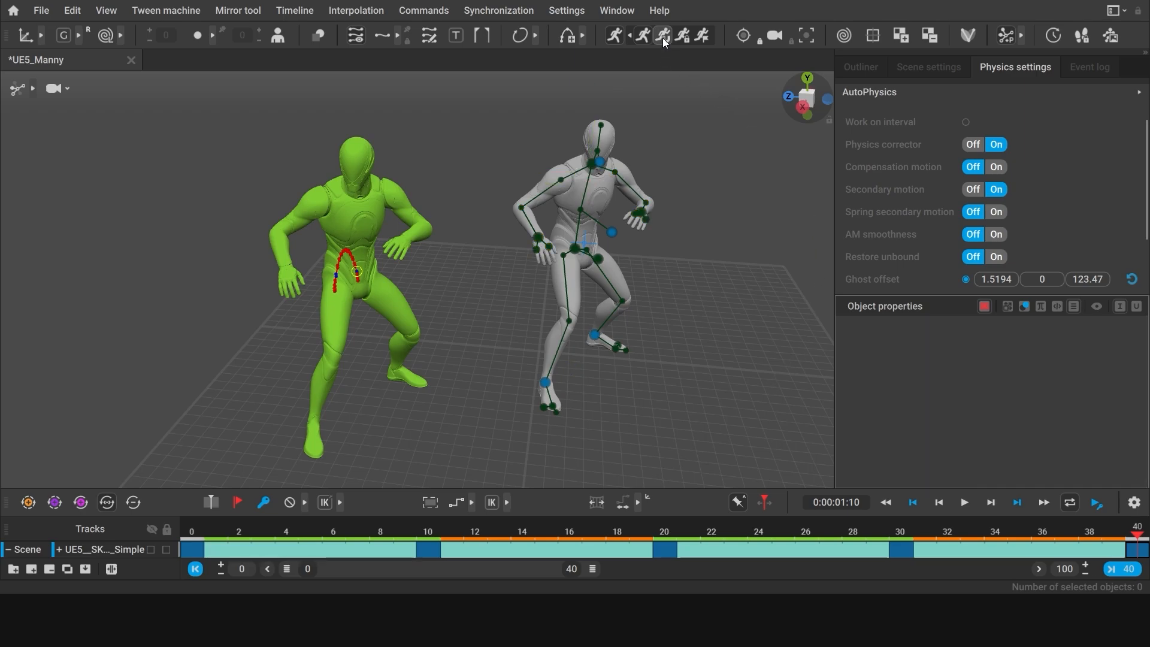
# Step: Snap Manny's animation to AutoPhysics, accepting the prompt to disable one-time corrections
pyautogui.click(660, 36)
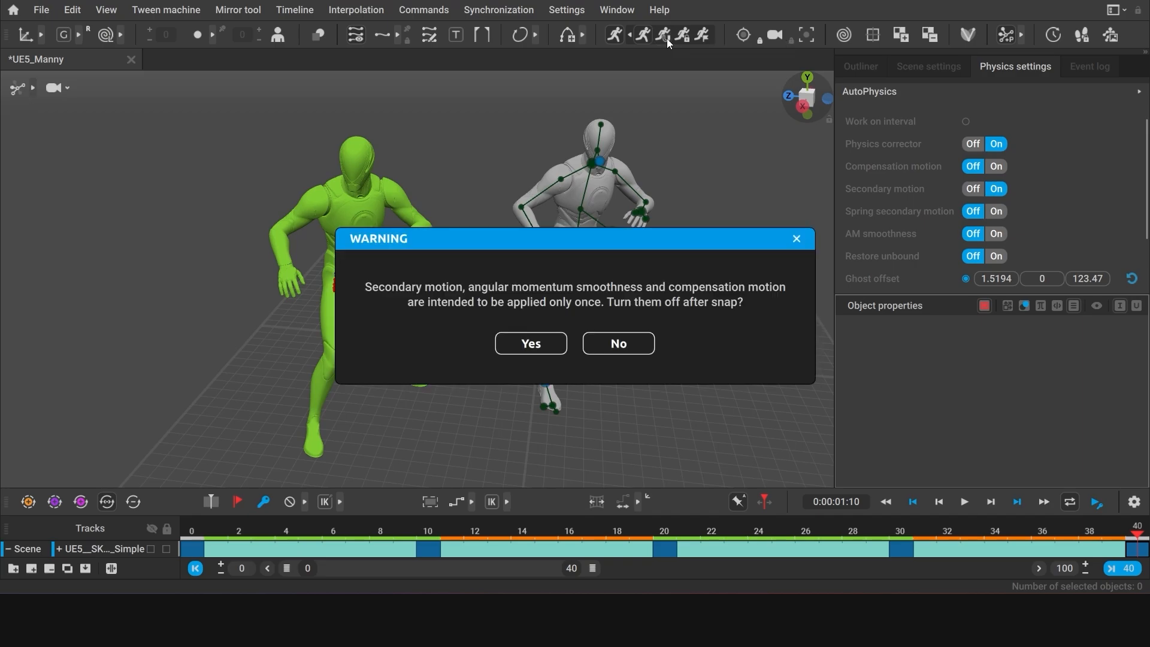
pyautogui.moveTo(716, 360)
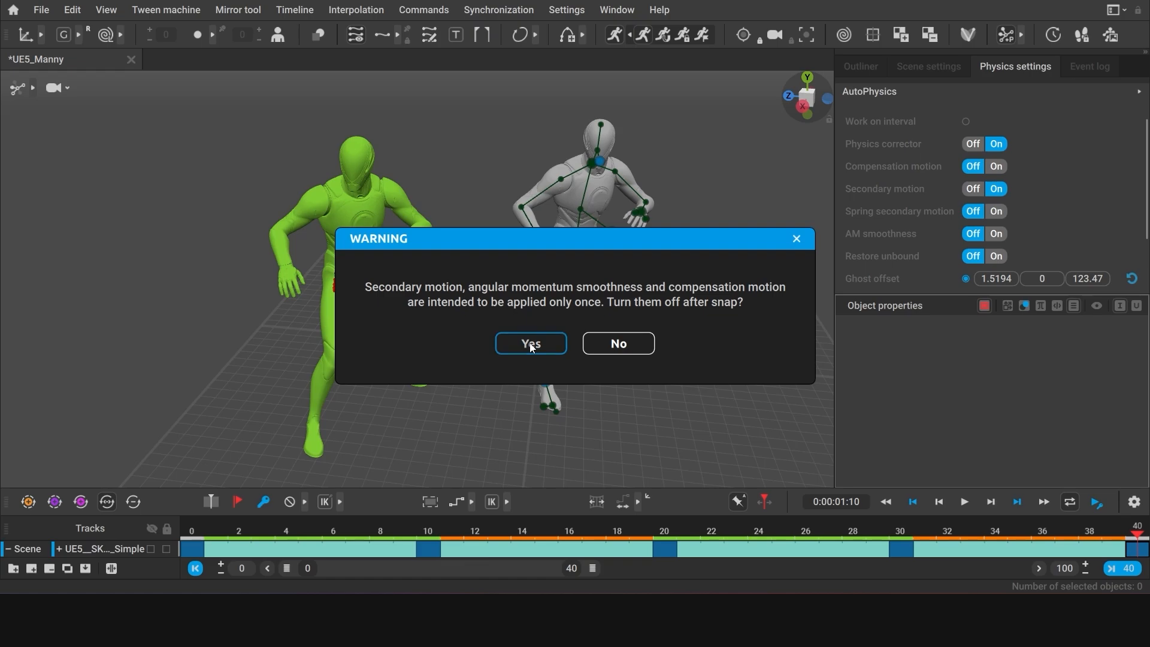
pyautogui.click(530, 344)
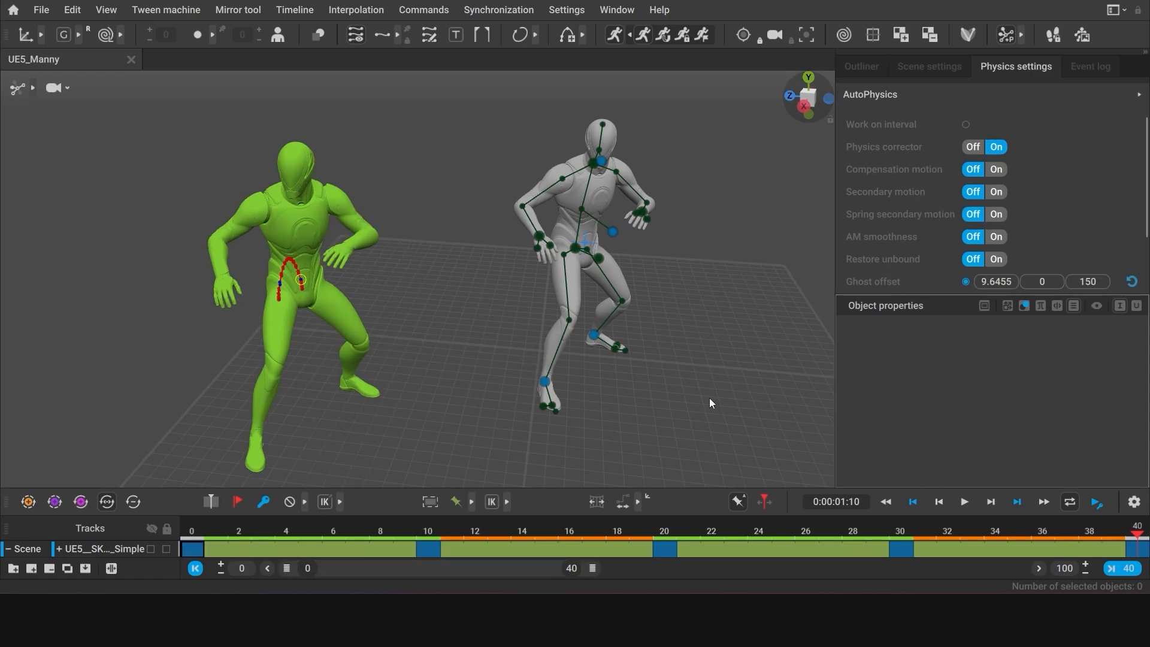
# Step: Play the snapped loop, scrub to frame 10, and hide the green physics character
pyautogui.click(964, 501)
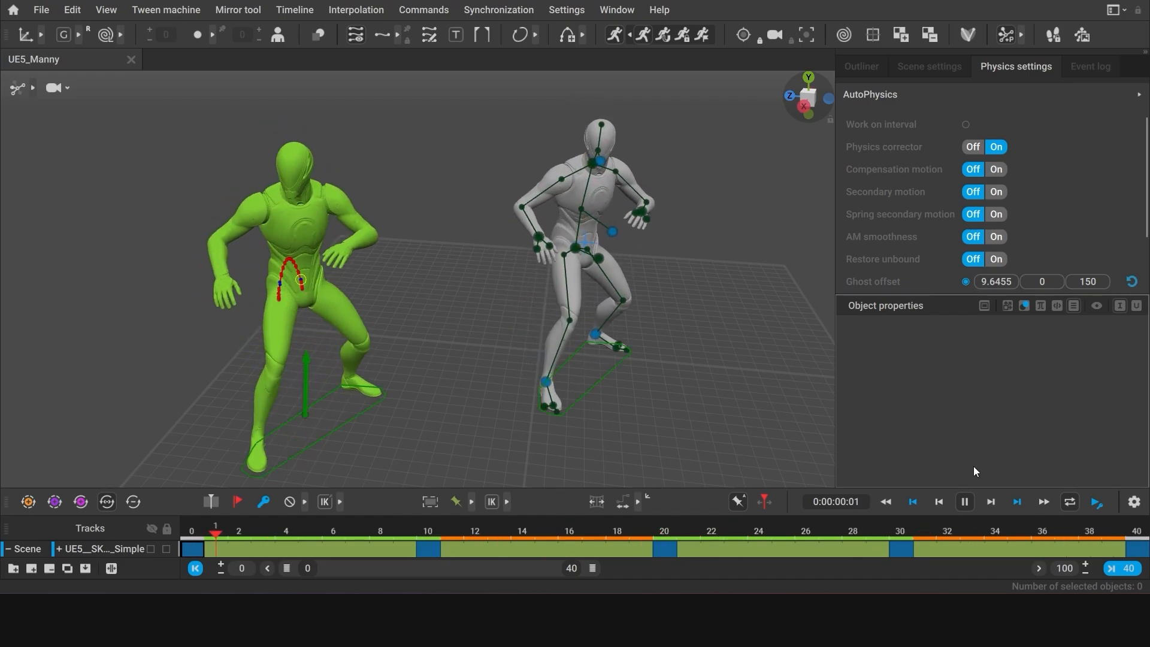
pyautogui.click(963, 502)
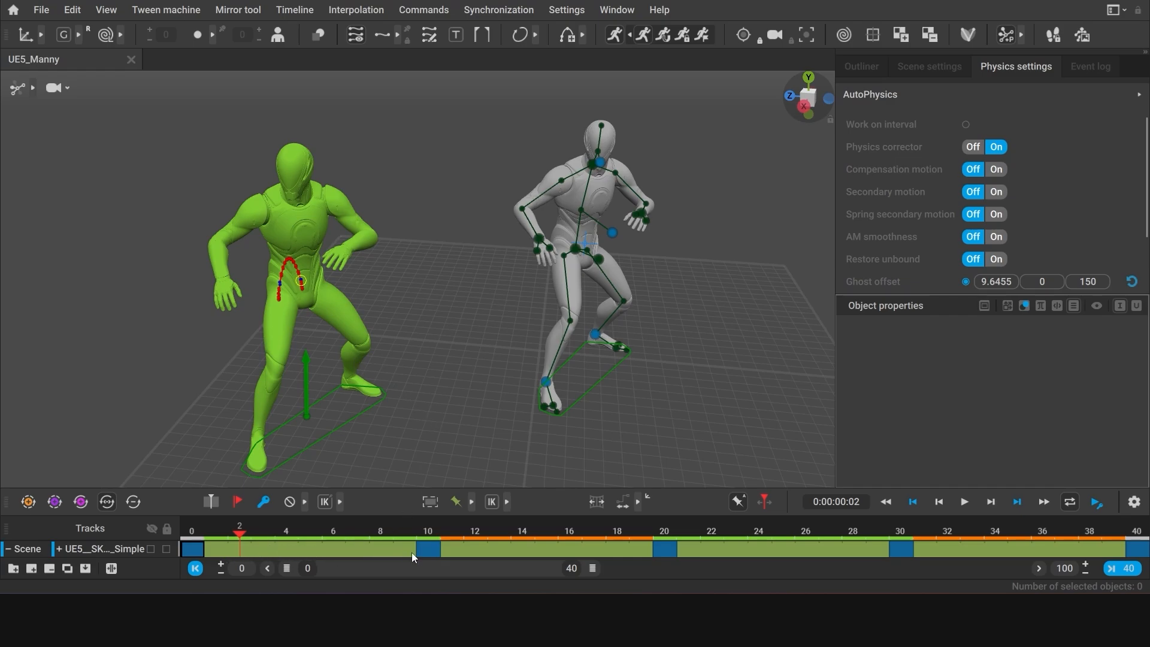
pyautogui.moveTo(240, 532); pyautogui.dragTo(309, 532)
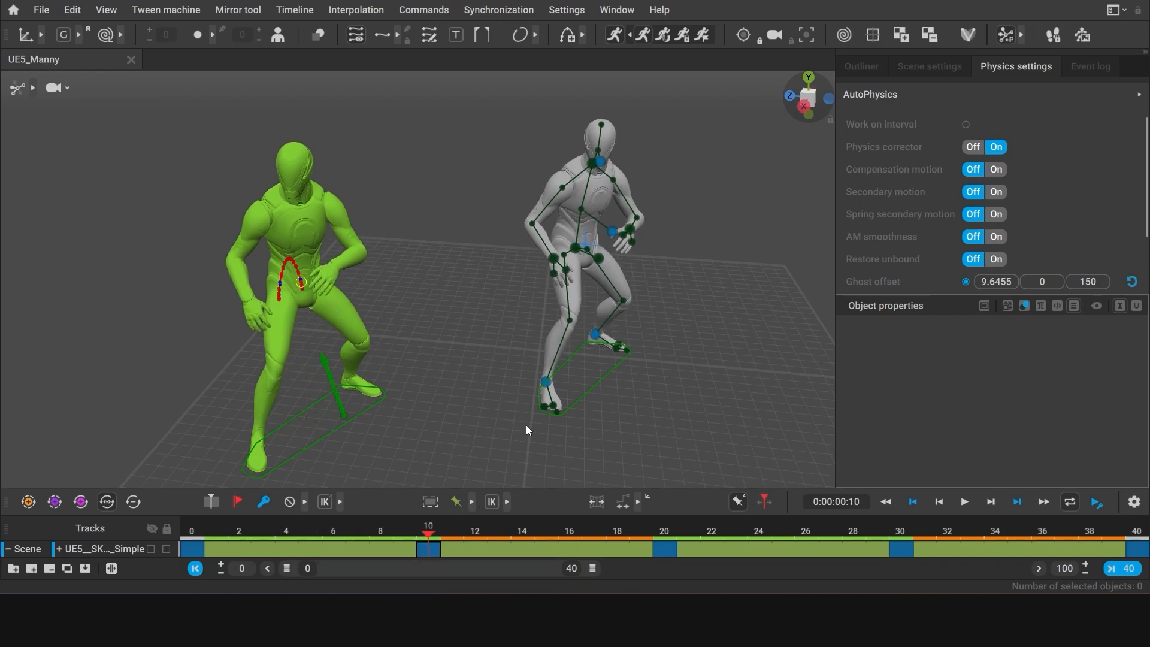
pyautogui.moveTo(663, 233)
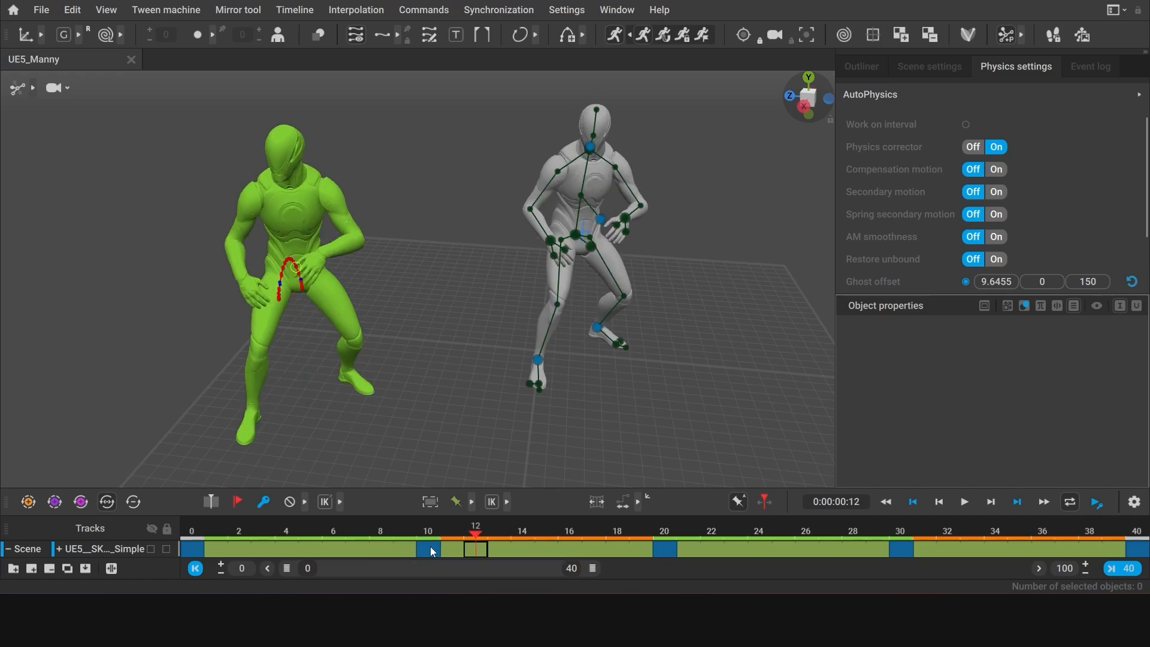
pyautogui.click(428, 549)
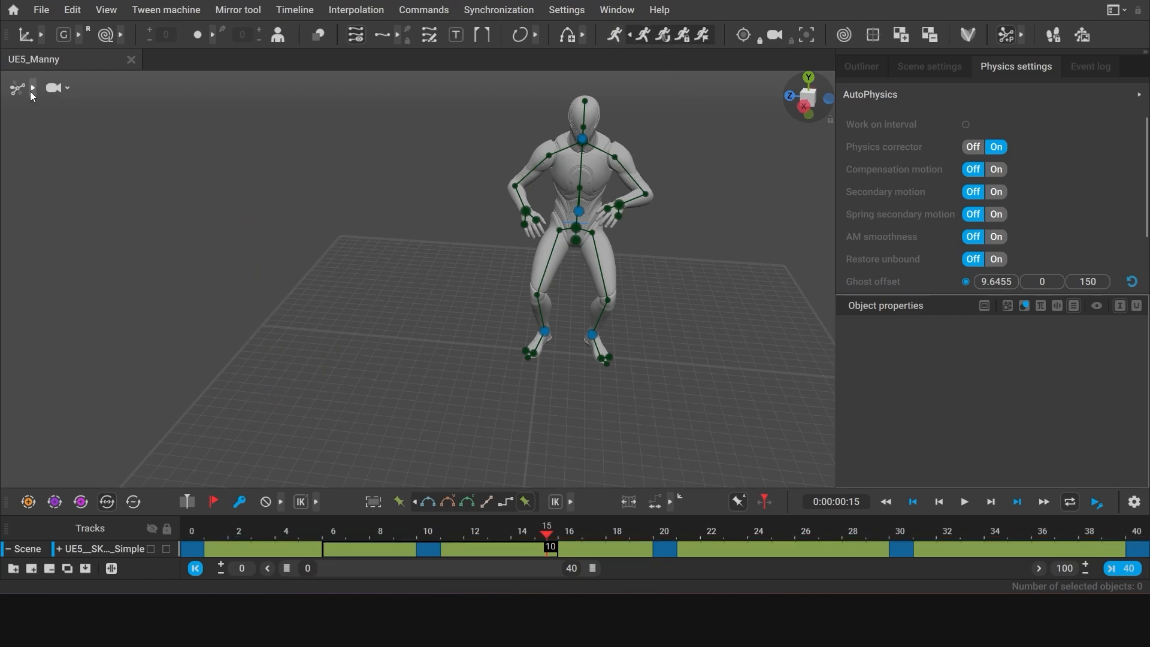
# Step: Hide the rig joints, stop playback, and export the animation as a video sequence
pyautogui.click(963, 502)
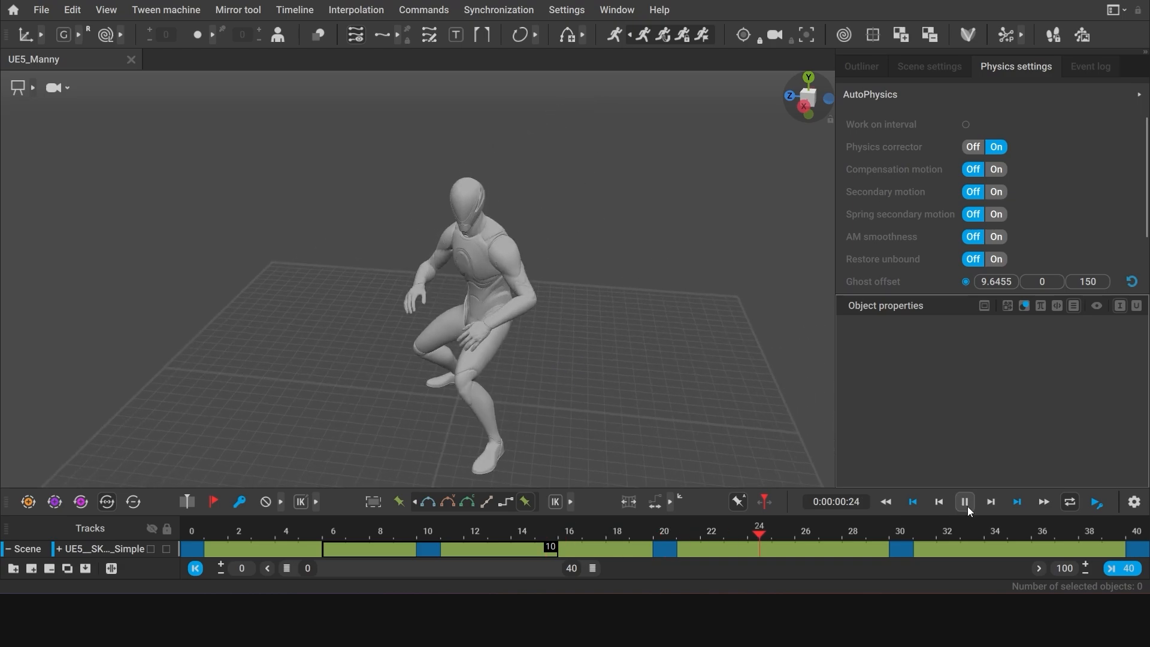
pyautogui.click(965, 502)
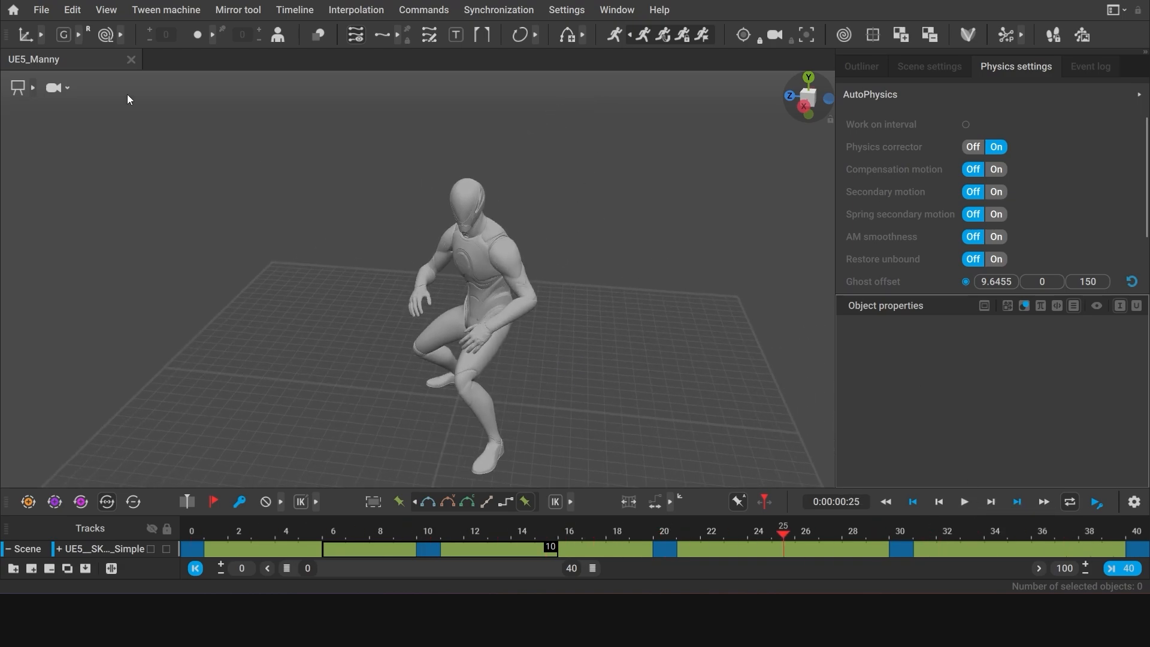
pyautogui.click(41, 9)
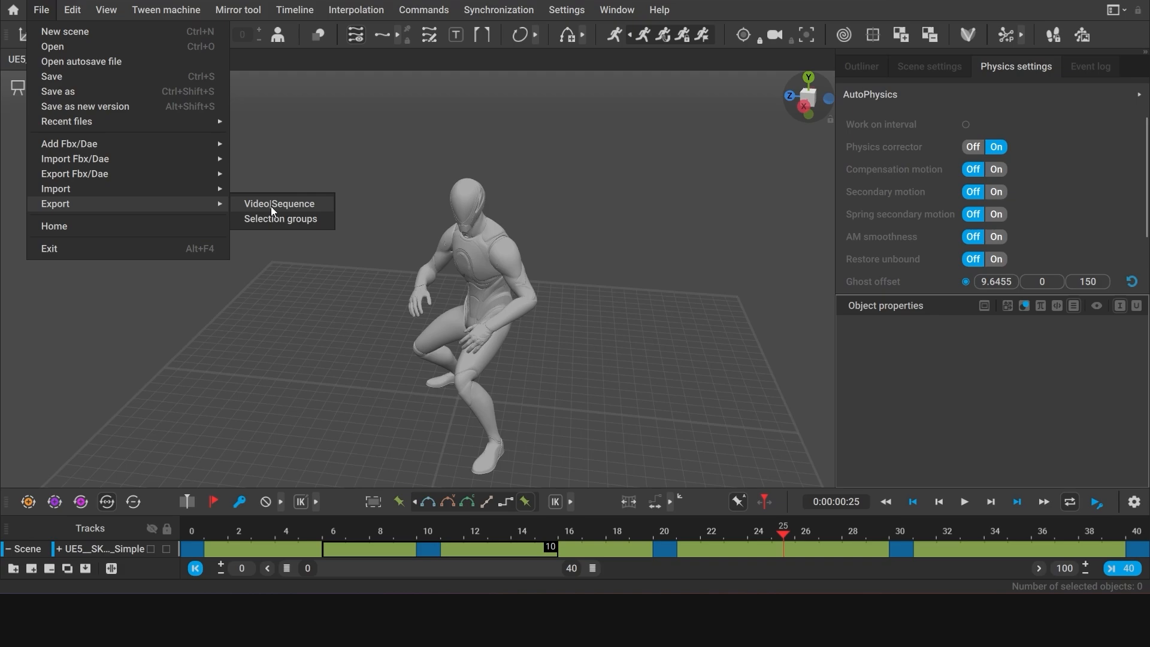
pyautogui.click(278, 203)
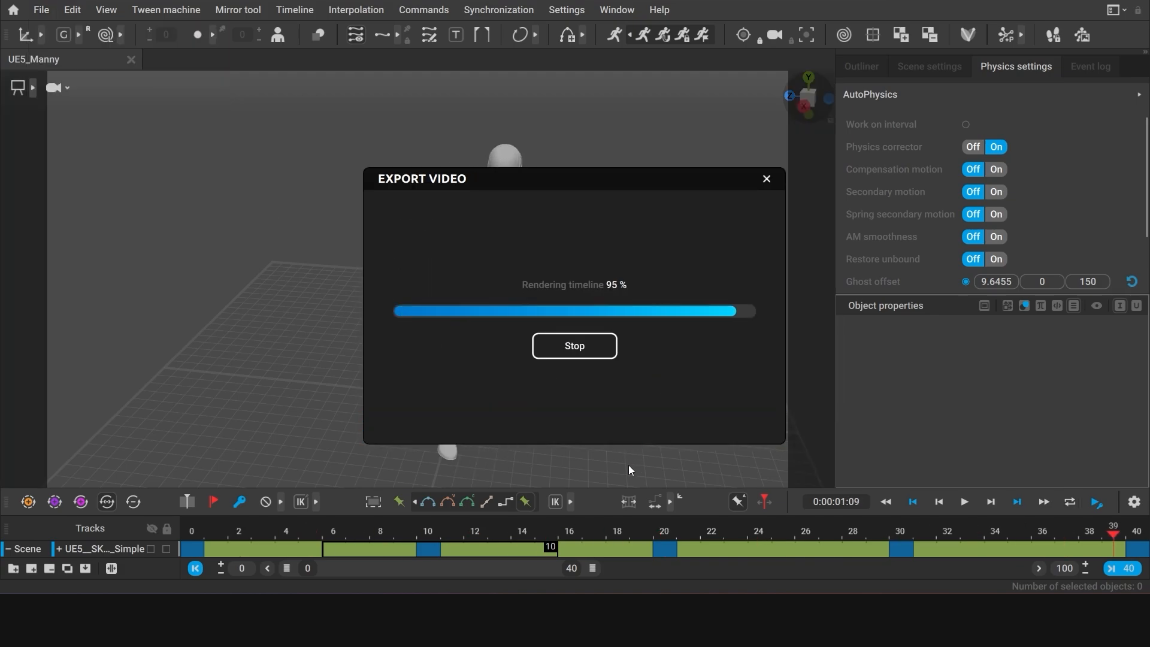